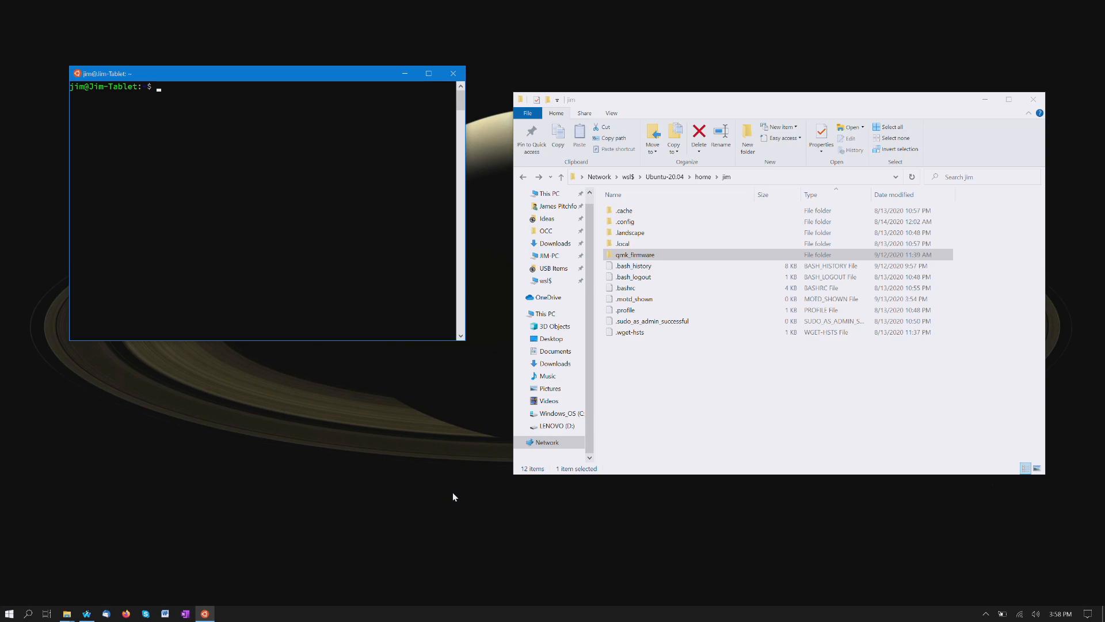
pyautogui.moveTo(390, 379)
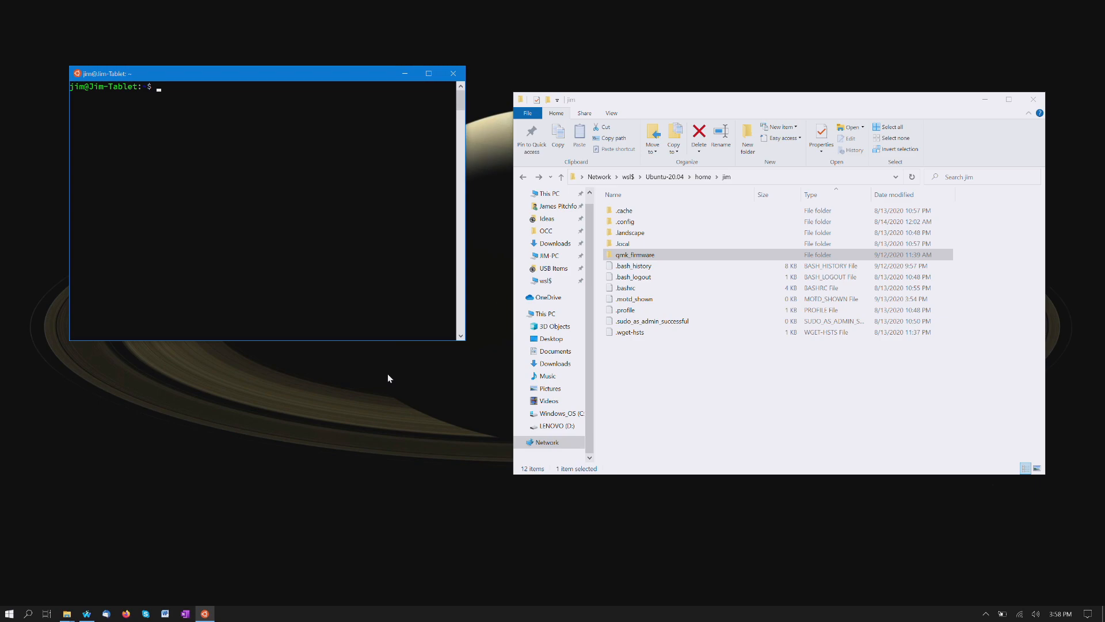
pyautogui.moveTo(237, 177)
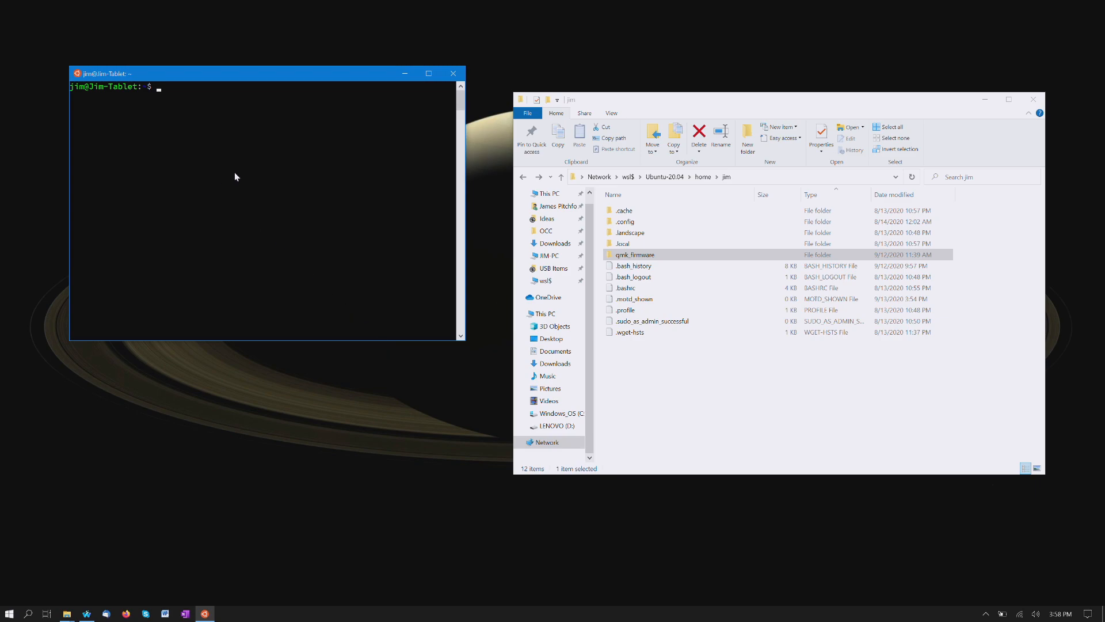
pyautogui.moveTo(518, 149)
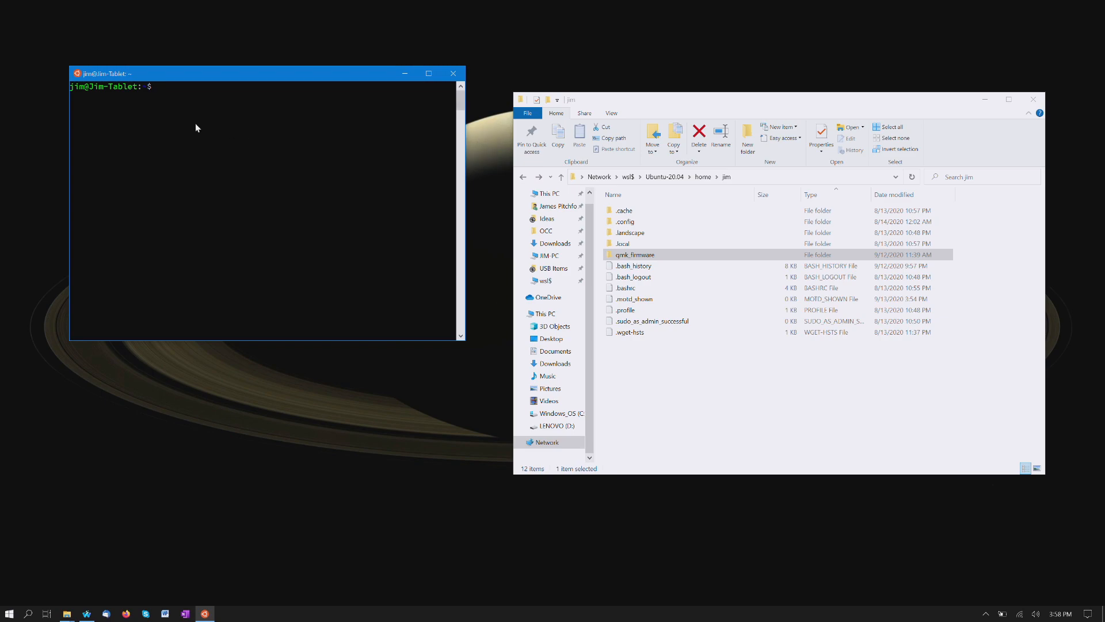
pyautogui.moveTo(204, 125)
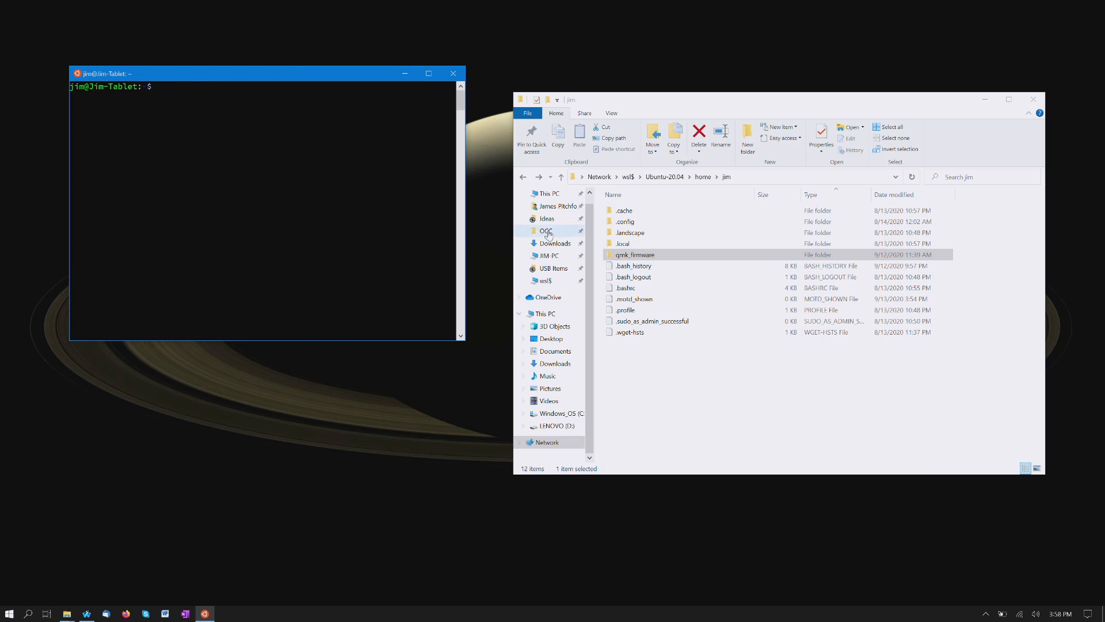
pyautogui.moveTo(333, 251)
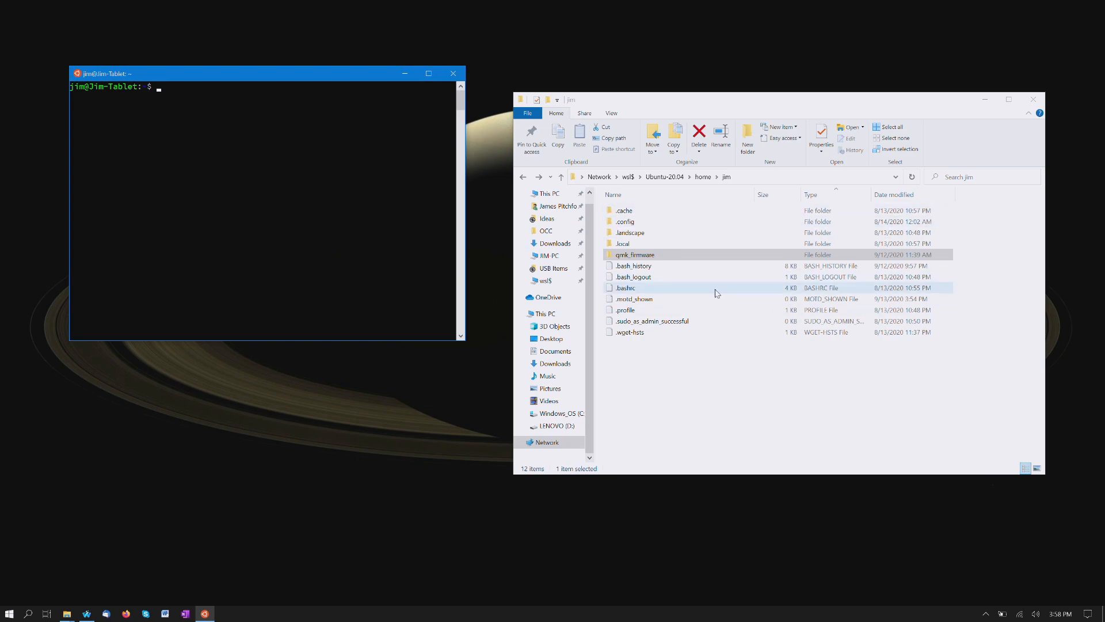
# Step: Run qmk -h in the WSL terminal, then type qmk -h new-keymap and clear it
pyautogui.click(635, 255)
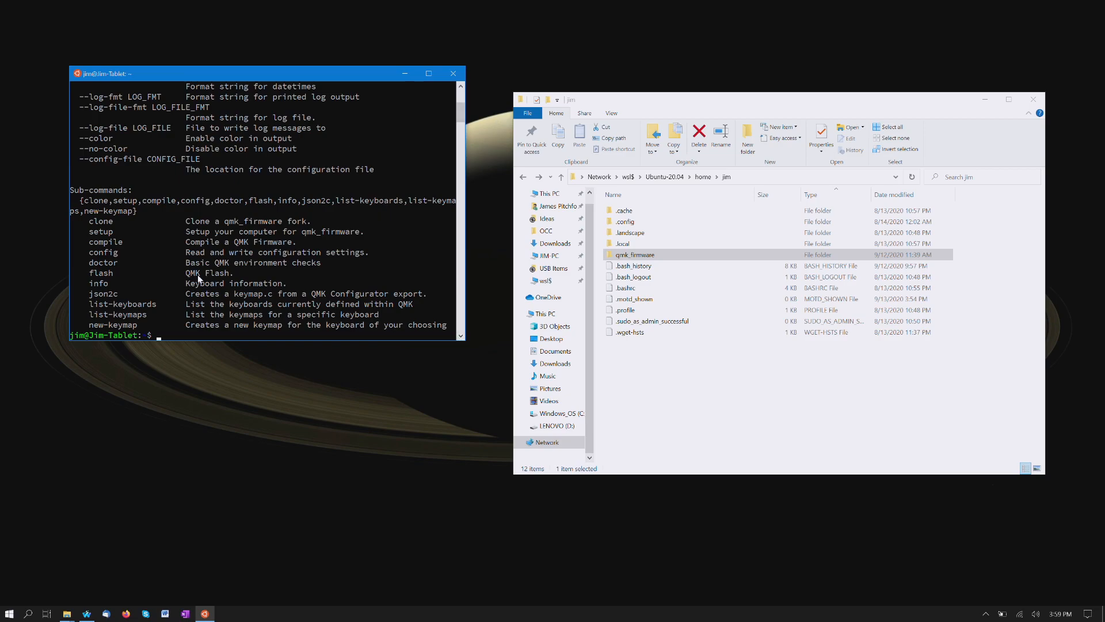
pyautogui.moveTo(233, 341)
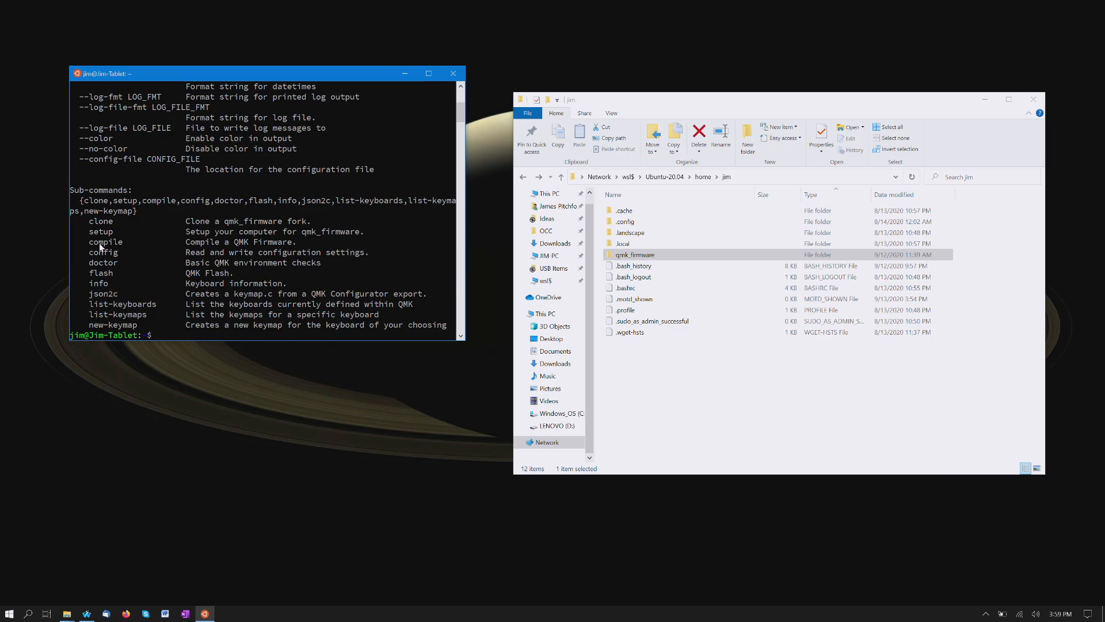
pyautogui.moveTo(299, 252)
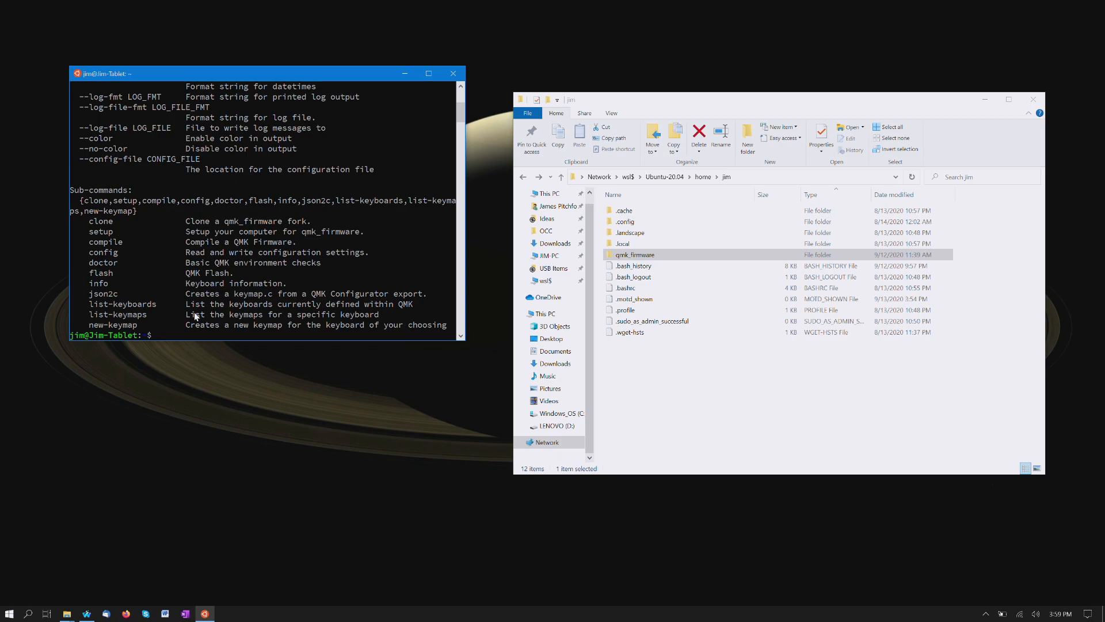
pyautogui.write('qmk -')
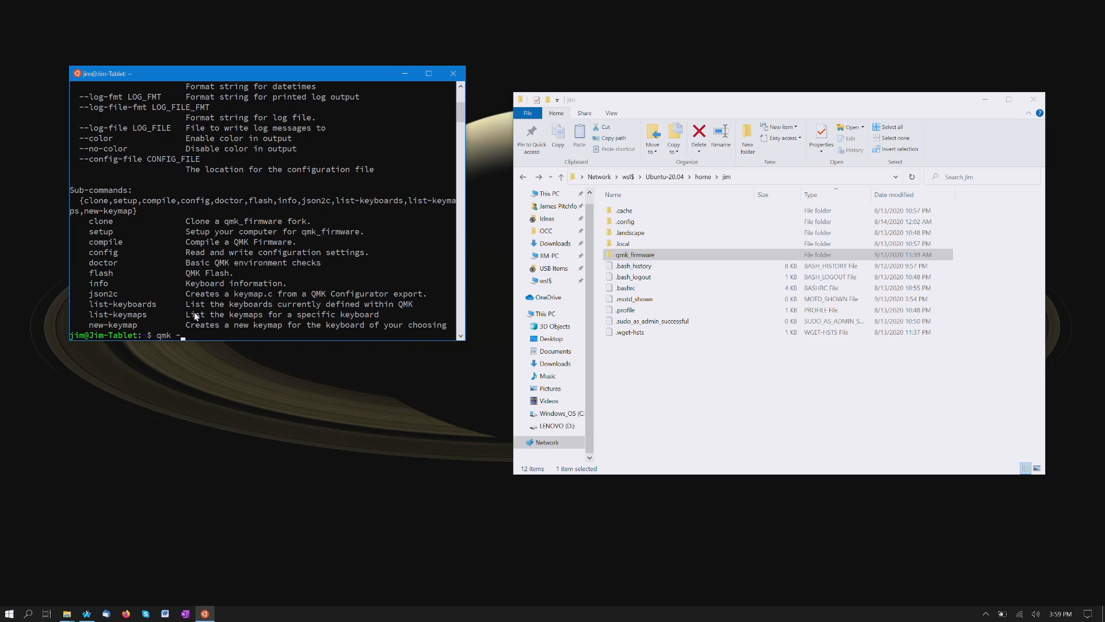
pyautogui.write('h new-')
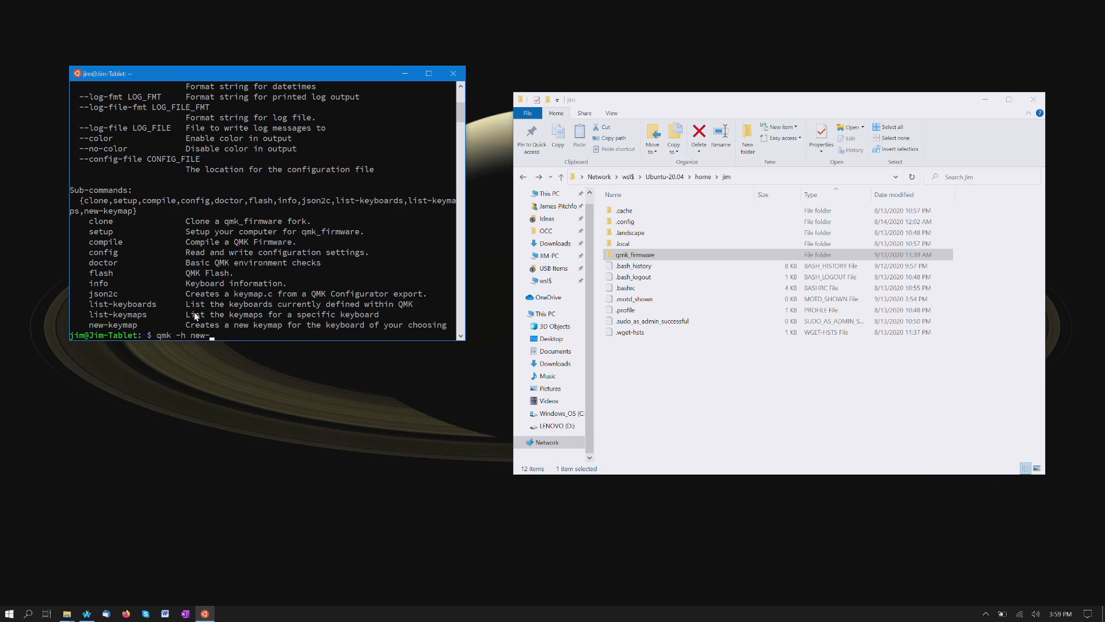
pyautogui.write('keymap')
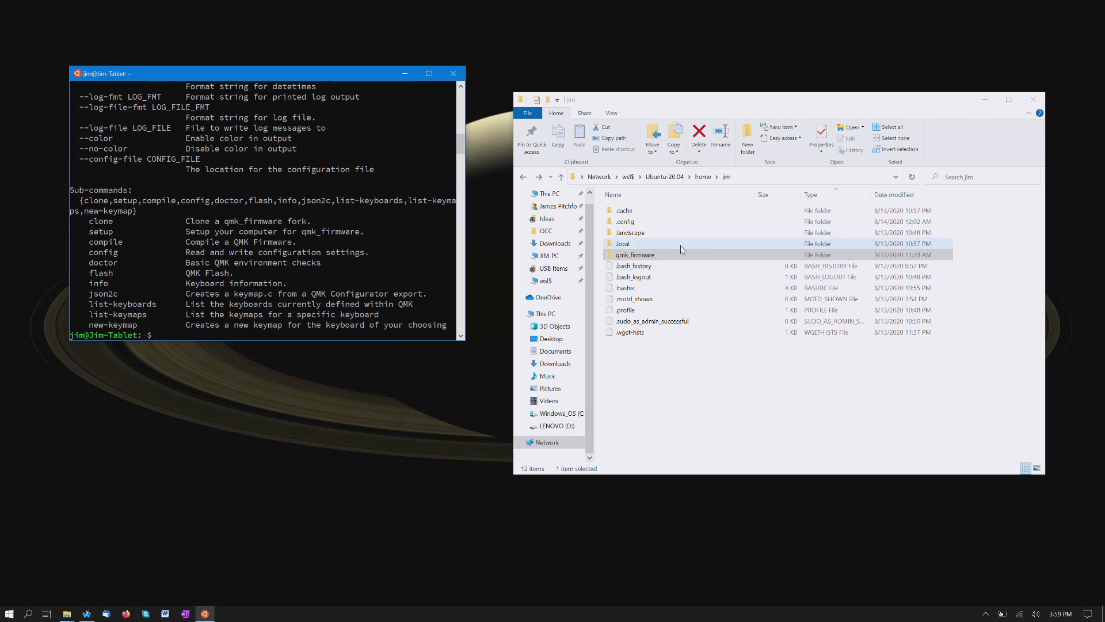
# Step: Open qmk_firmware from the home folder and select its keyboards folder
pyautogui.doubleClick(635, 255)
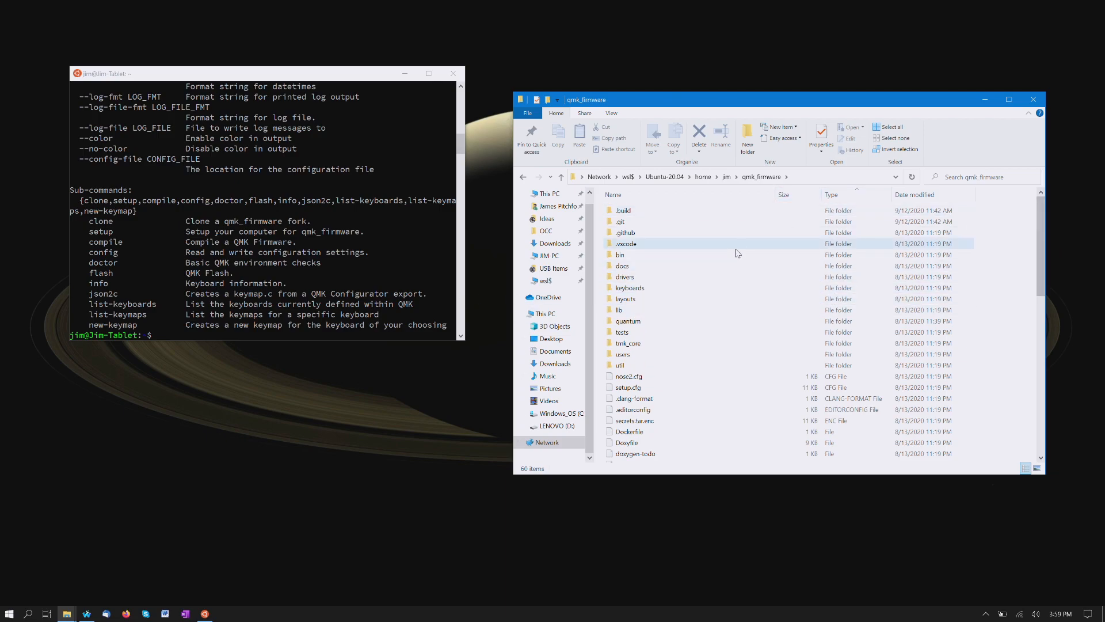
pyautogui.click(621, 221)
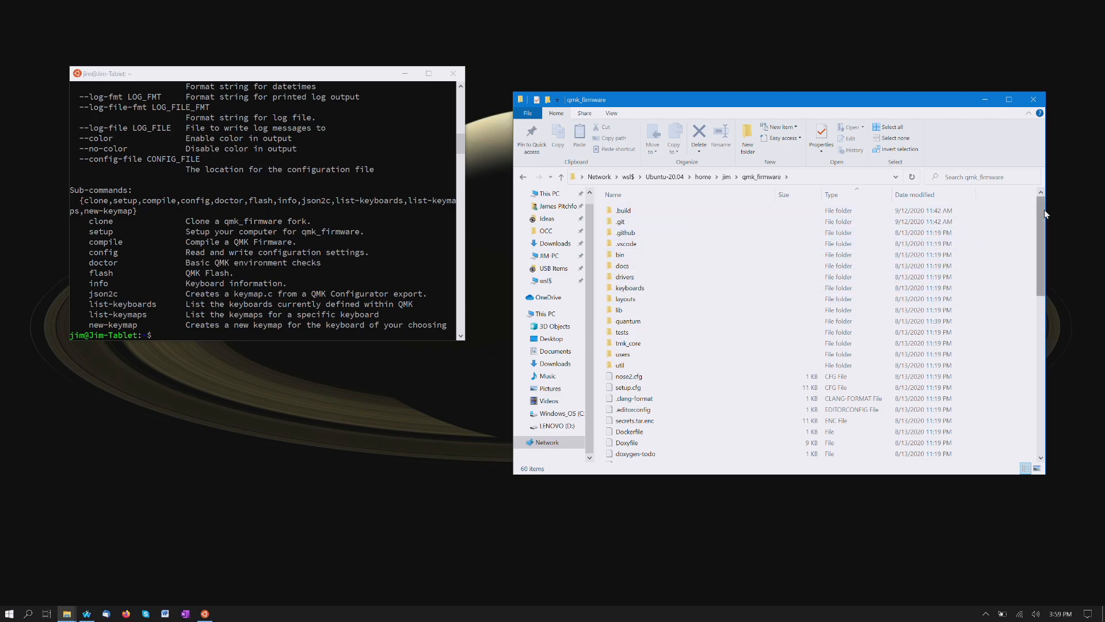
pyautogui.scroll(-3)
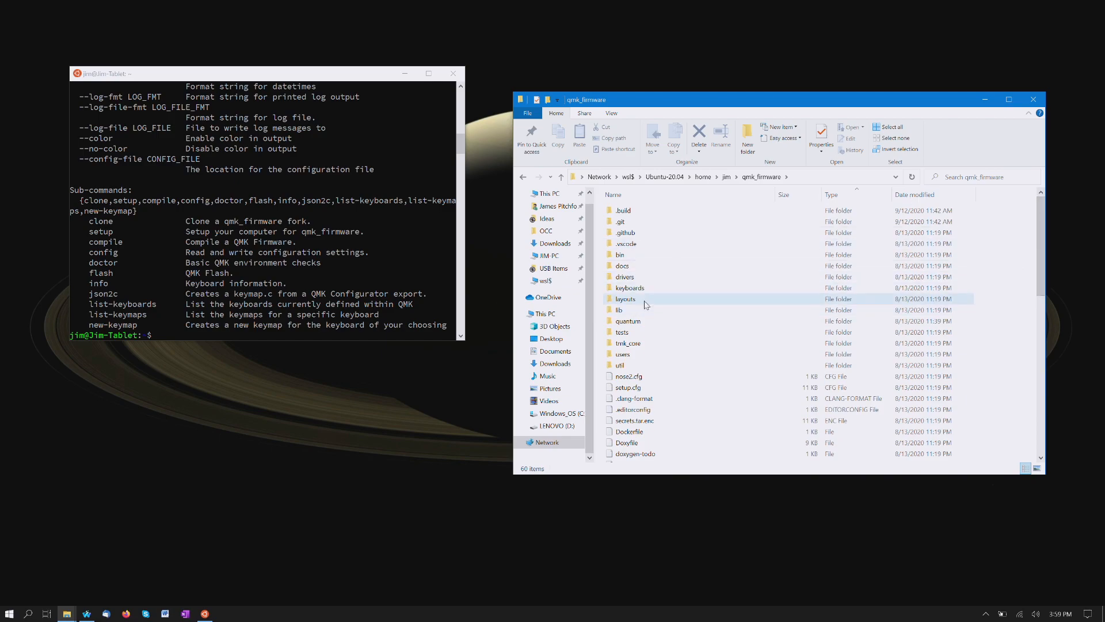
pyautogui.moveTo(653, 288)
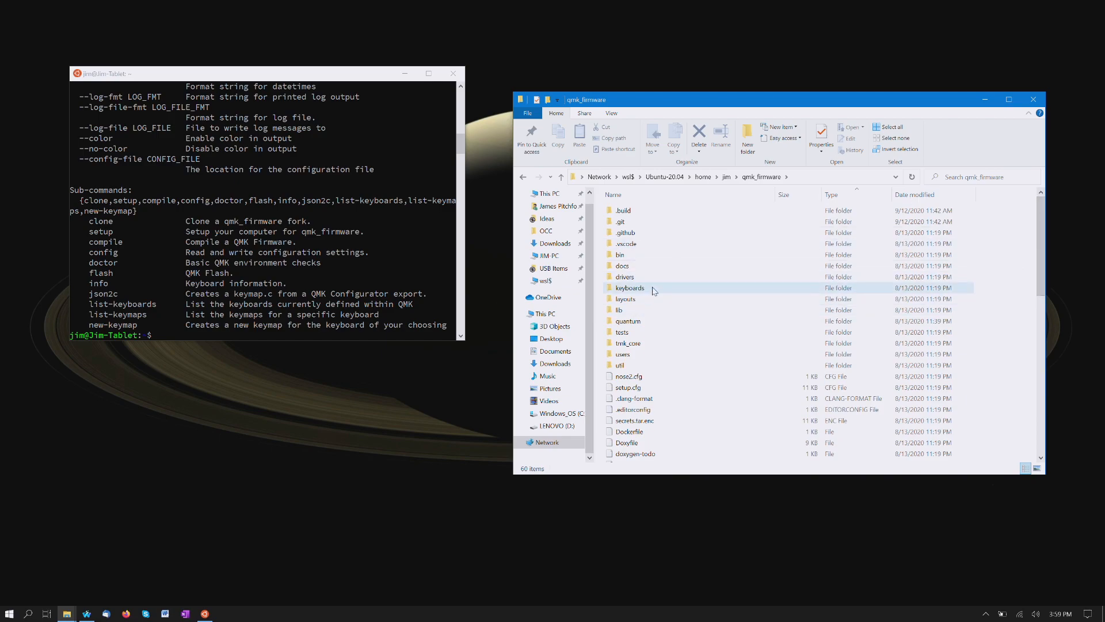
pyautogui.moveTo(624, 289)
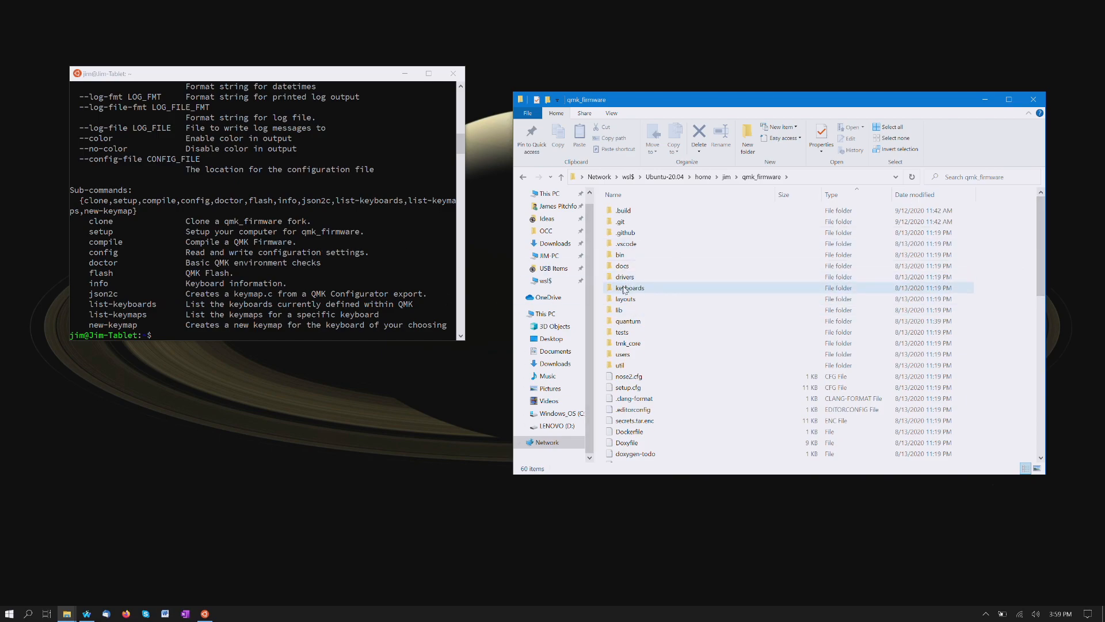
pyautogui.click(630, 288)
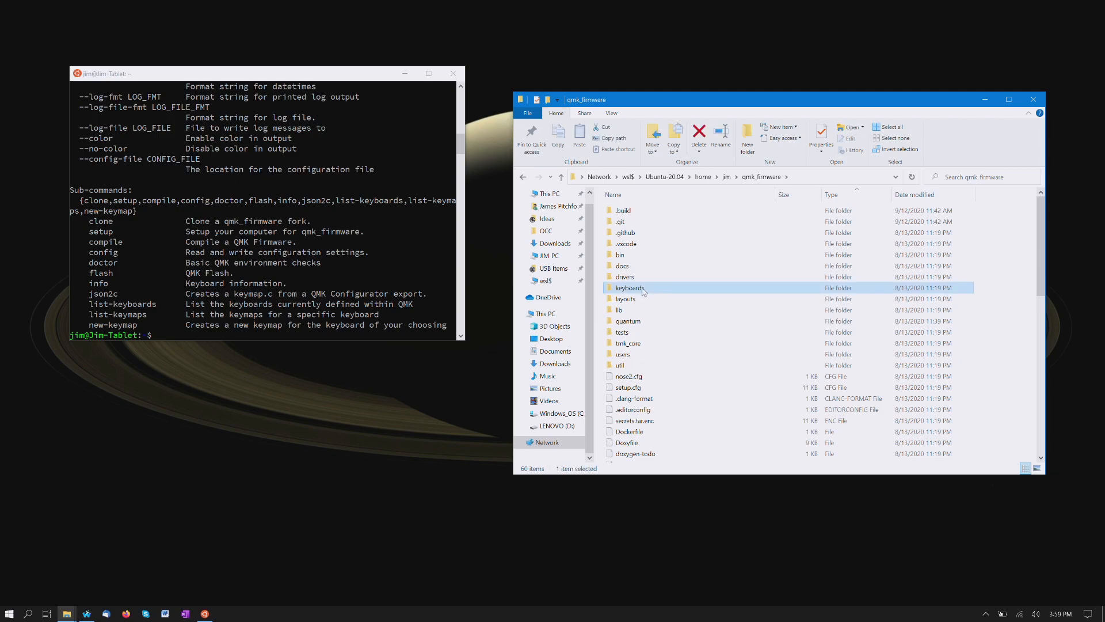
# Step: Open keyboards, look inside the nk65 folder, then return to the keyboards list
pyautogui.doubleClick(629, 288)
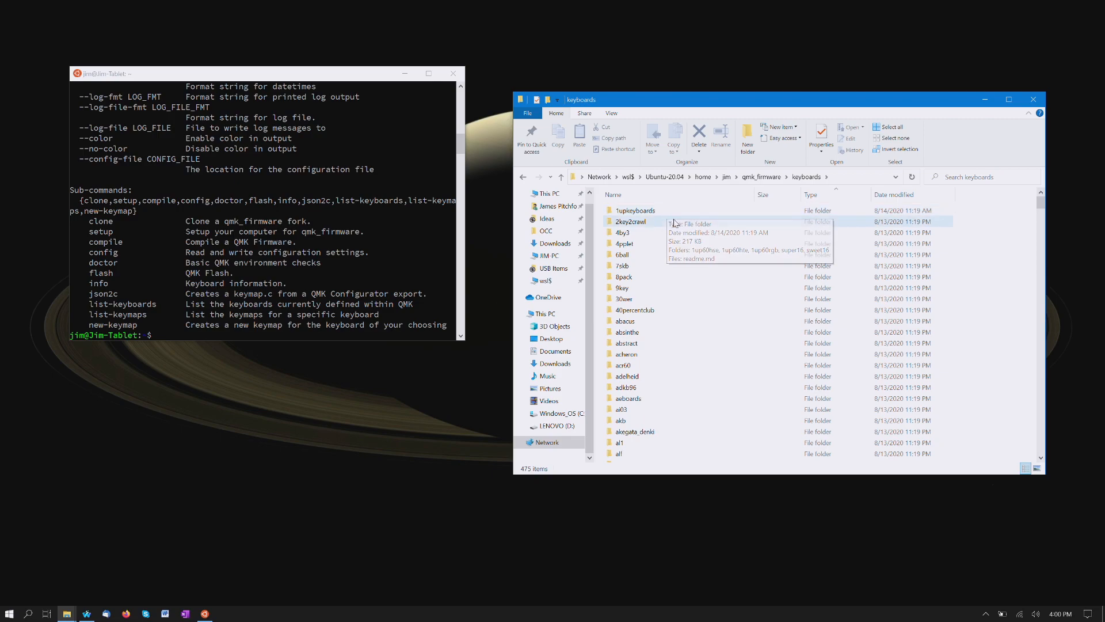
pyautogui.moveTo(675, 221)
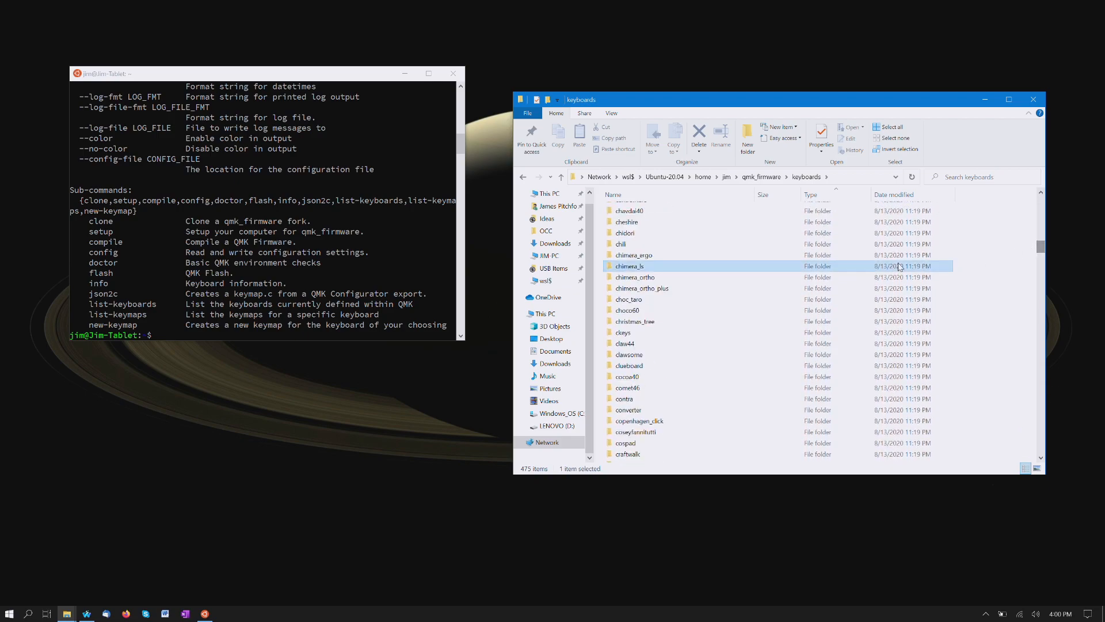
pyautogui.scroll(-3)
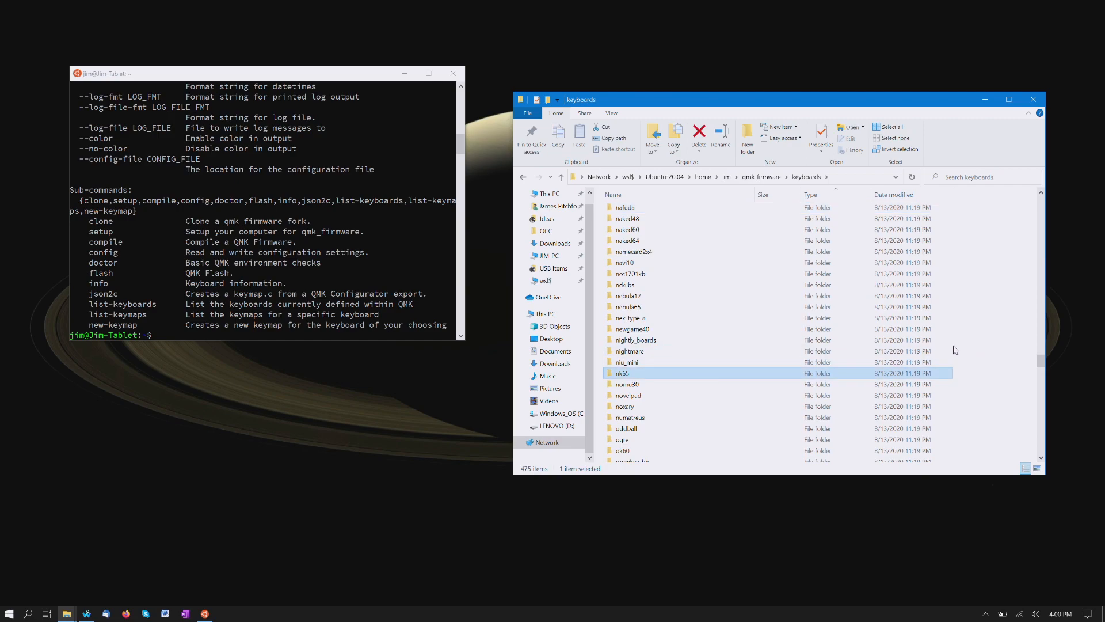
pyautogui.doubleClick(622, 373)
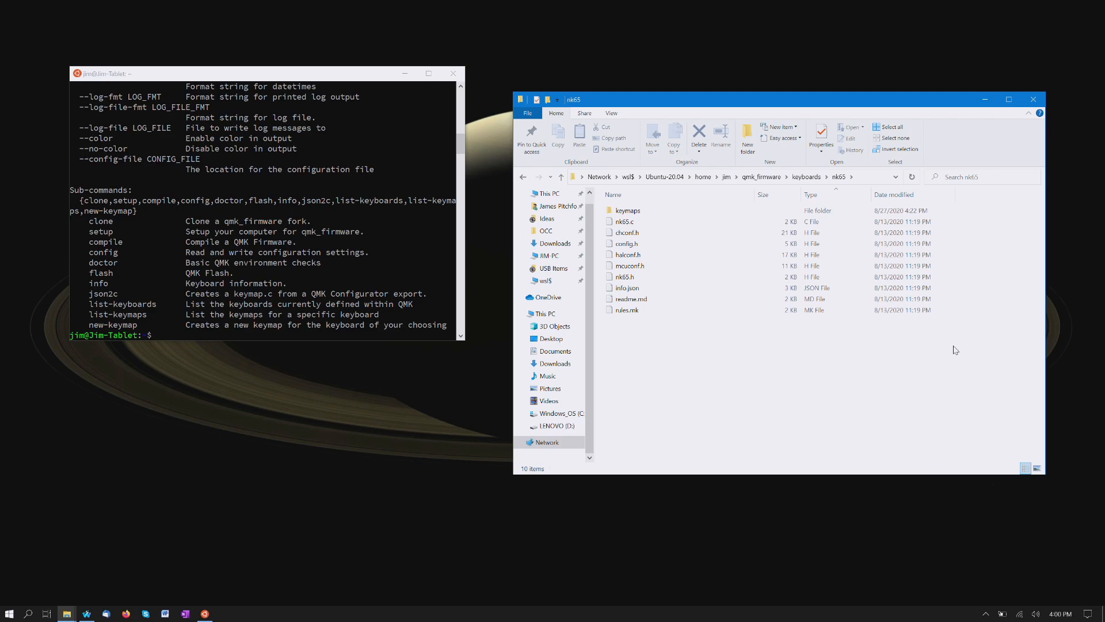
pyautogui.moveTo(902, 303)
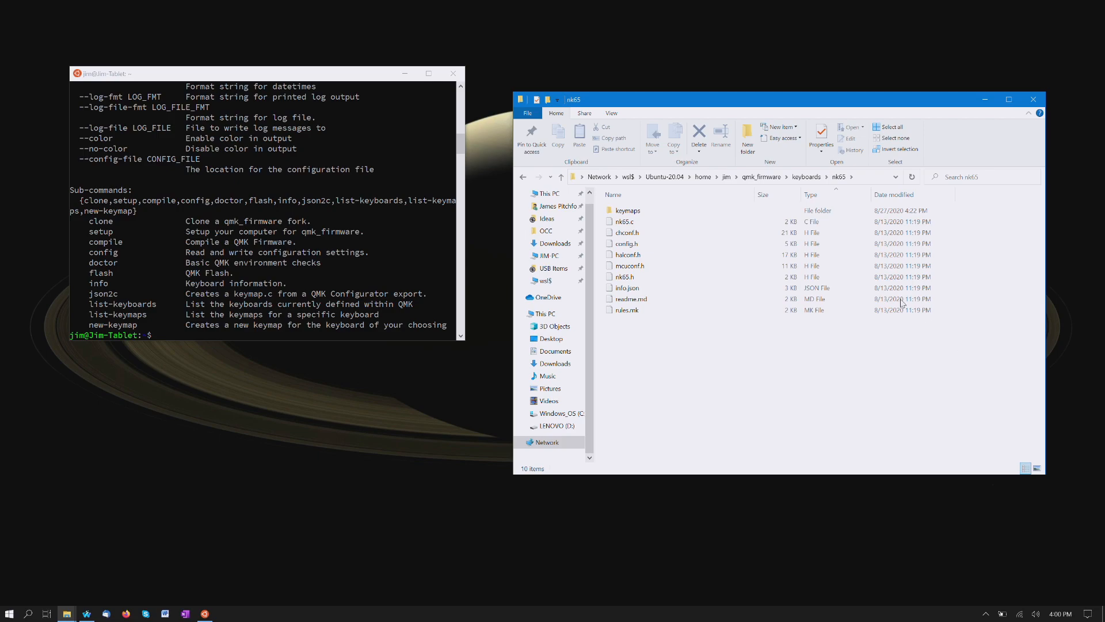
pyautogui.click(628, 210)
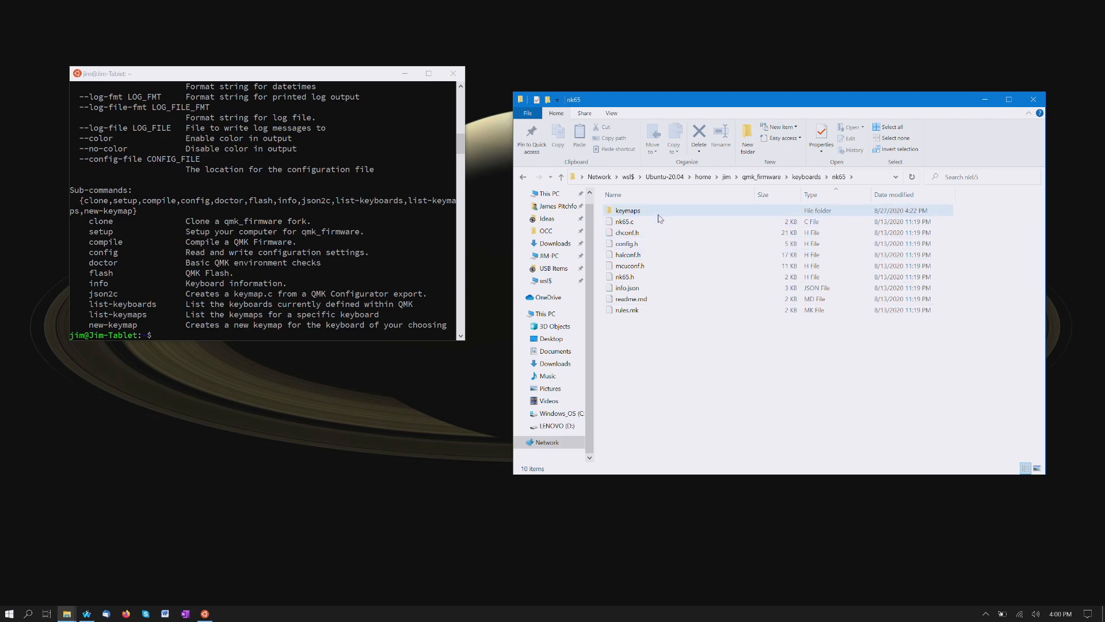
pyautogui.doubleClick(627, 210)
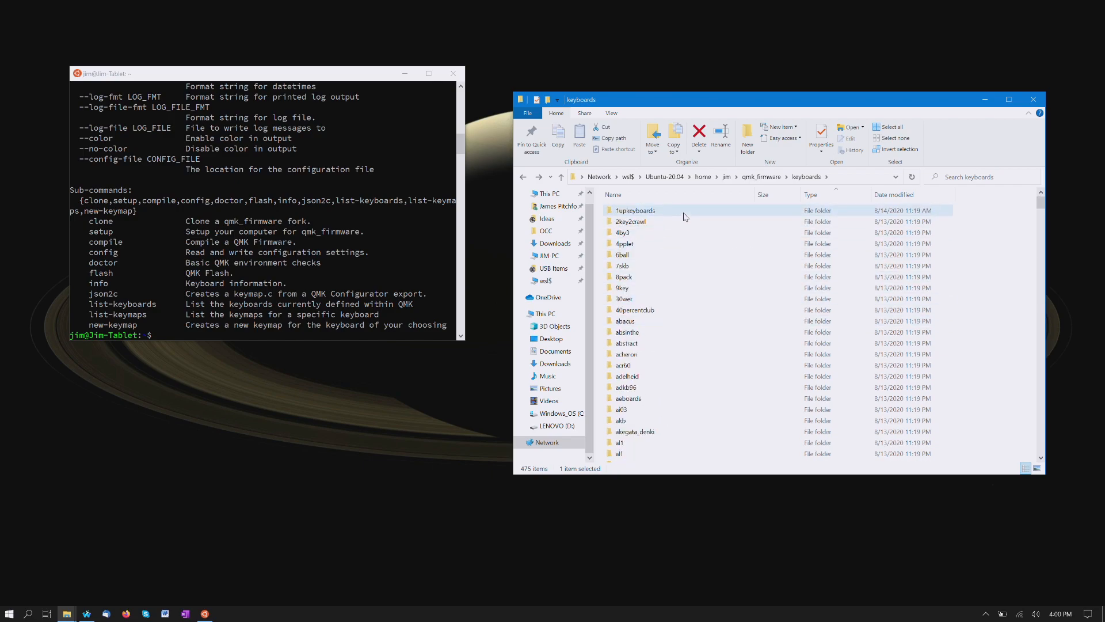
# Step: Open 1upkeyboards, then select and open the 1up60hse folder
pyautogui.doubleClick(635, 210)
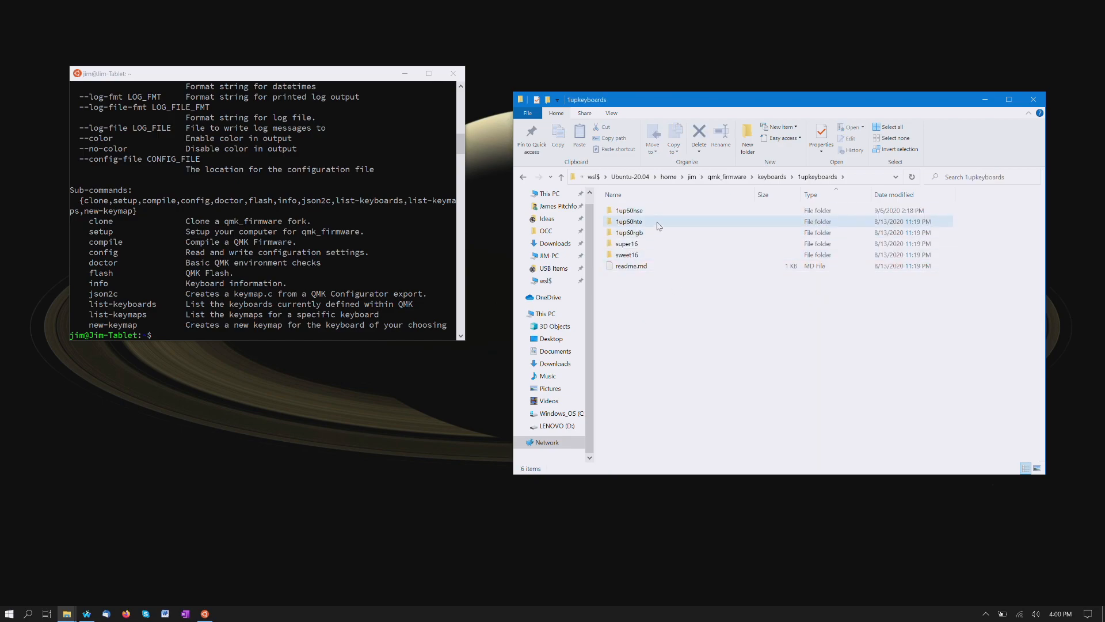
pyautogui.click(629, 210)
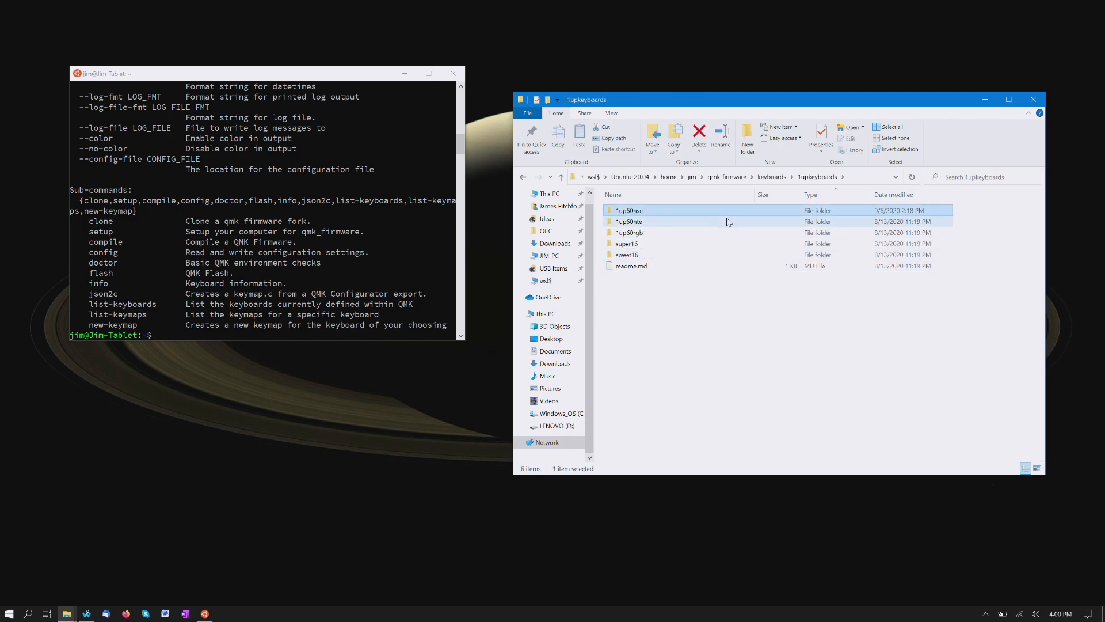
pyautogui.moveTo(692, 232)
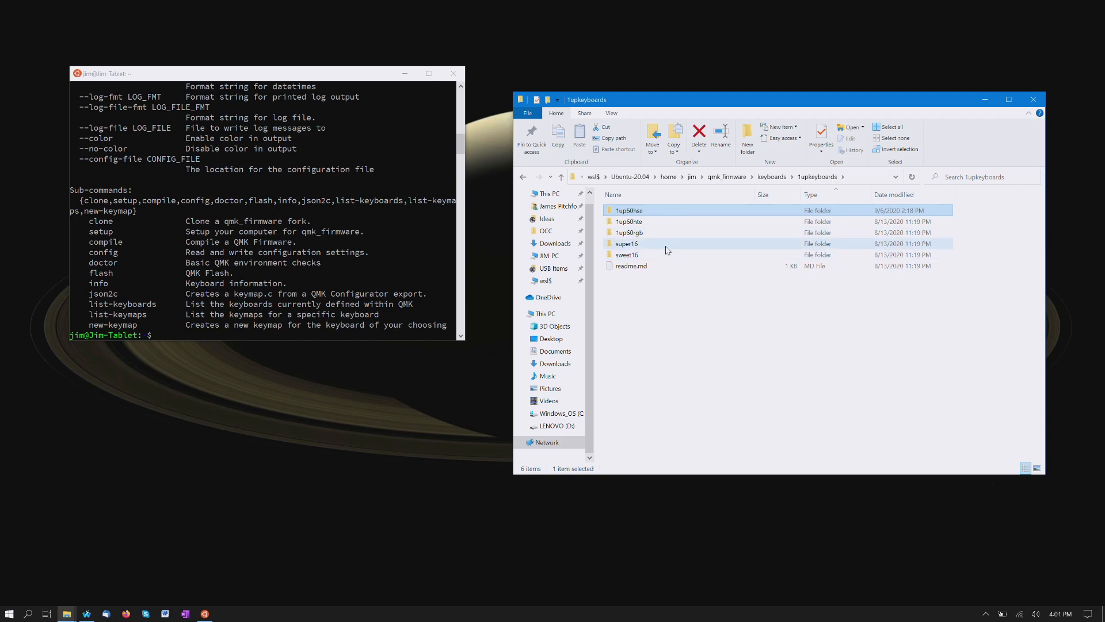
pyautogui.click(629, 210)
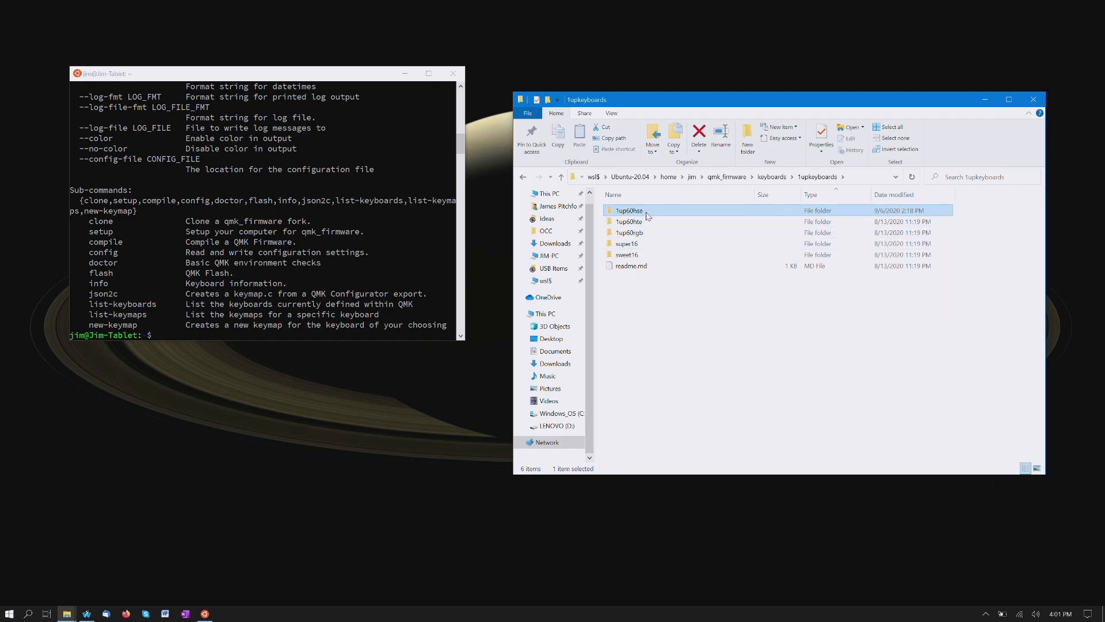
pyautogui.moveTo(646, 214)
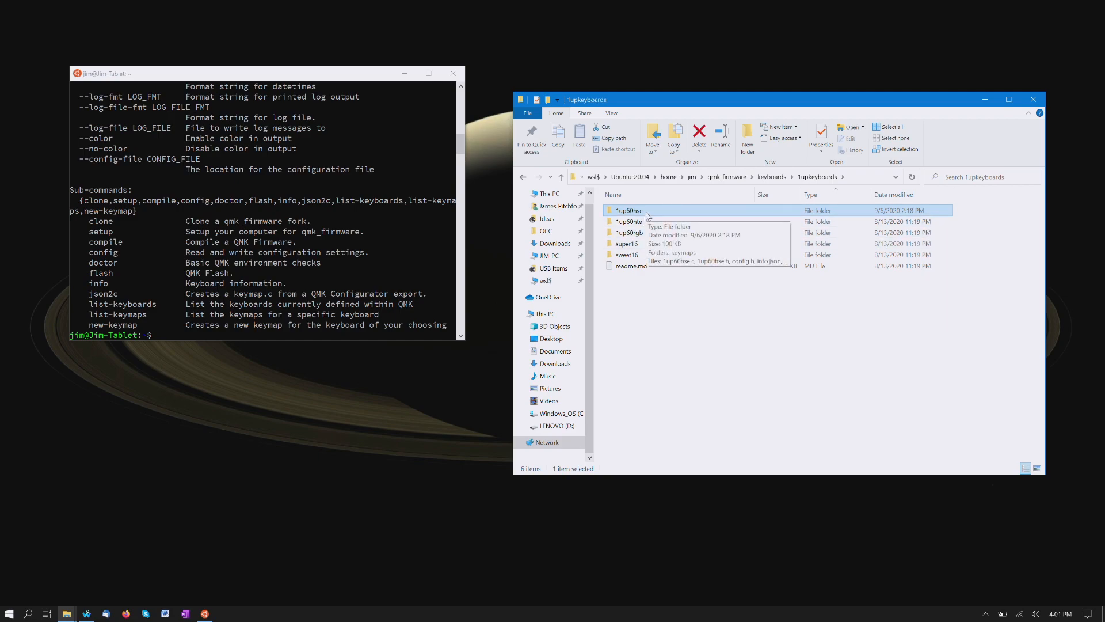
pyautogui.doubleClick(629, 210)
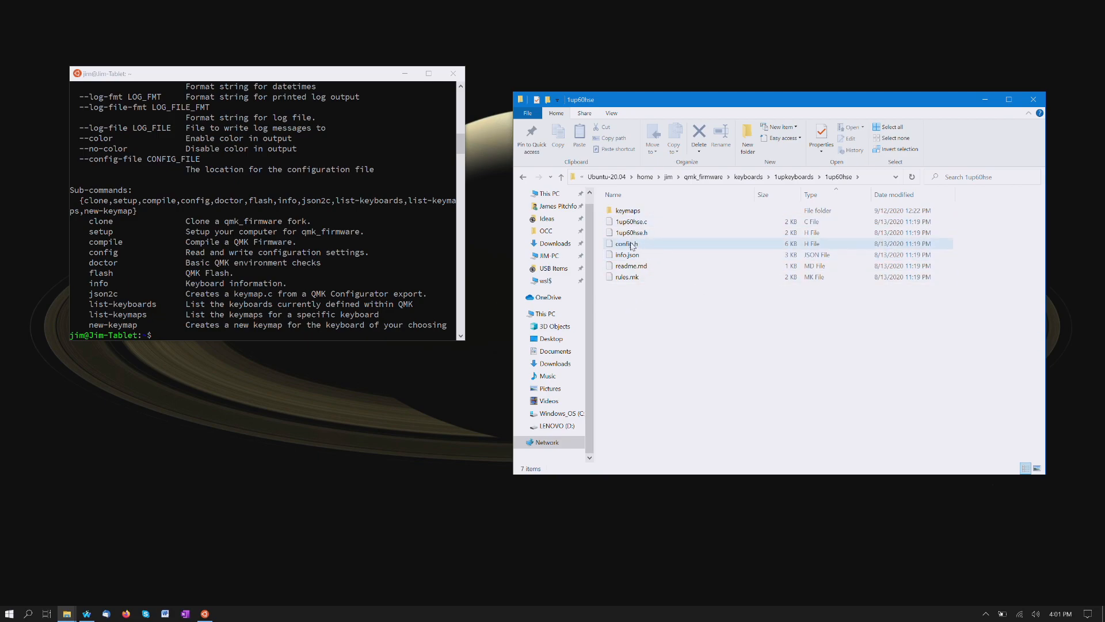
# Step: Open config.h with Notepad++ and scroll down to the RGBLIGHT_ANIMATIONS line
pyautogui.rightClick(626, 243)
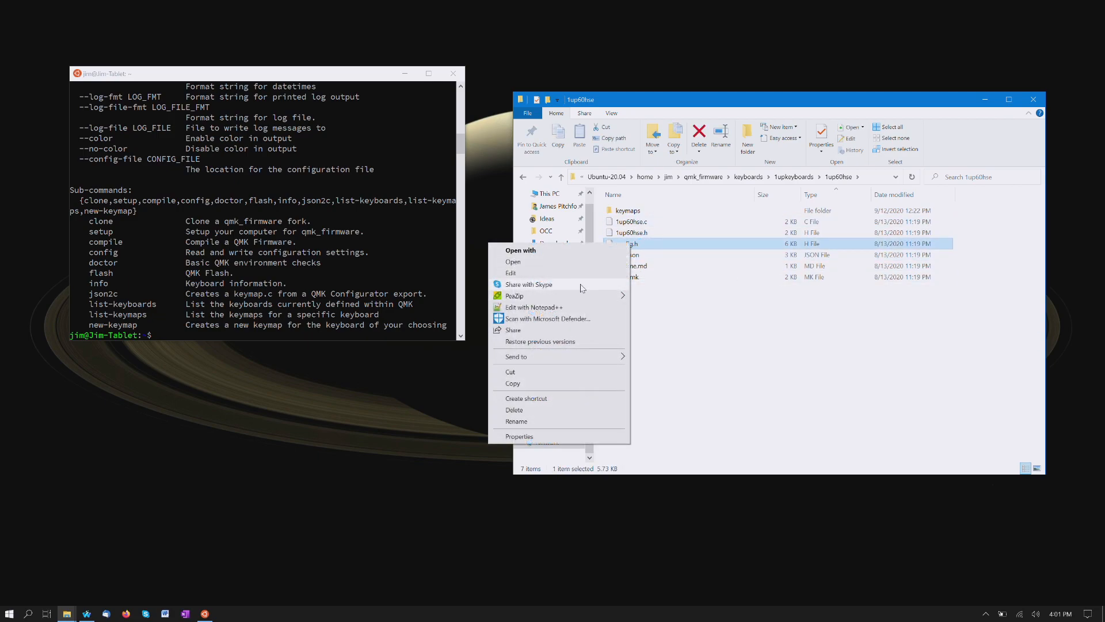
pyautogui.click(533, 307)
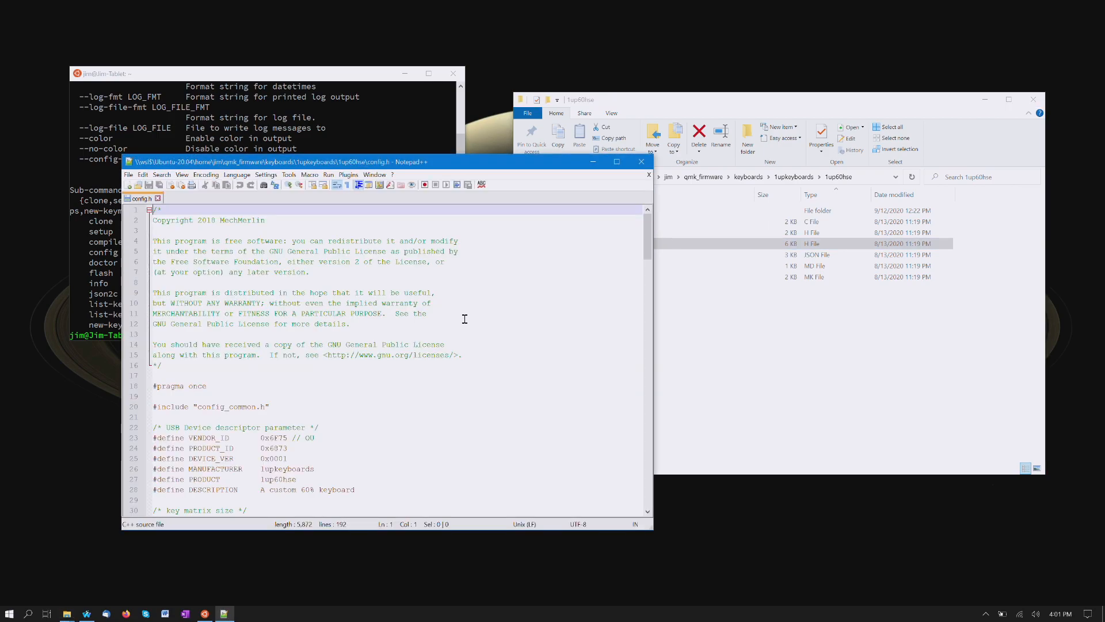
pyautogui.scroll(-3)
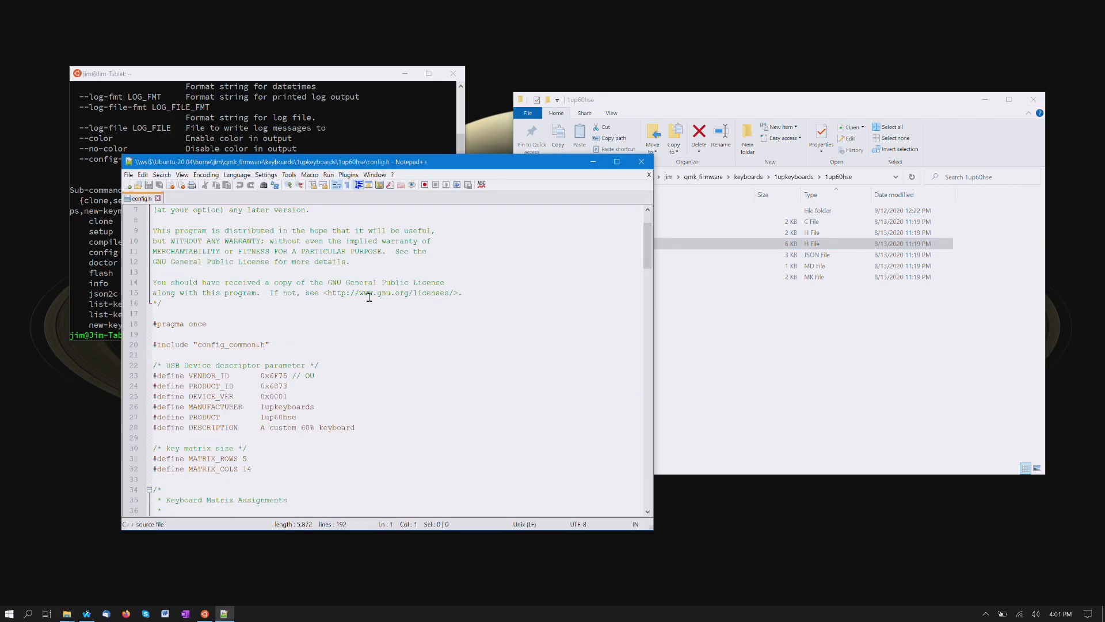
pyautogui.scroll(-3)
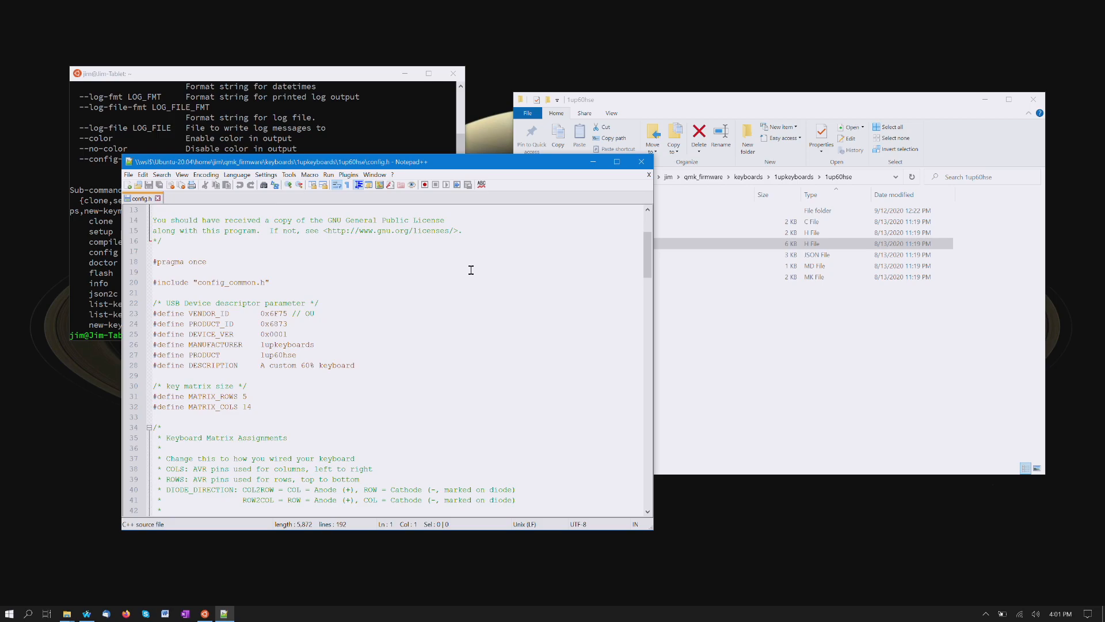
pyautogui.moveTo(382, 308)
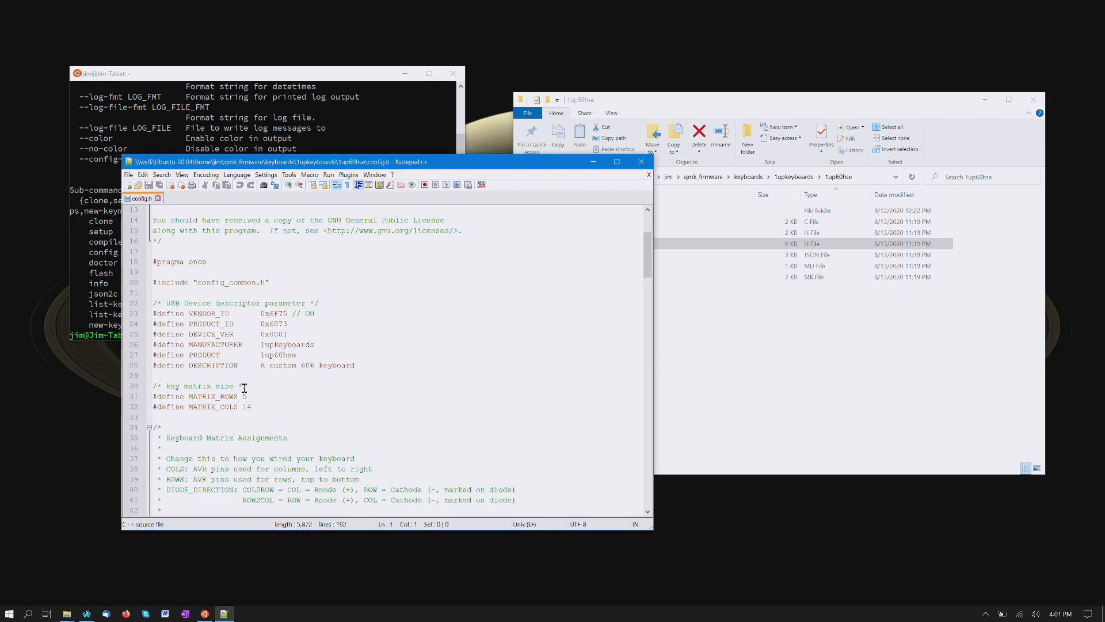
pyautogui.scroll(-3)
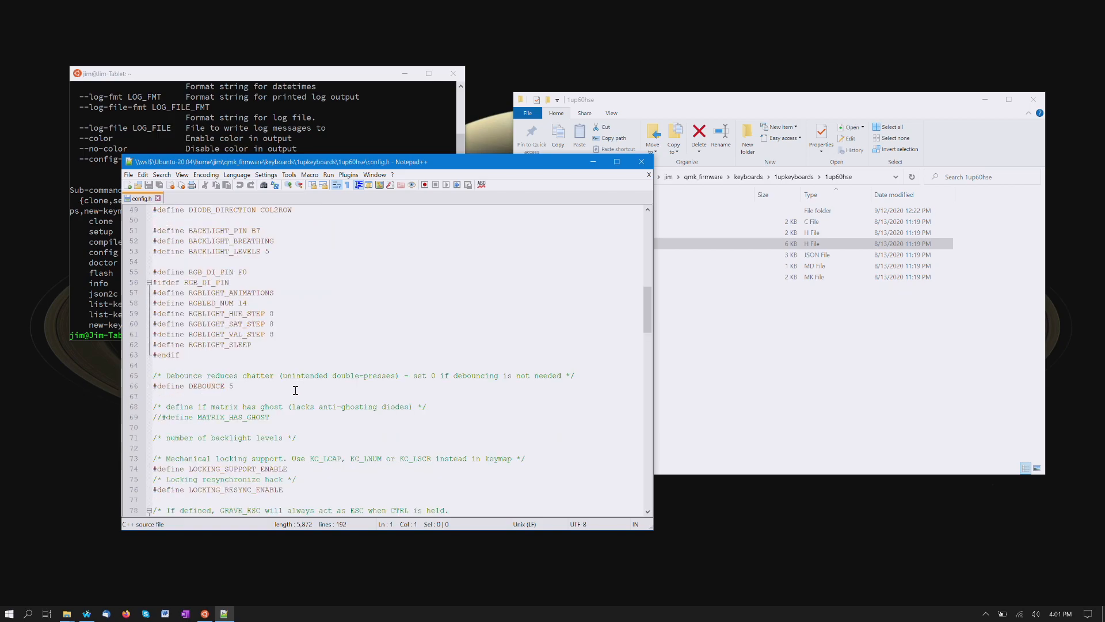
pyautogui.scroll(-3)
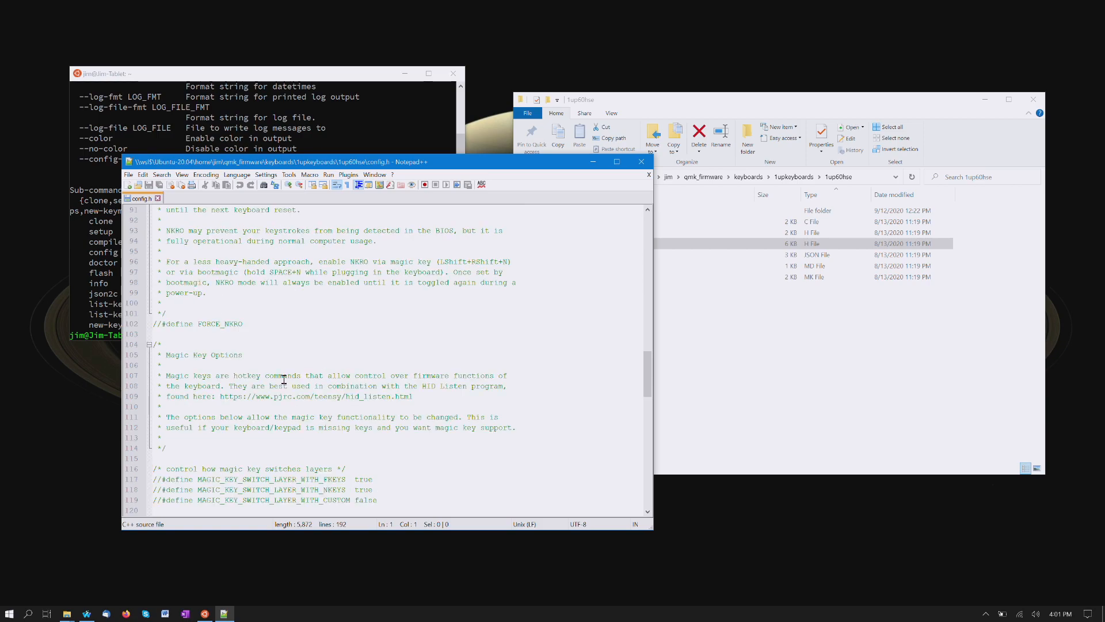
pyautogui.scroll(-3)
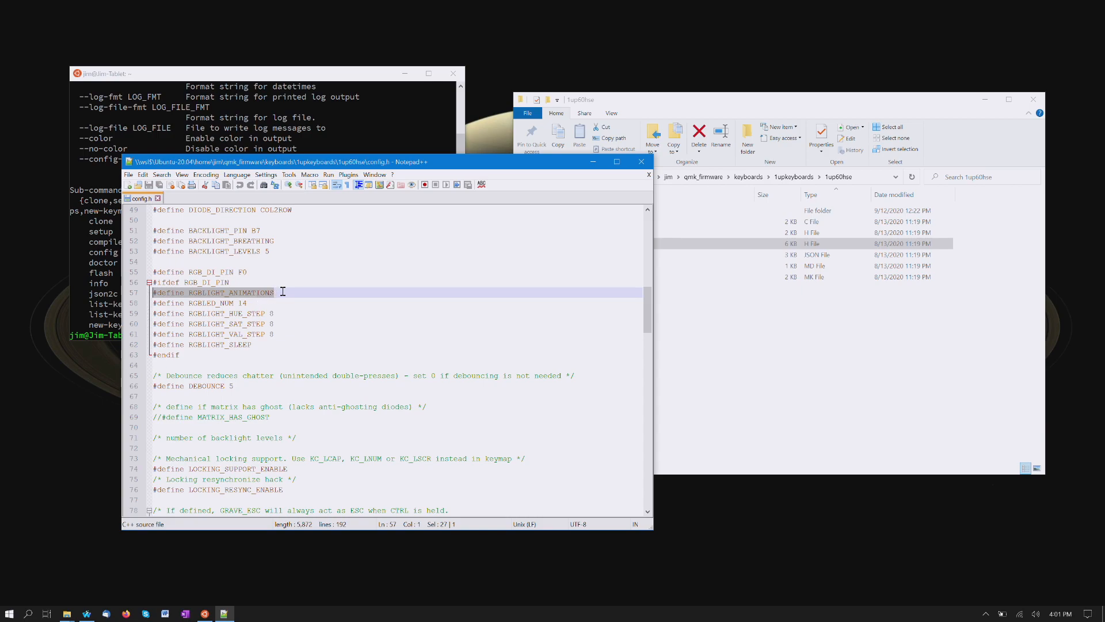
pyautogui.moveTo(352, 302)
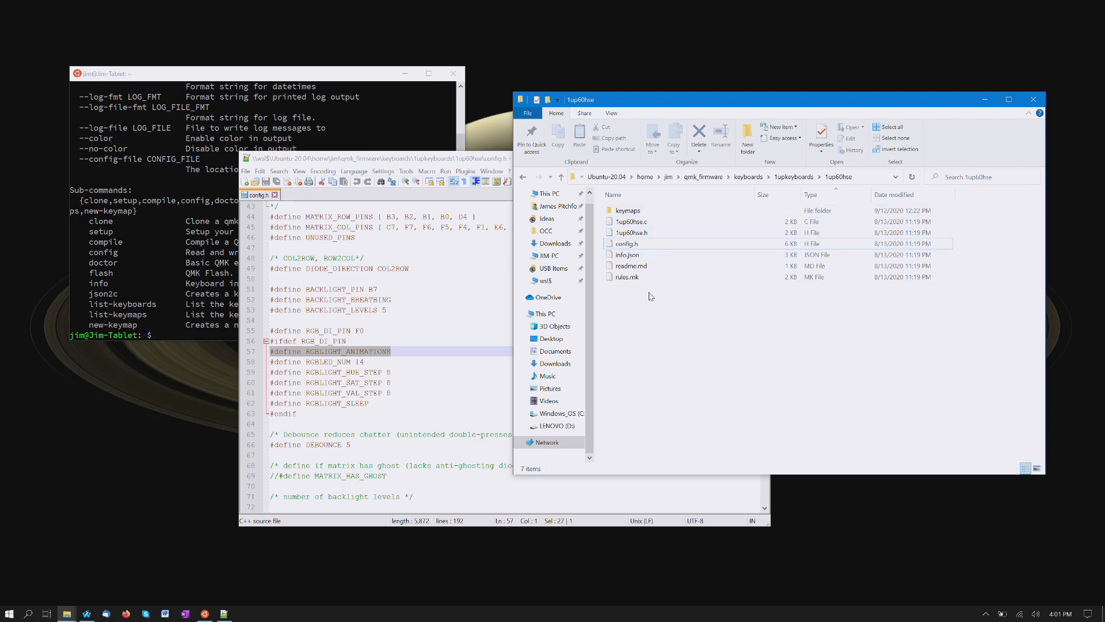
# Step: Open the keyboard's rules.mk in Notepad++, then enter keymaps and the test folder
pyautogui.doubleClick(628, 277)
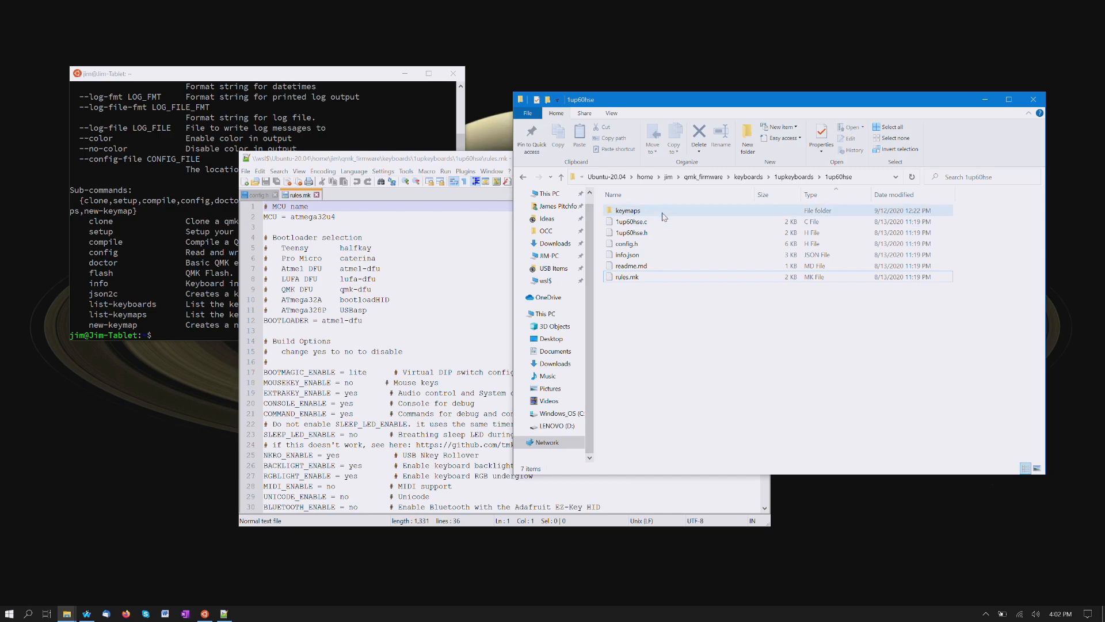
pyautogui.doubleClick(628, 210)
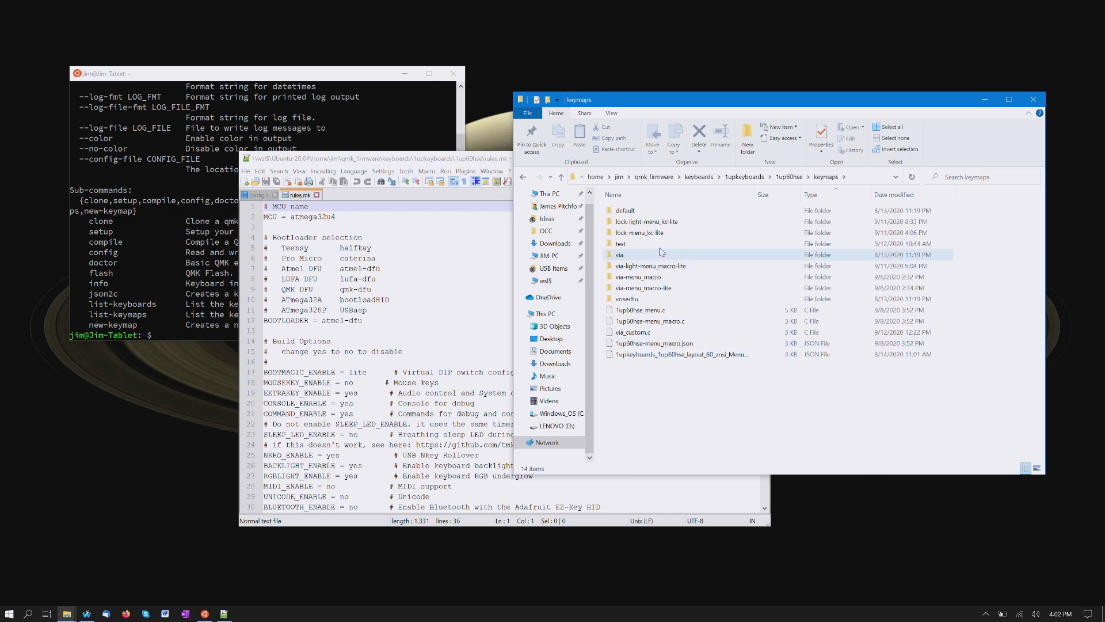
pyautogui.doubleClick(622, 242)
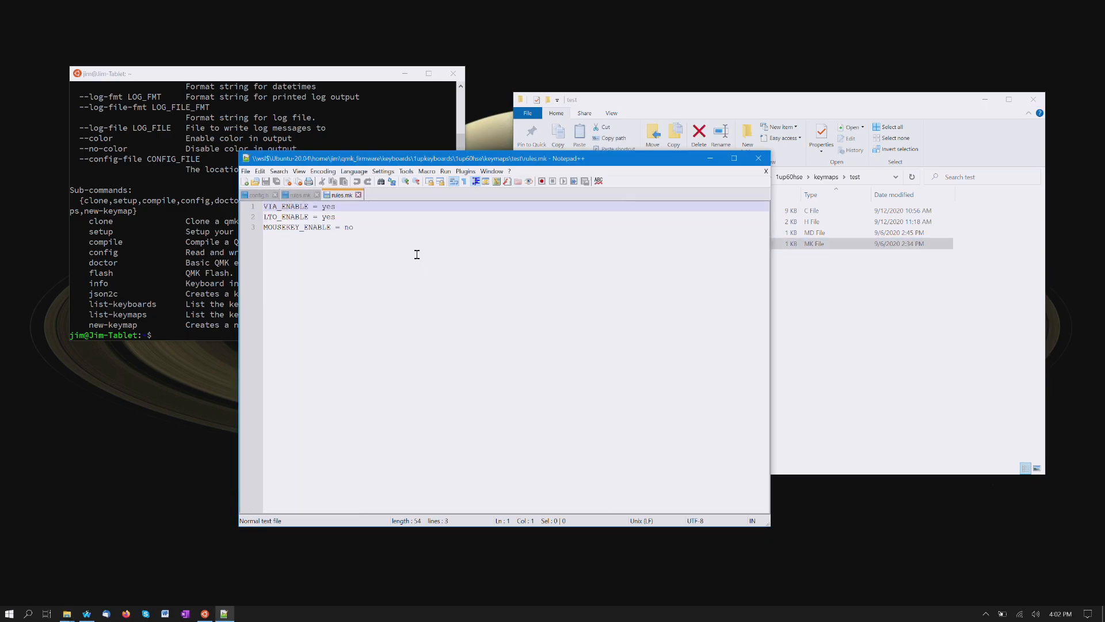
pyautogui.moveTo(716, 305)
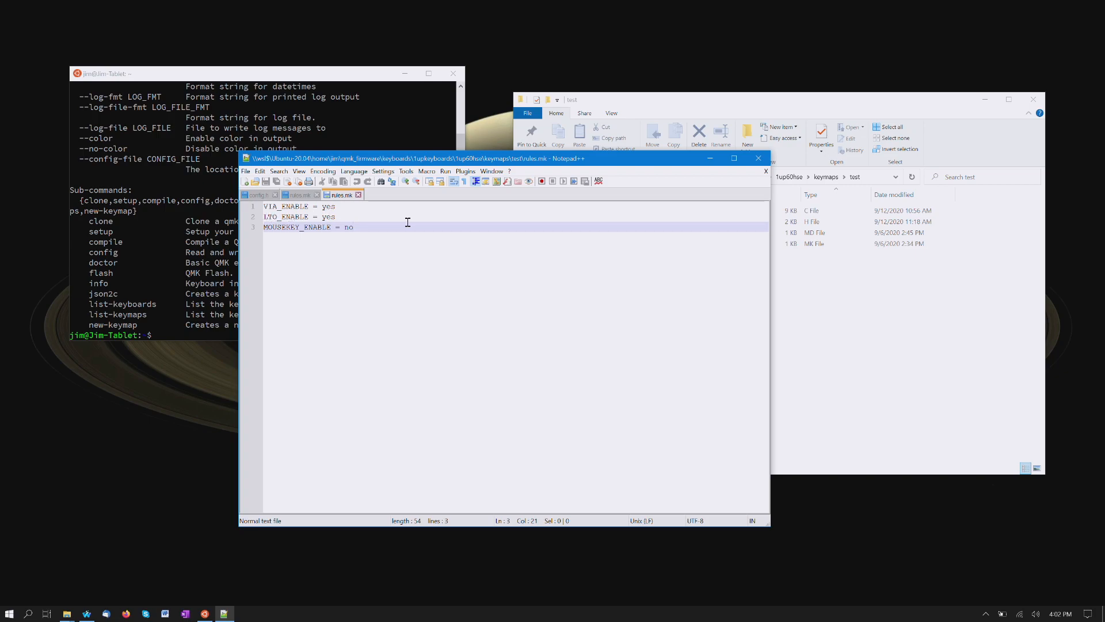
pyautogui.moveTo(309, 246)
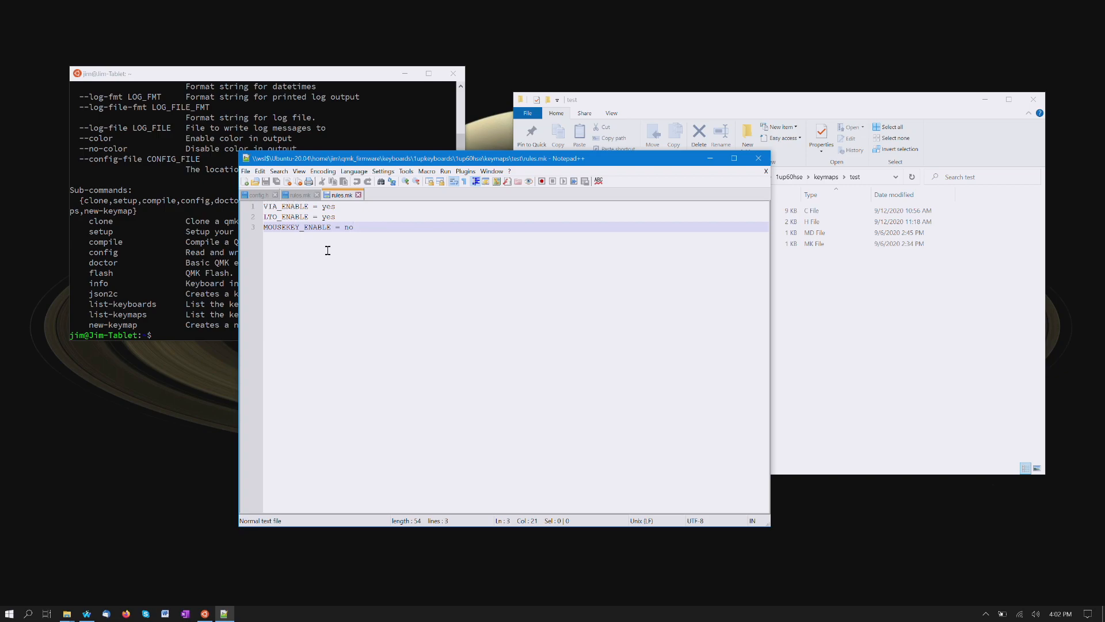
pyautogui.moveTo(439, 267)
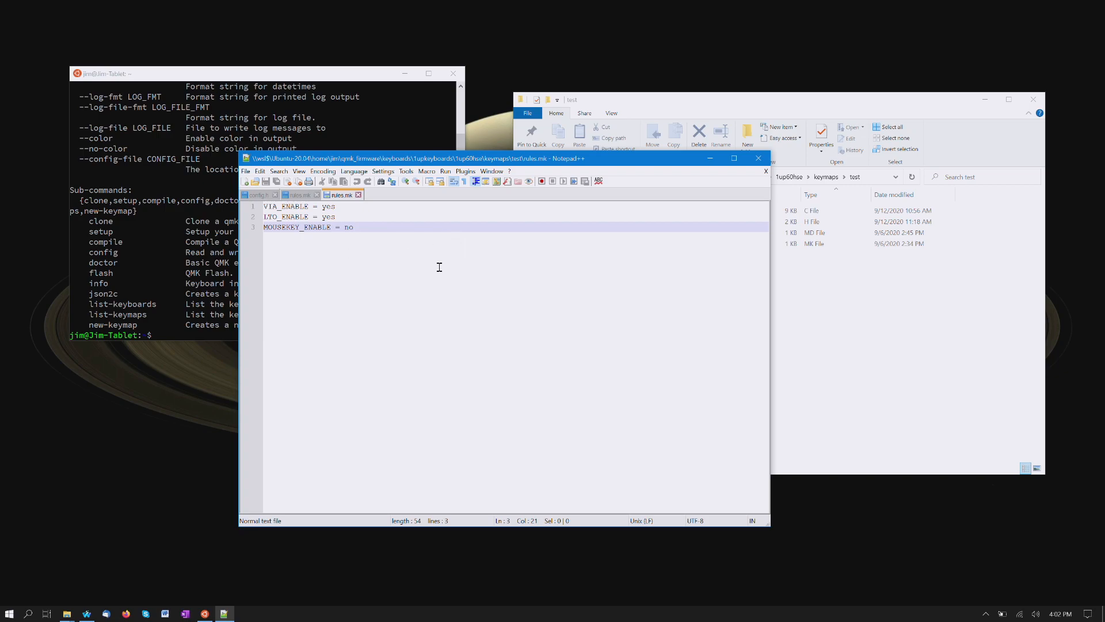
pyautogui.moveTo(364, 226)
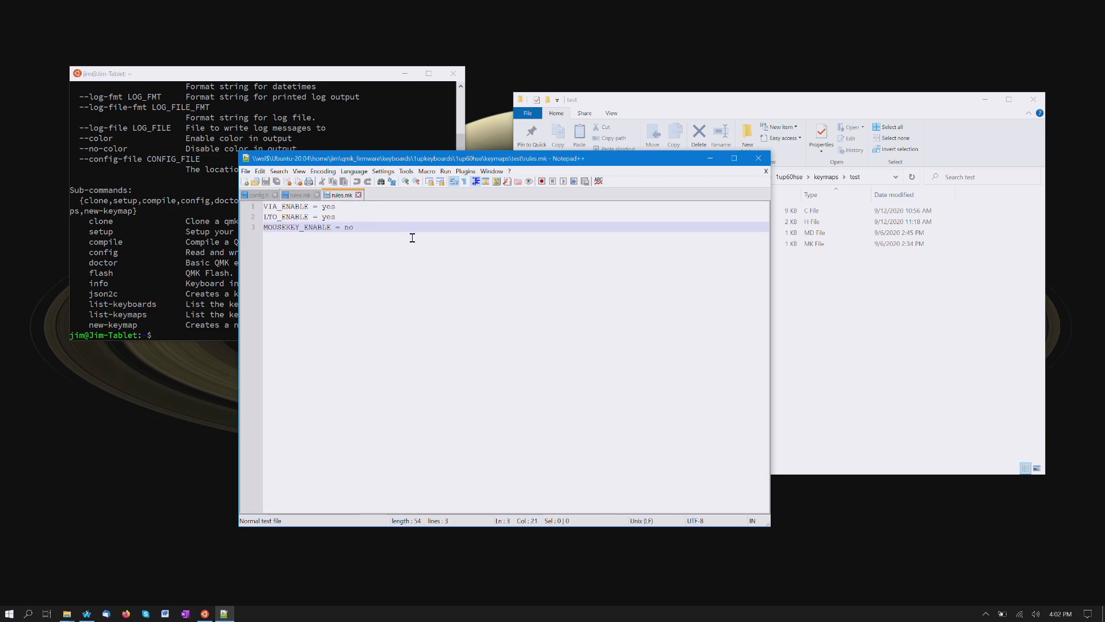
pyautogui.moveTo(376, 228)
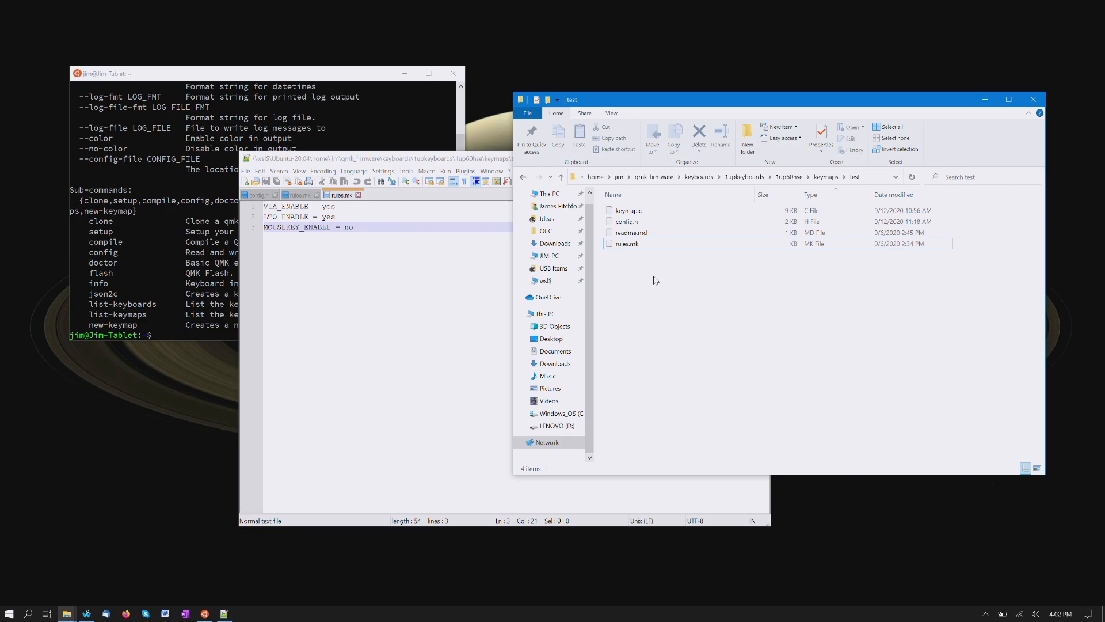
# Step: Select the test keymap's config.h, flipping between the keyboard's config.h and the test folder
pyautogui.click(626, 221)
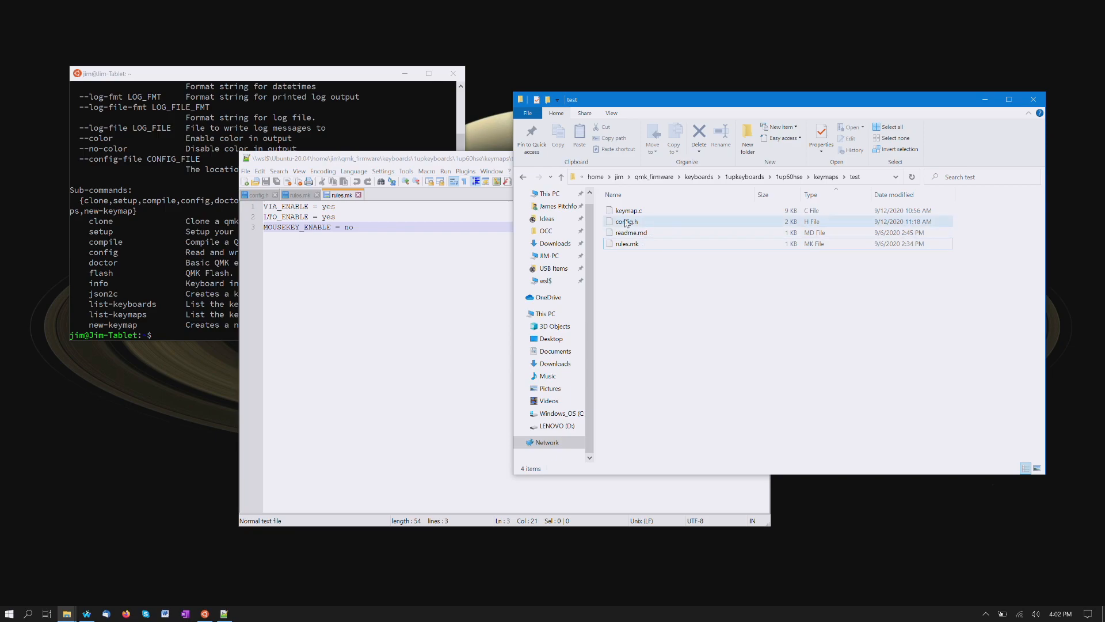
pyautogui.moveTo(639, 229)
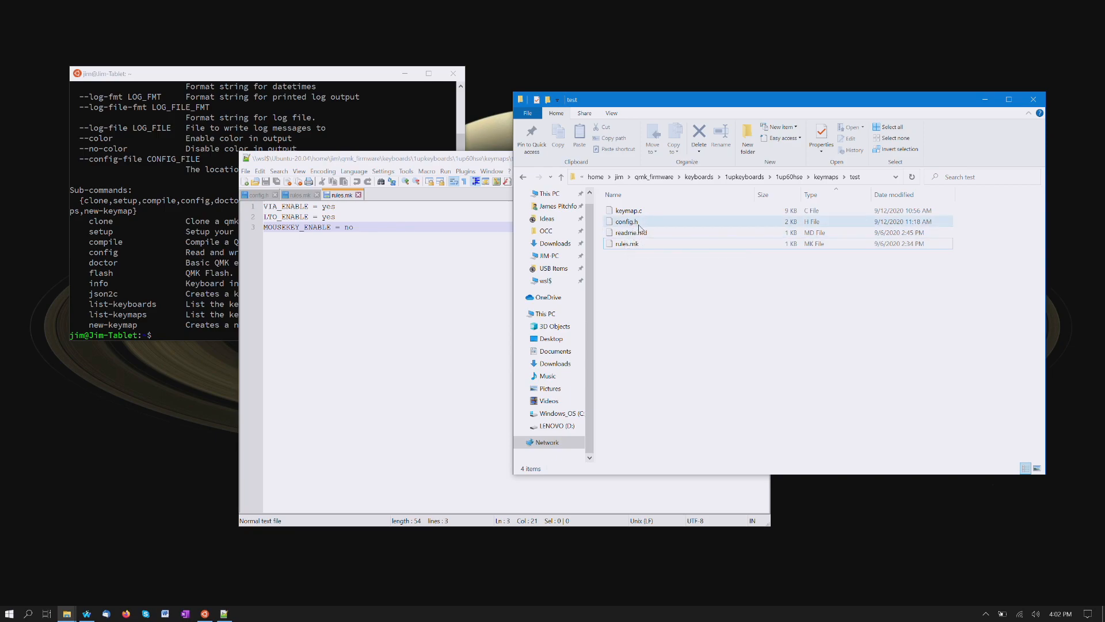
pyautogui.click(625, 244)
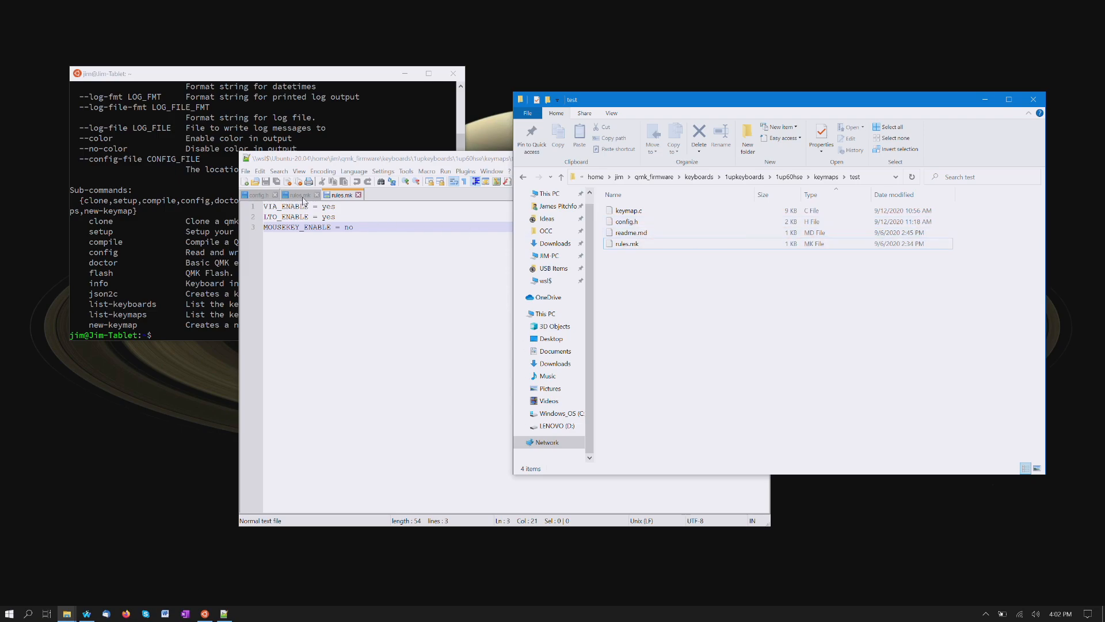
pyautogui.click(259, 195)
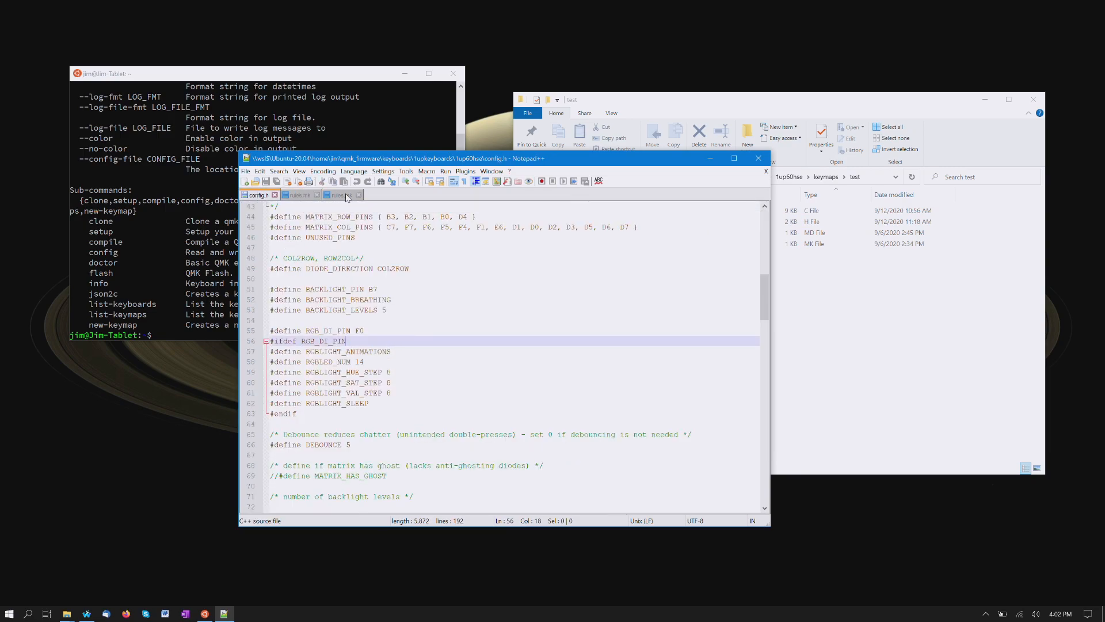
pyautogui.click(338, 194)
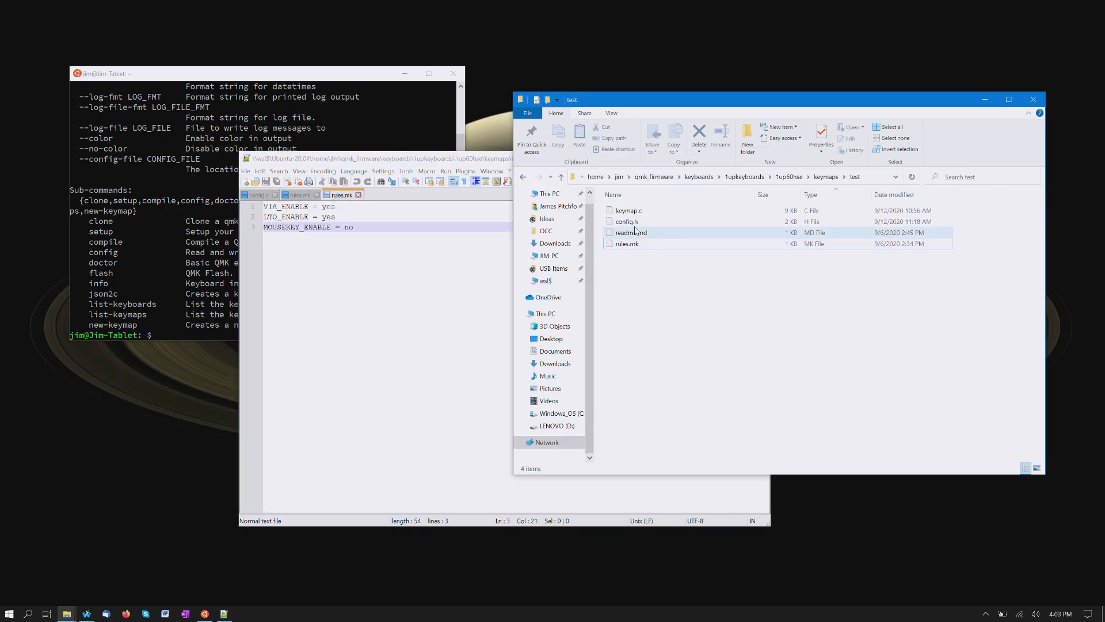
# Step: Open the test keymap's config.h and read its RGB, layer and LED layout settings
pyautogui.doubleClick(626, 221)
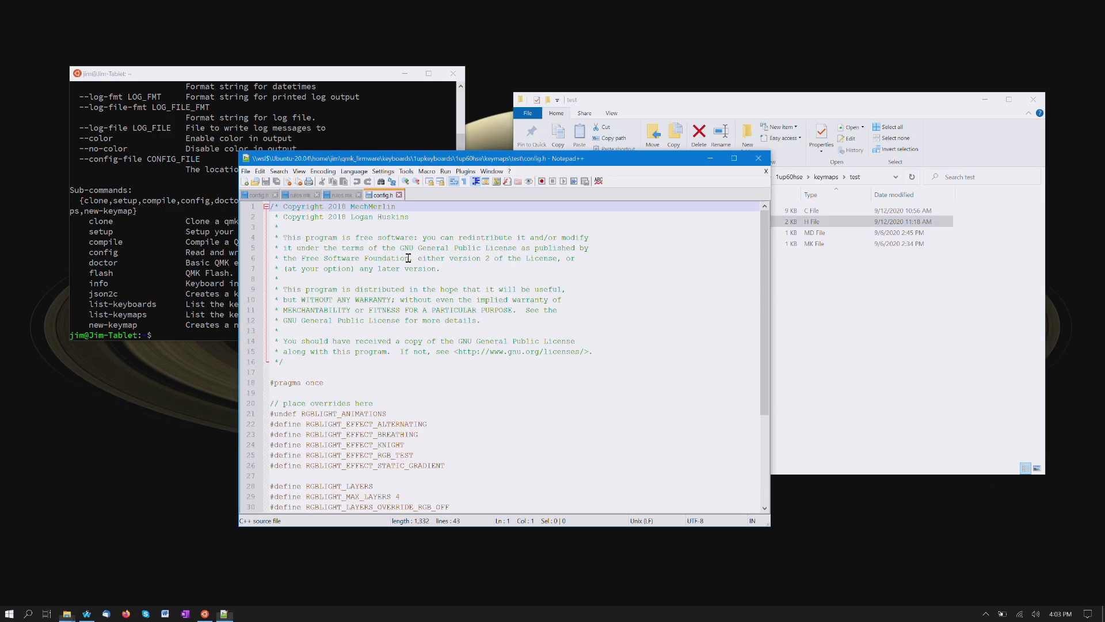
pyautogui.scroll(-3)
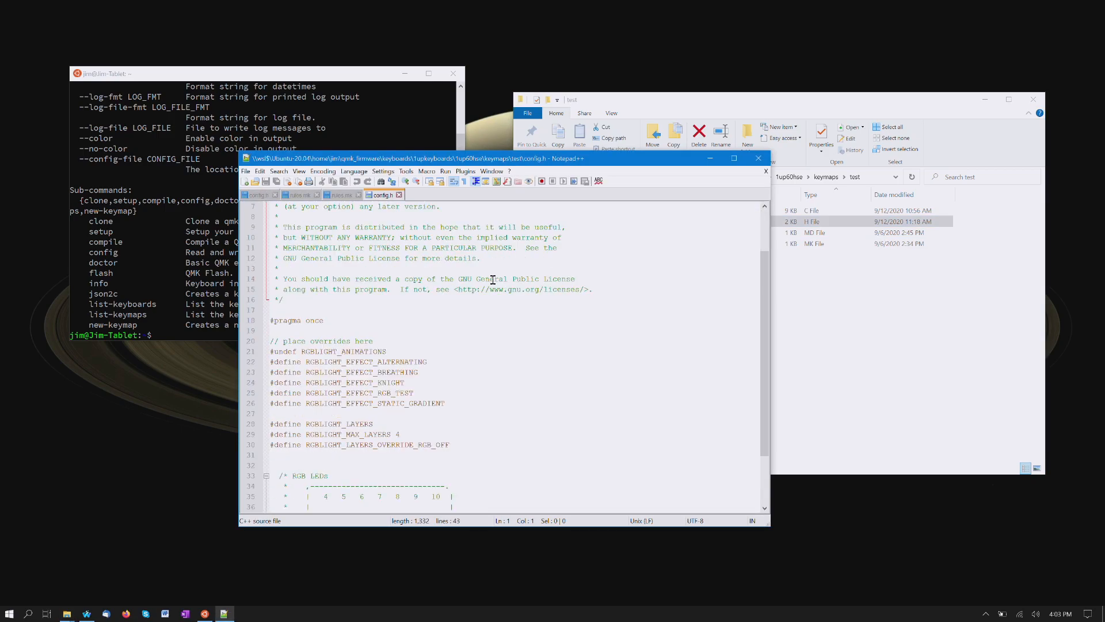
pyautogui.scroll(-3)
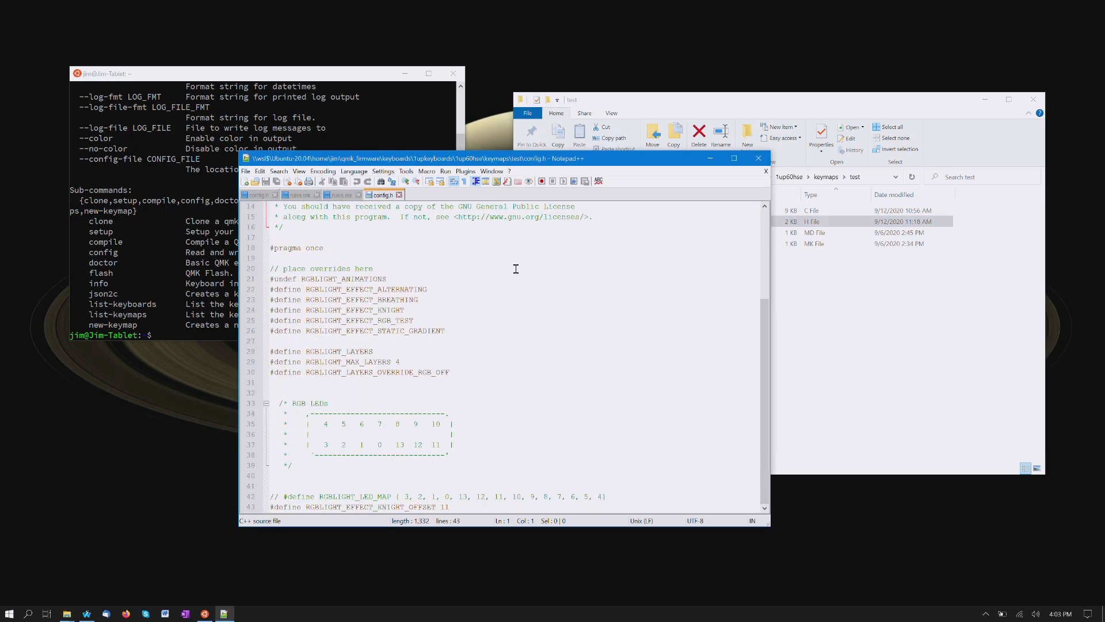
pyautogui.click(294, 351)
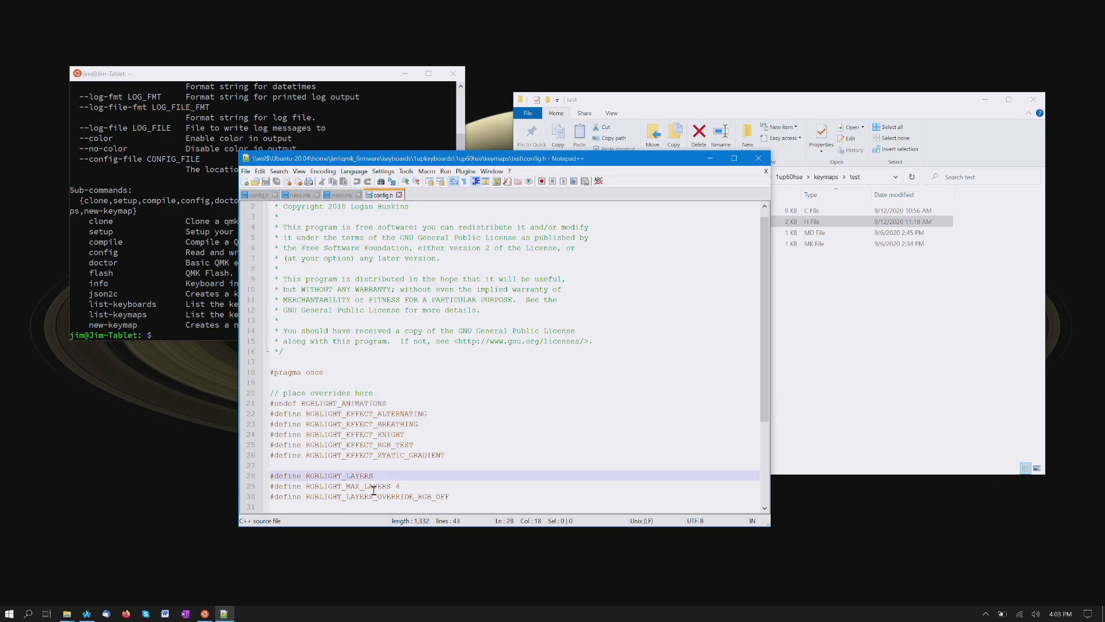
pyautogui.moveTo(533, 445)
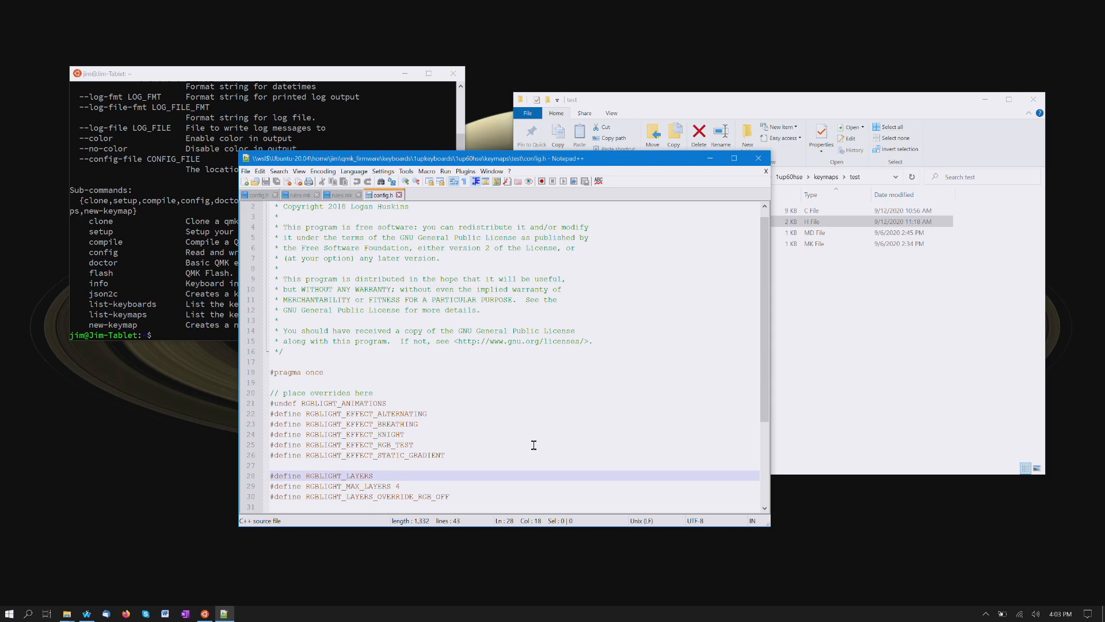
pyautogui.moveTo(442, 459)
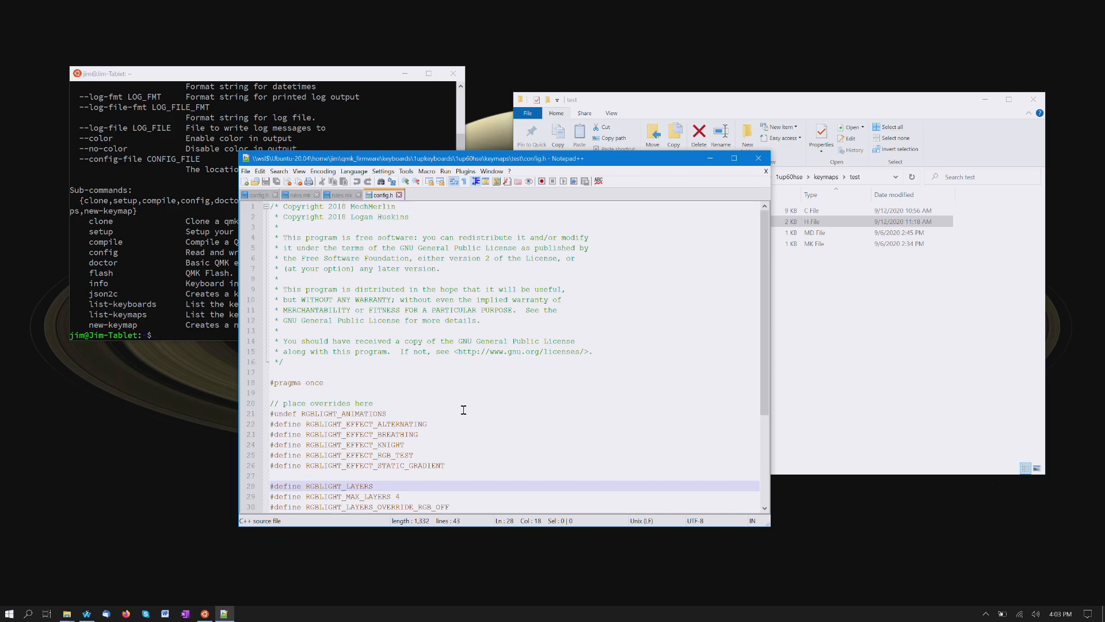
pyautogui.scroll(-3)
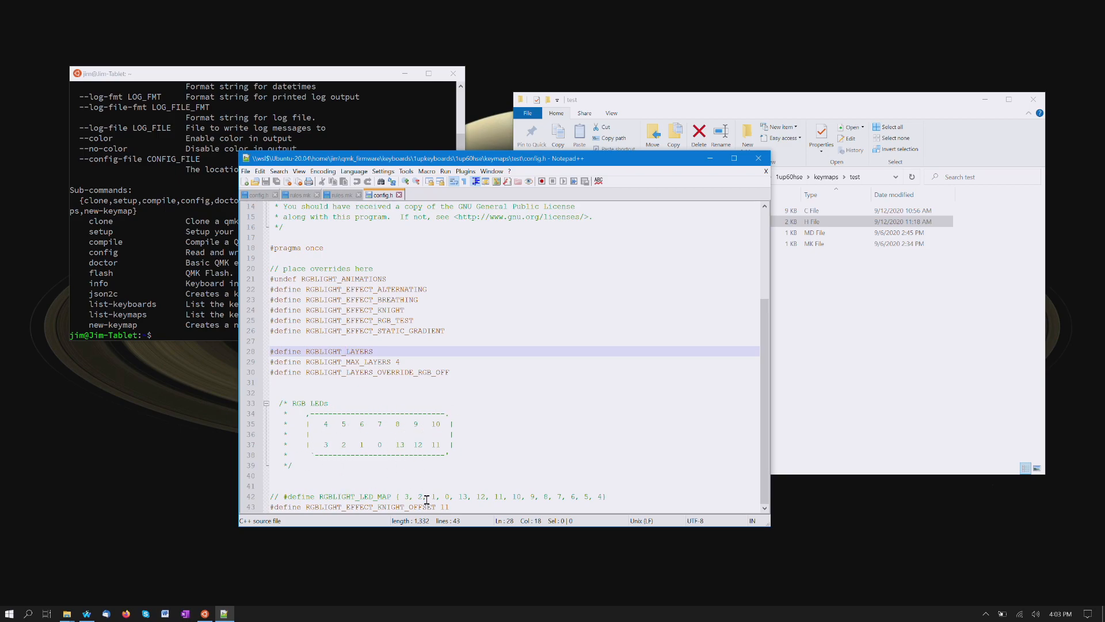
pyautogui.moveTo(533, 489)
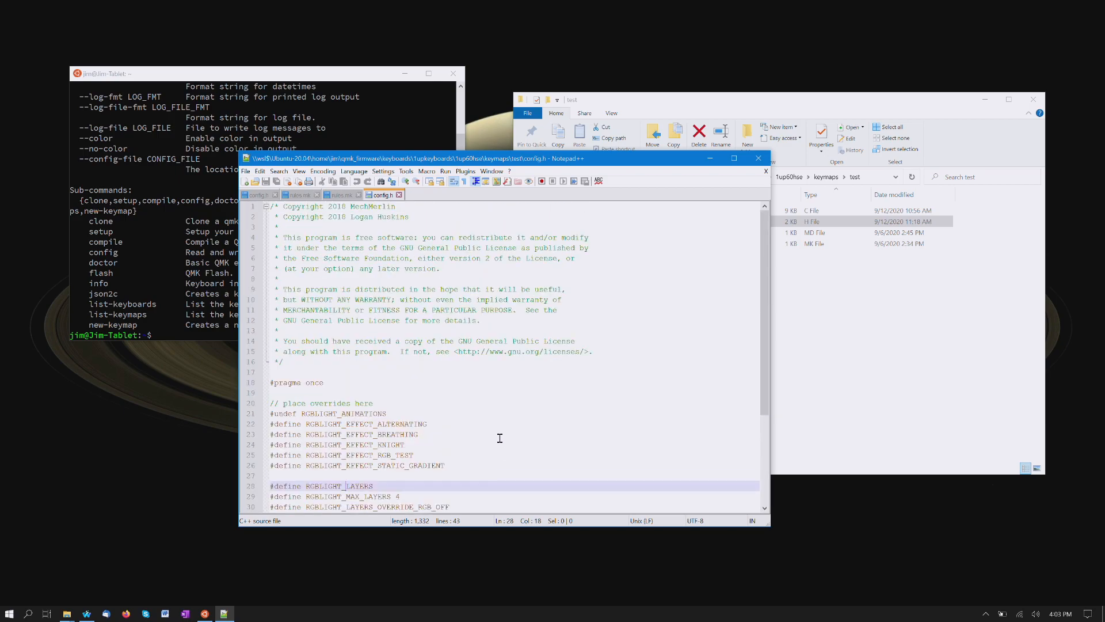
pyautogui.moveTo(889, 352)
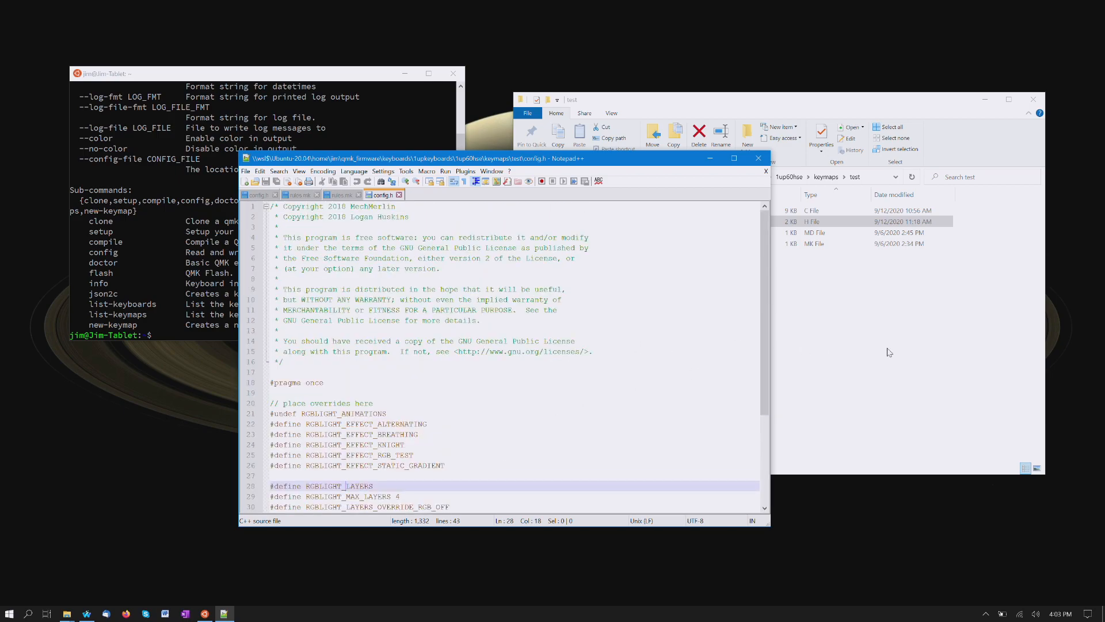
pyautogui.moveTo(381, 194)
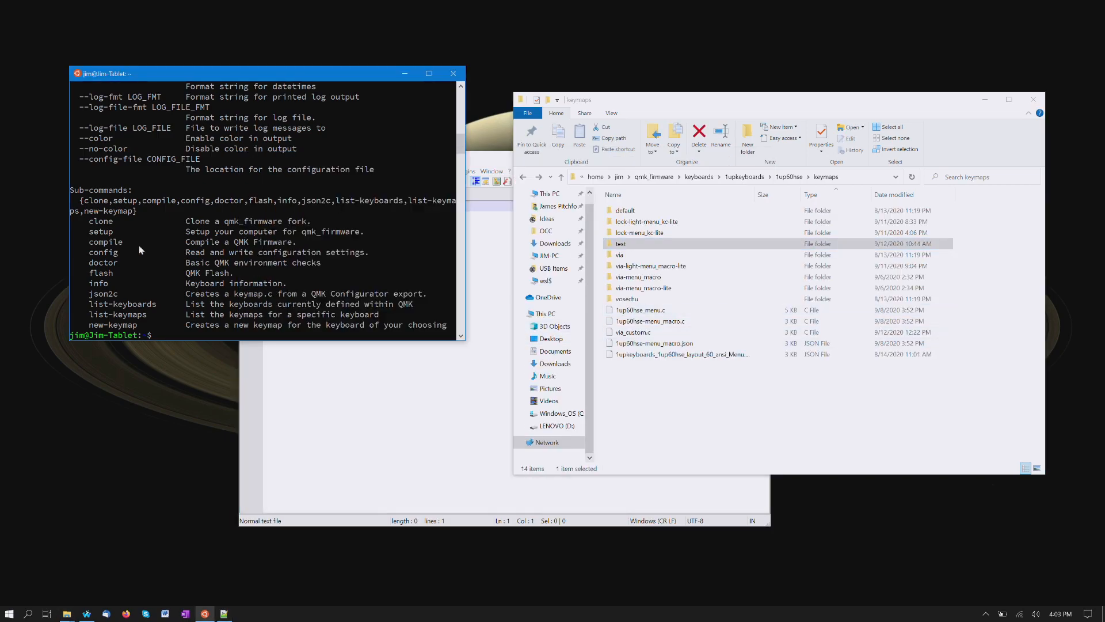
# Step: Run qmk new-keymap with keyboard 1upkeyboards/1up60hse and keymap name test2
pyautogui.write('qmk n')
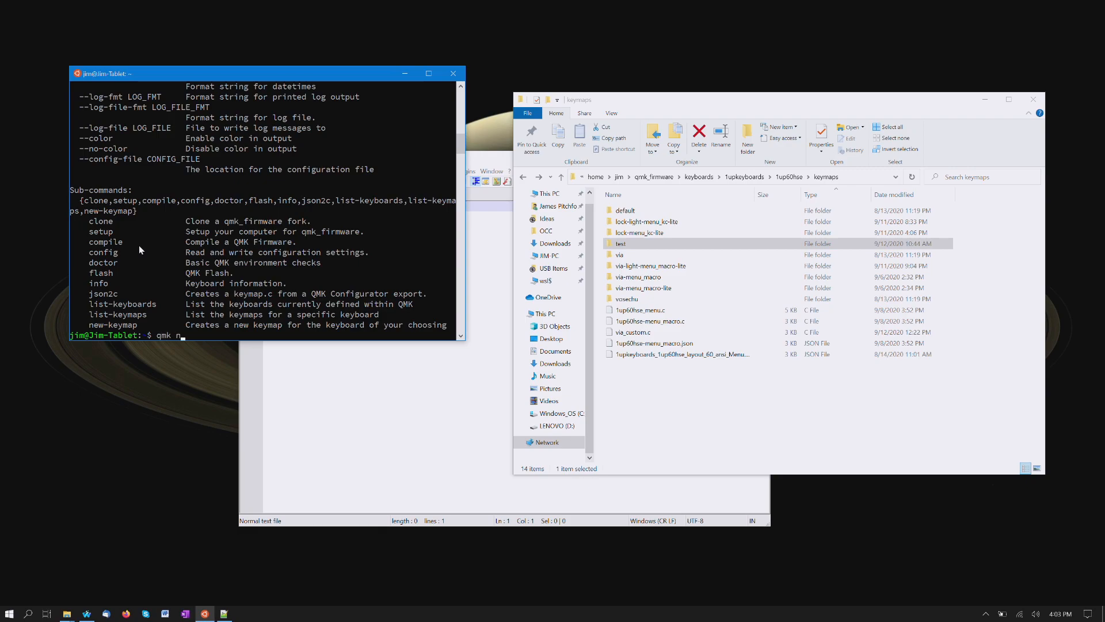
pyautogui.write('ew-keymap')
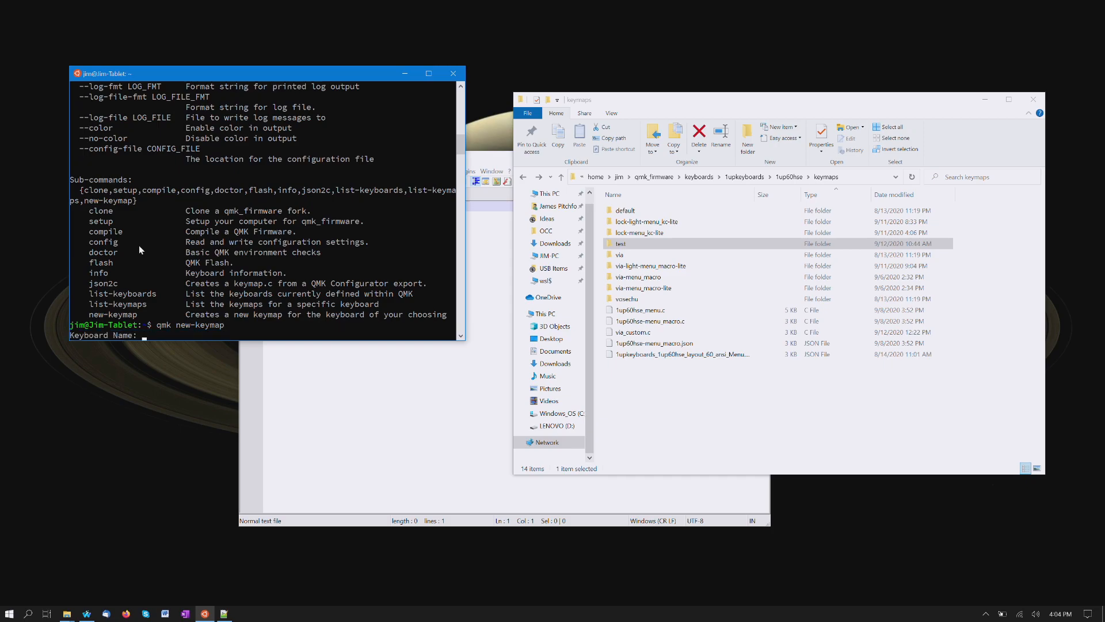
pyautogui.write('1upkeybor')
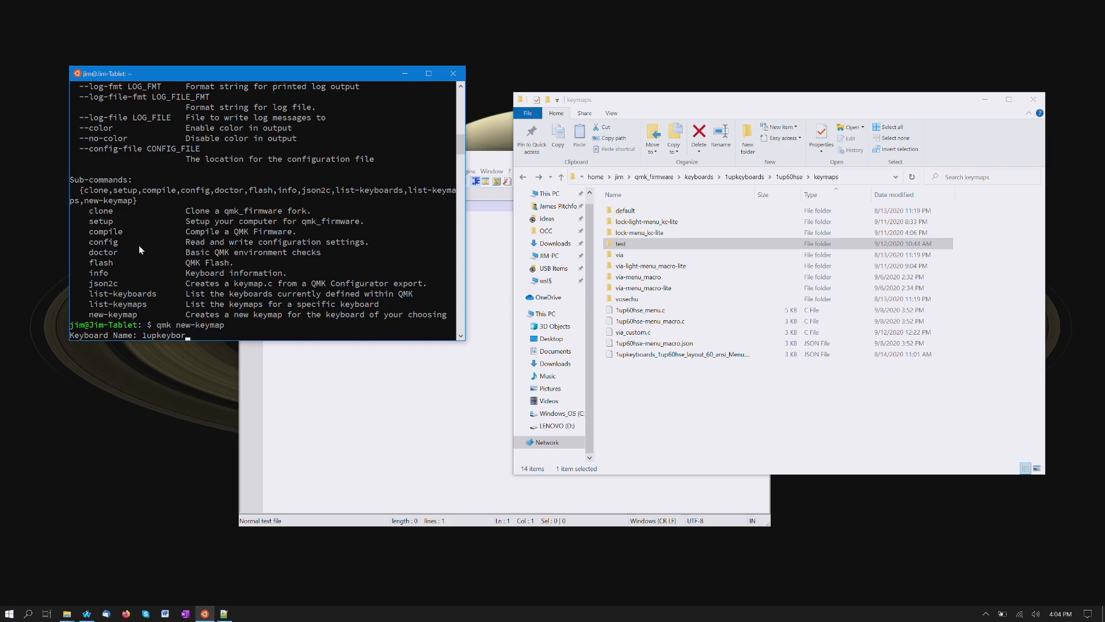
pyautogui.write('ards')
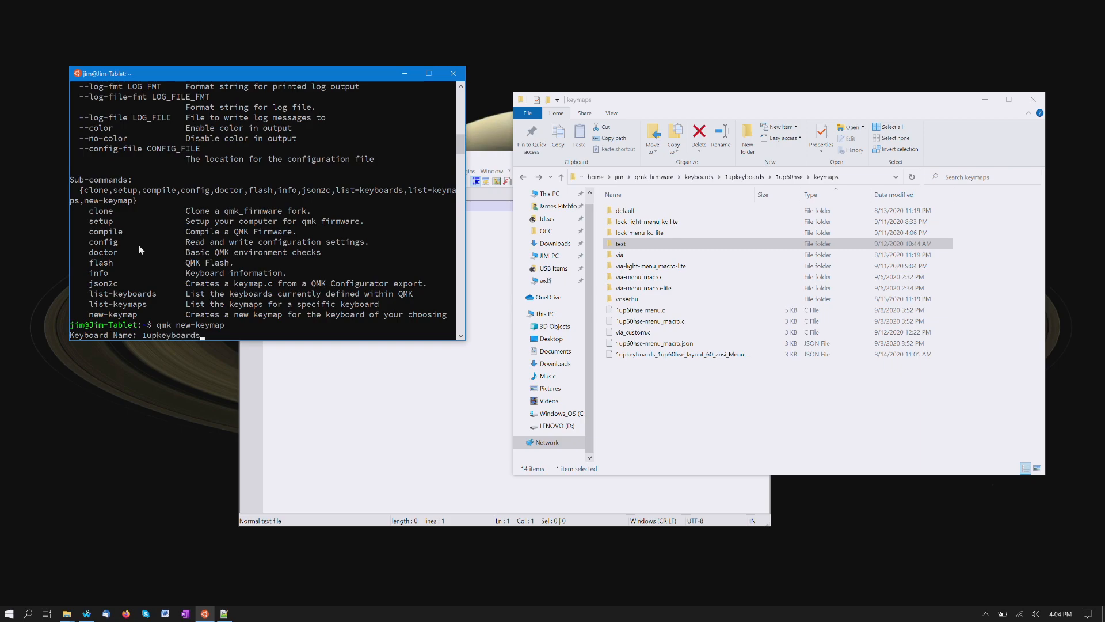
pyautogui.write('/1up')
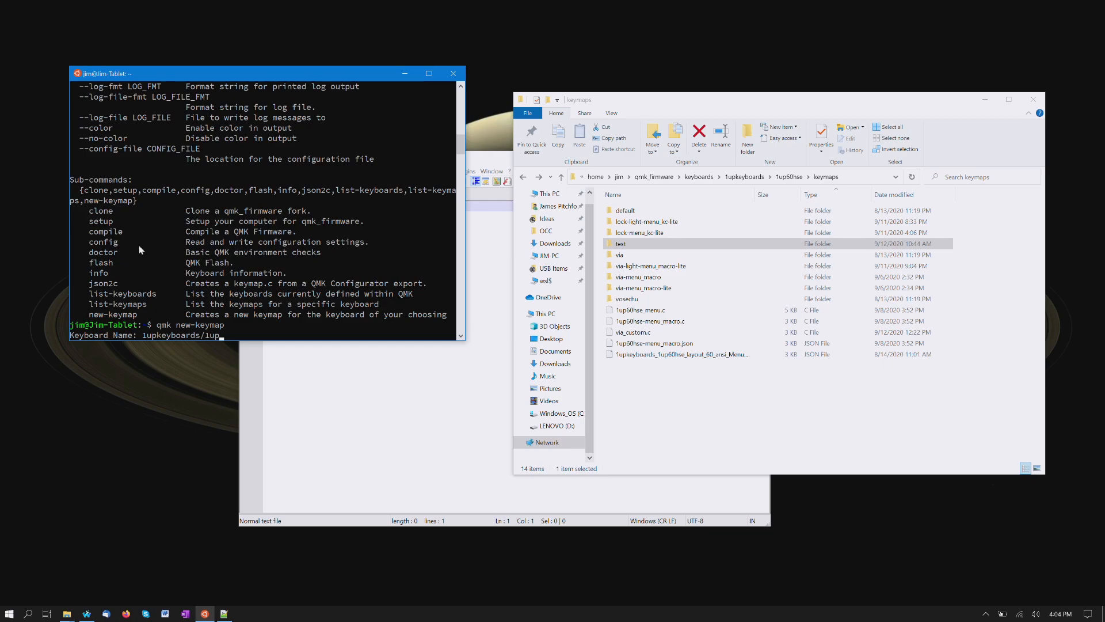
pyautogui.write('60hse')
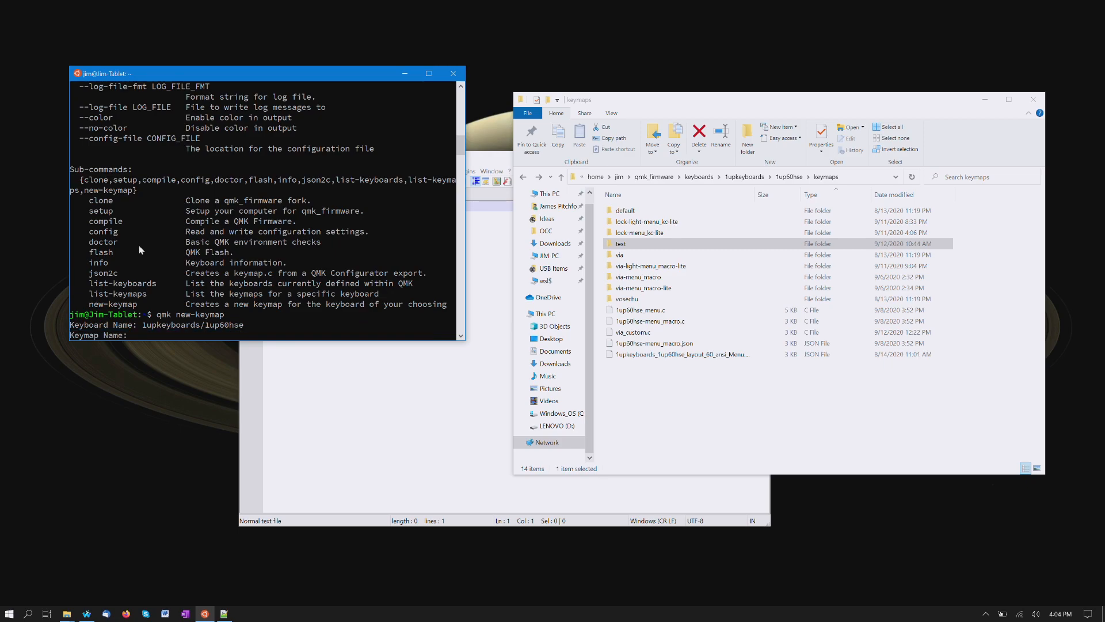
pyautogui.write('test2')
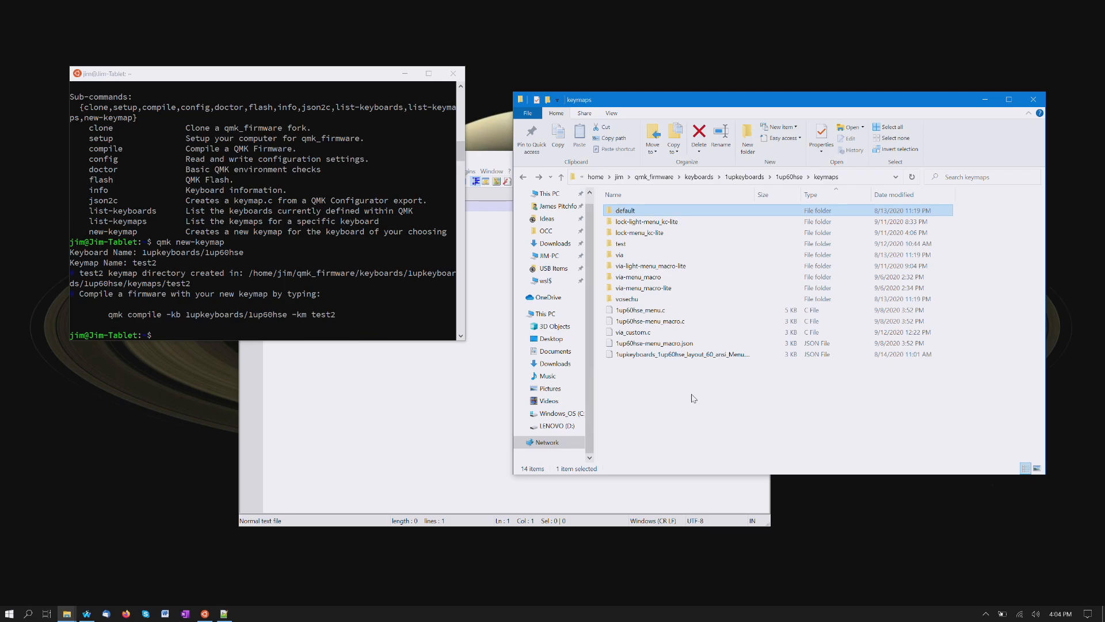
# Step: Refresh keymaps to show test2, duplicate via as via_custom, and open its rules.mk
pyautogui.click(693, 397)
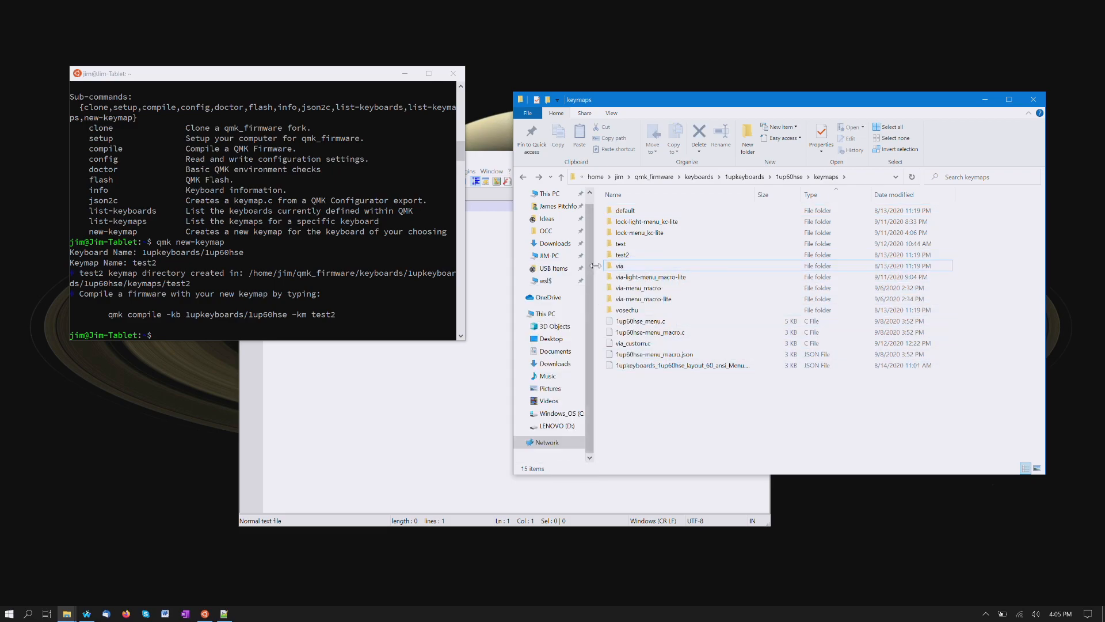
pyautogui.moveTo(619, 265); pyautogui.dragTo(671, 380)
pyautogui.write('via_custom')
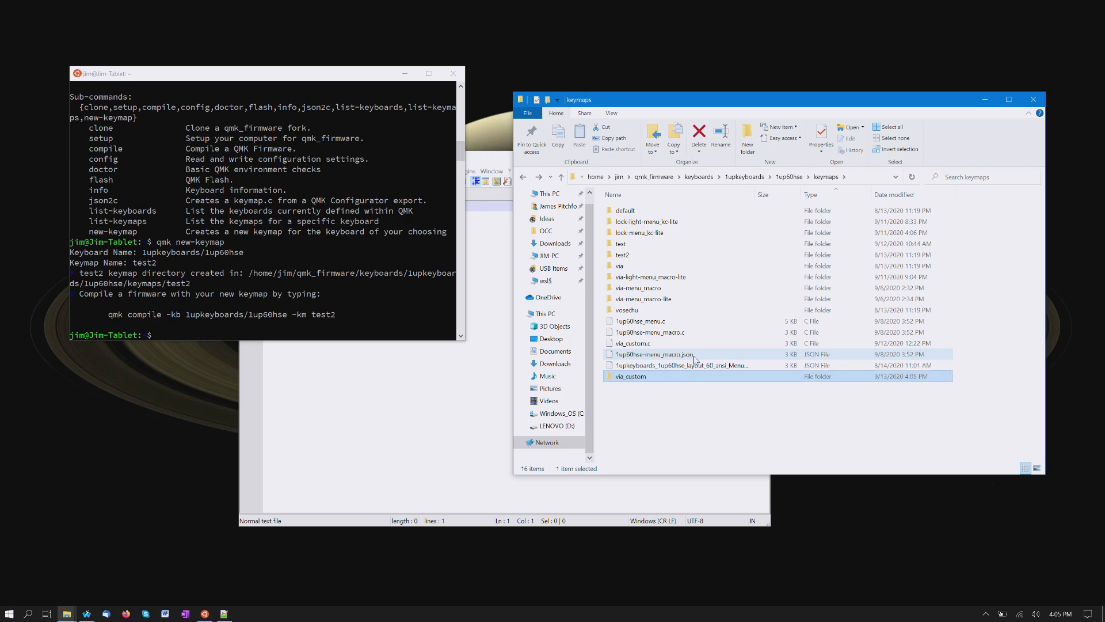
pyautogui.moveTo(630, 376)
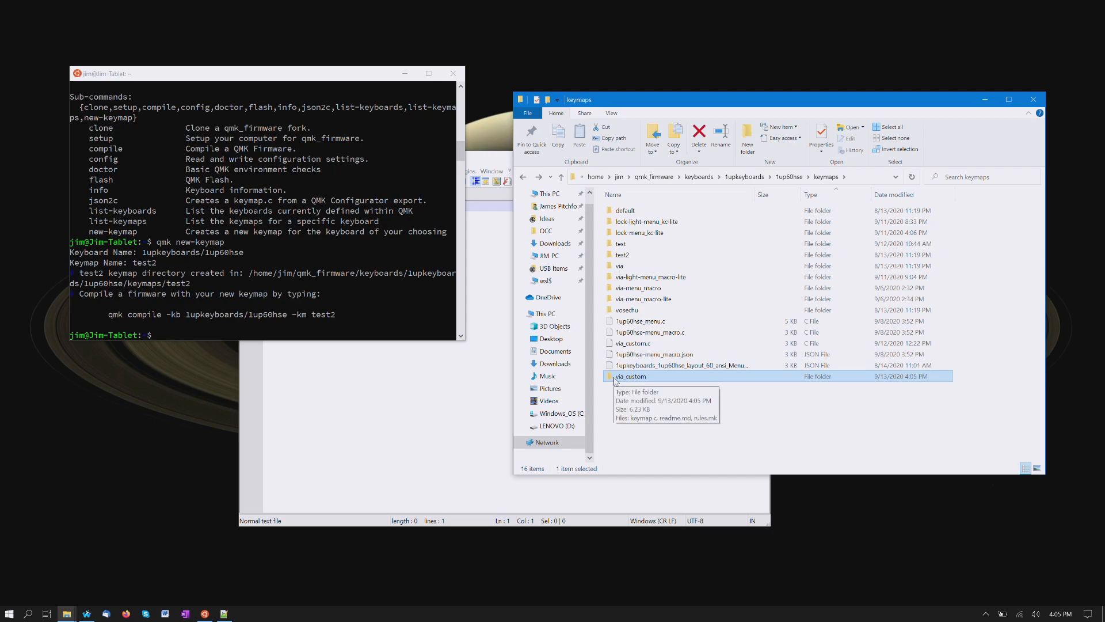
pyautogui.doubleClick(630, 376)
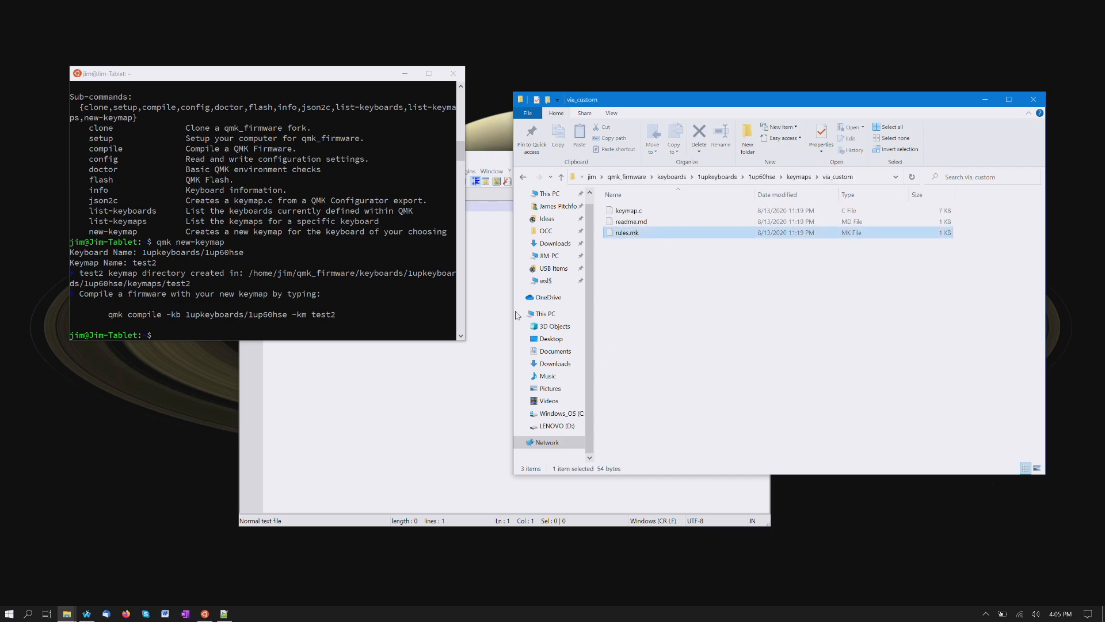
pyautogui.doubleClick(625, 232)
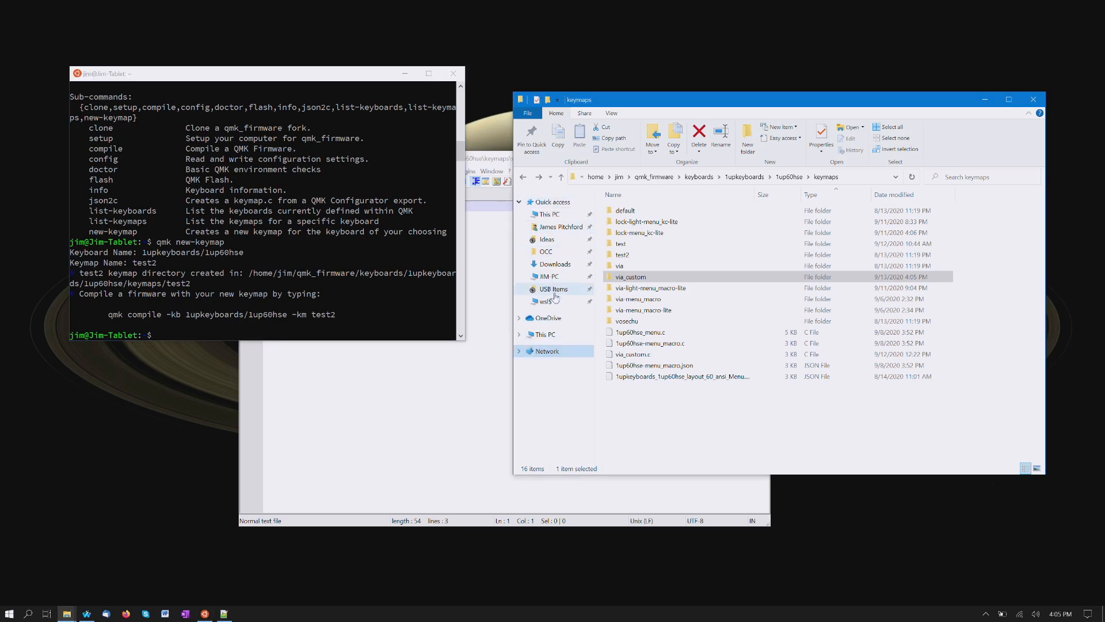
# Step: Return to 1up60hse via the wsl$ address, then open keymaps and via_custom
pyautogui.click(545, 301)
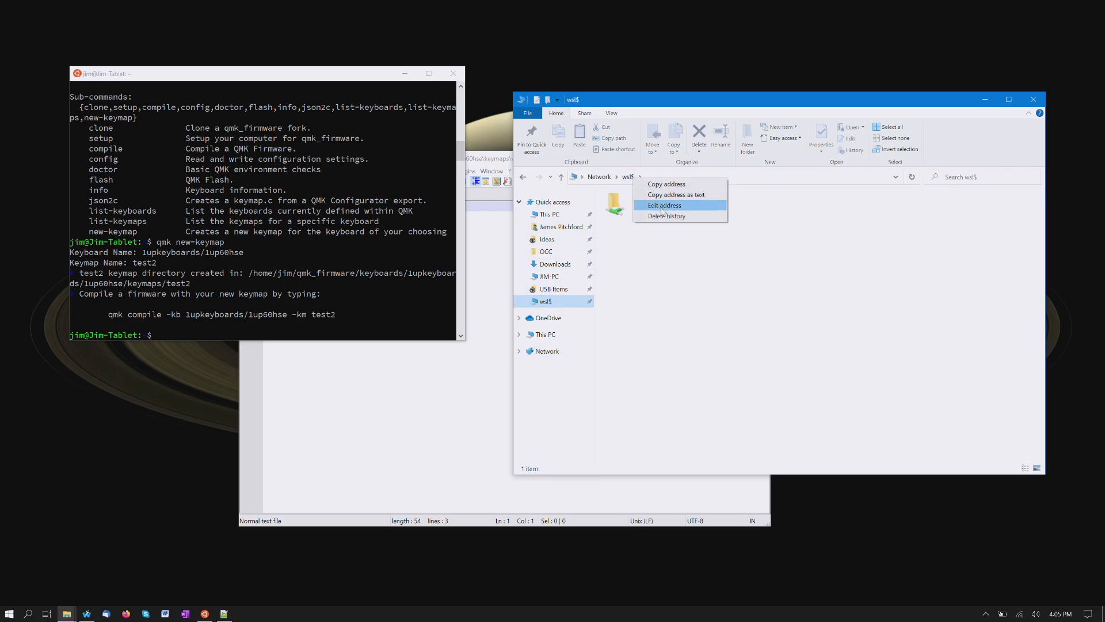
pyautogui.click(665, 205)
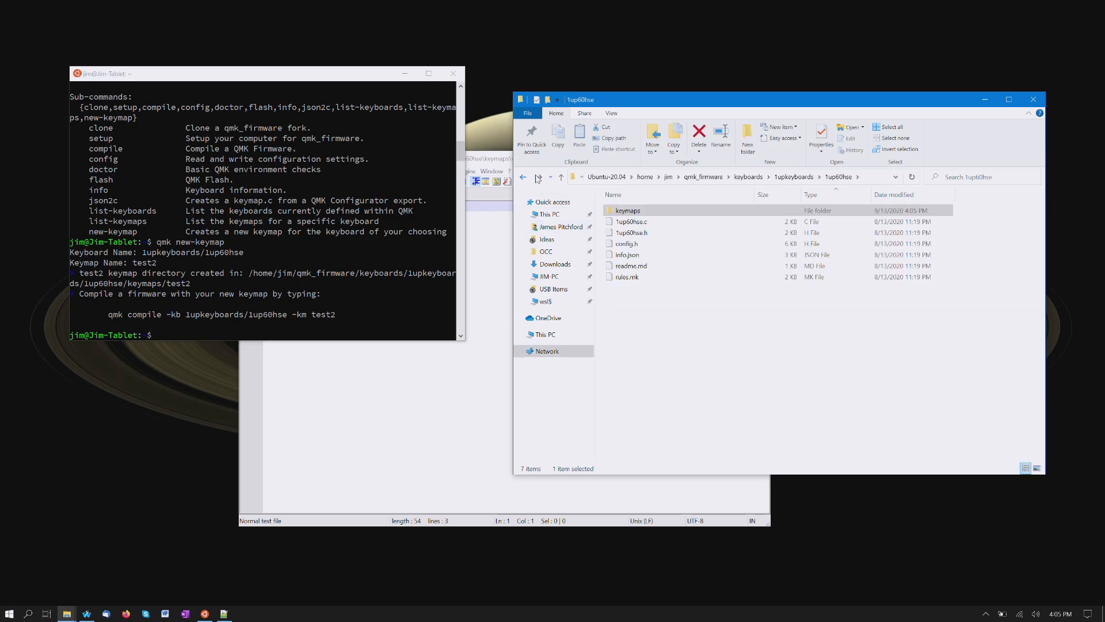
pyautogui.doubleClick(628, 210)
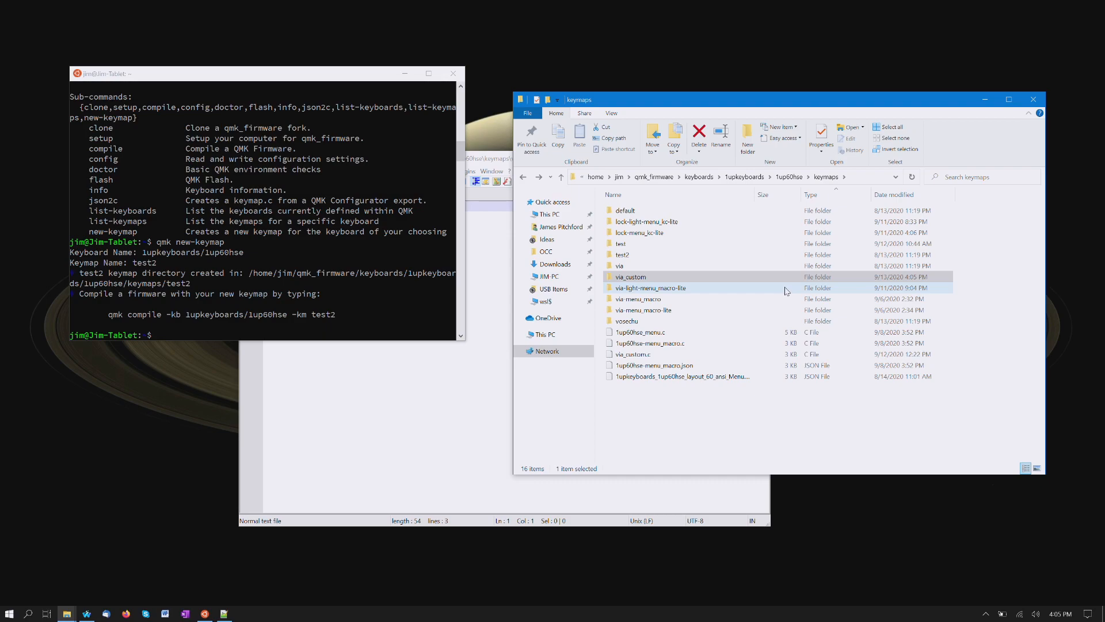
pyautogui.moveTo(834, 288)
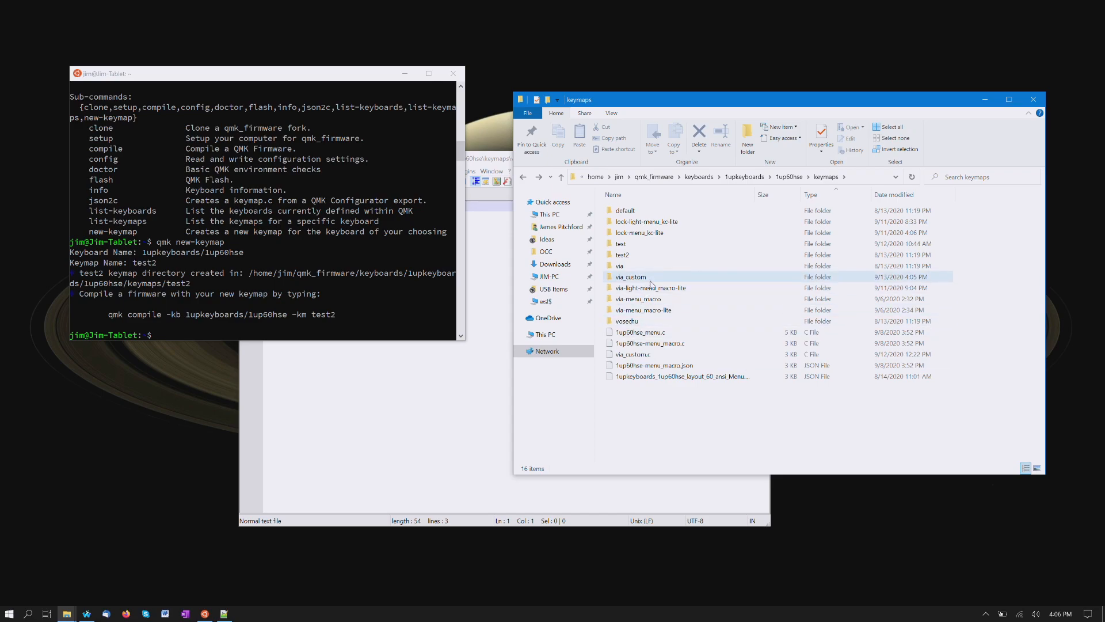
pyautogui.doubleClick(631, 277)
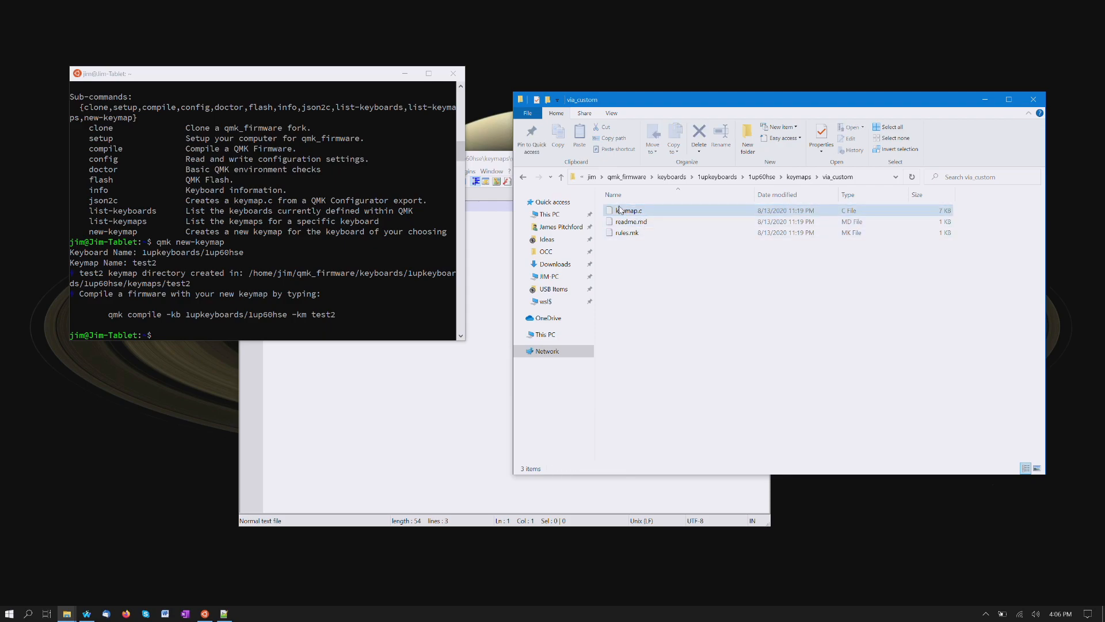
# Step: Open via_custom's keymap.c in Notepad++ and scroll through its Qwerty and Function layers
pyautogui.doubleClick(628, 210)
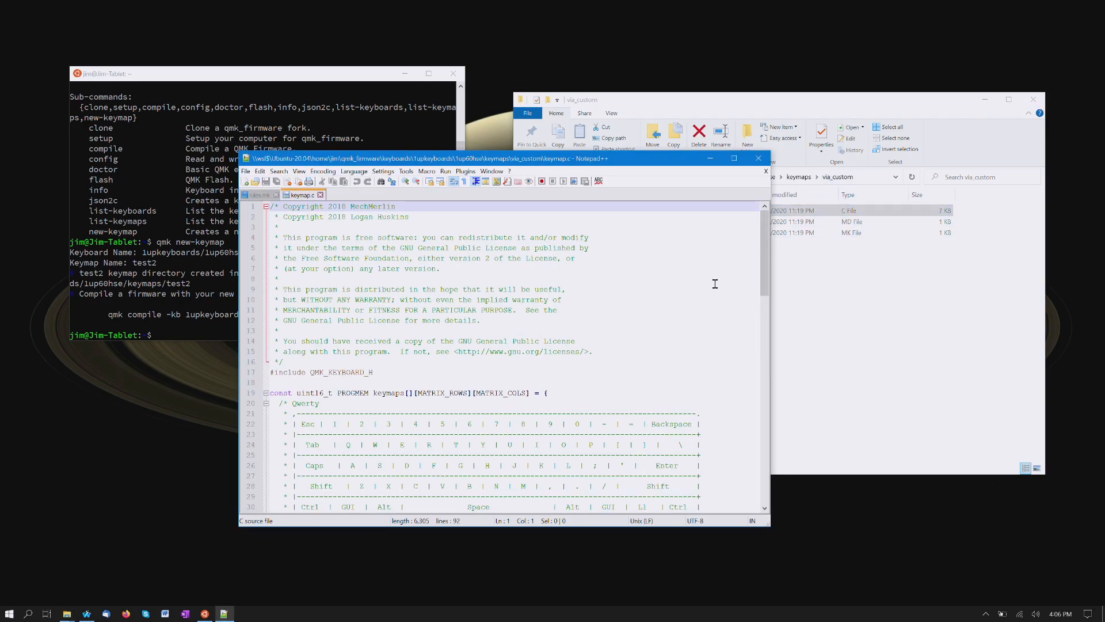
pyautogui.moveTo(464, 317)
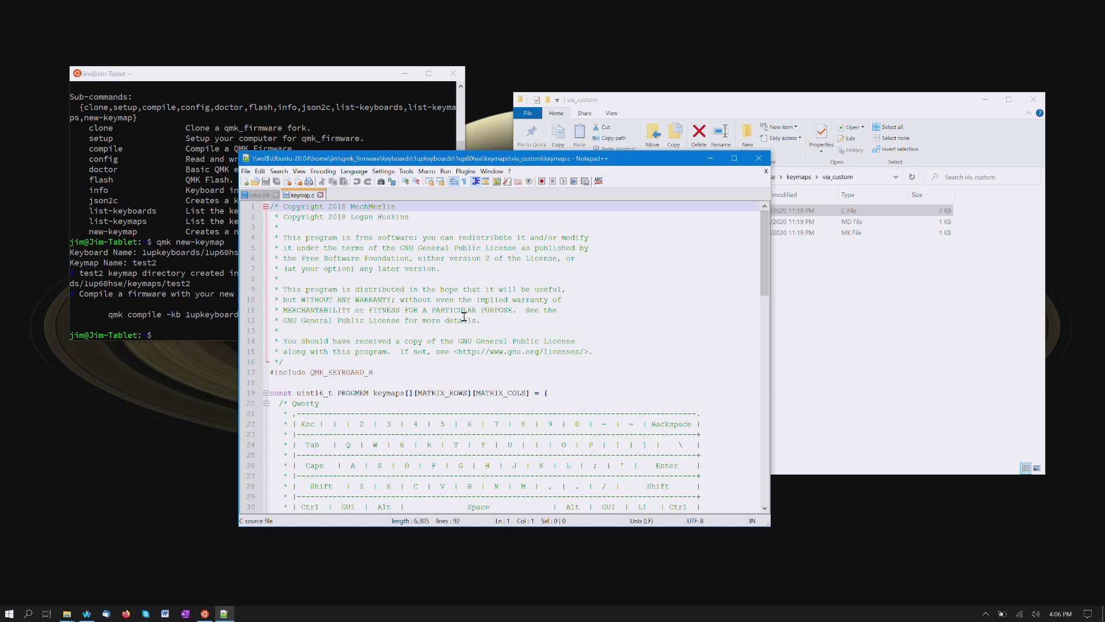
pyautogui.scroll(-3)
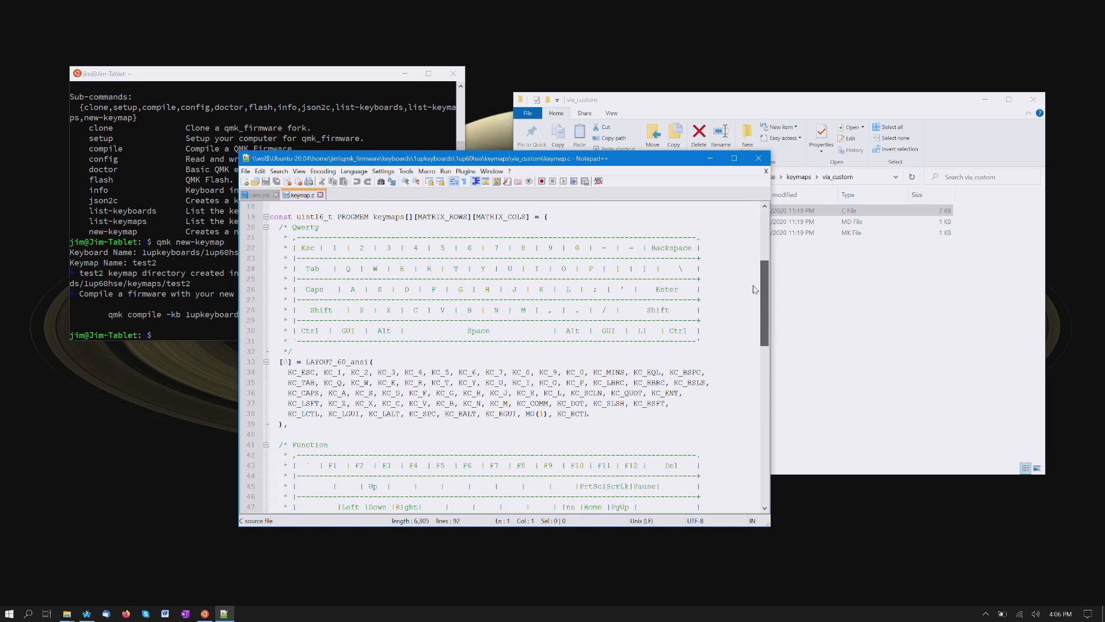
pyautogui.scroll(-3)
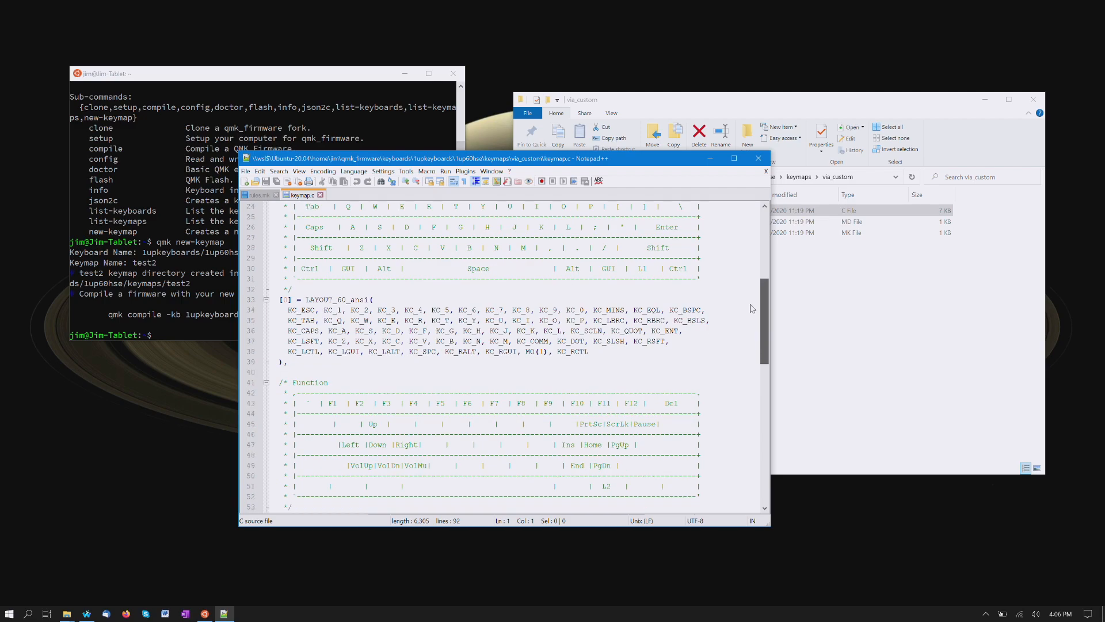
pyautogui.scroll(-3)
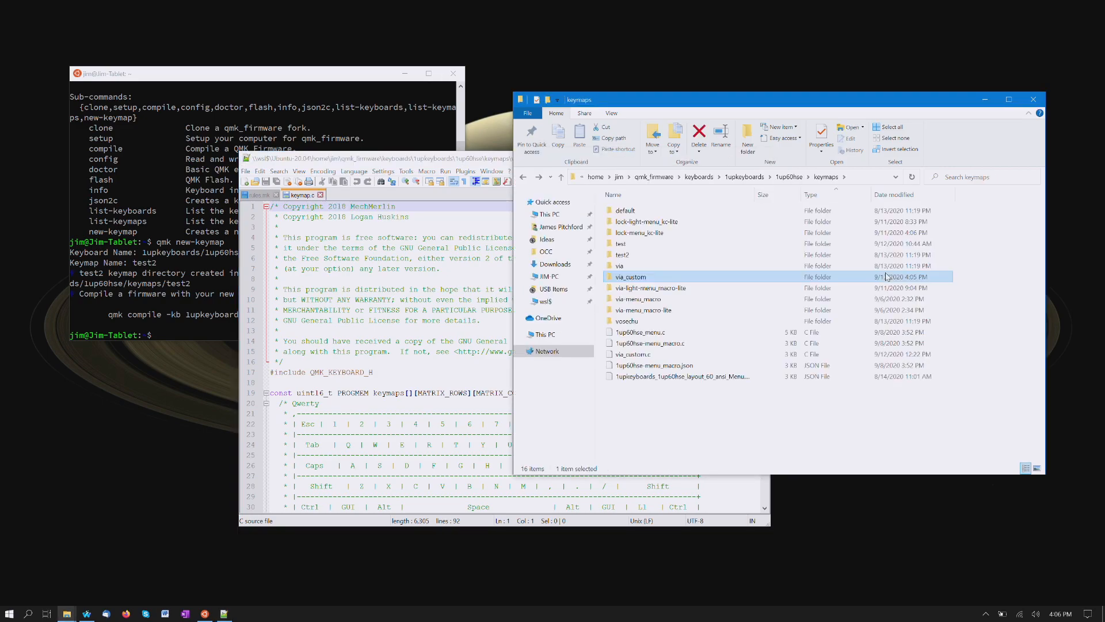
# Step: Open via-menu_macro-lite's keymap.c and relabel the Qwerty comment's layer key from 11 to L1
pyautogui.click(644, 310)
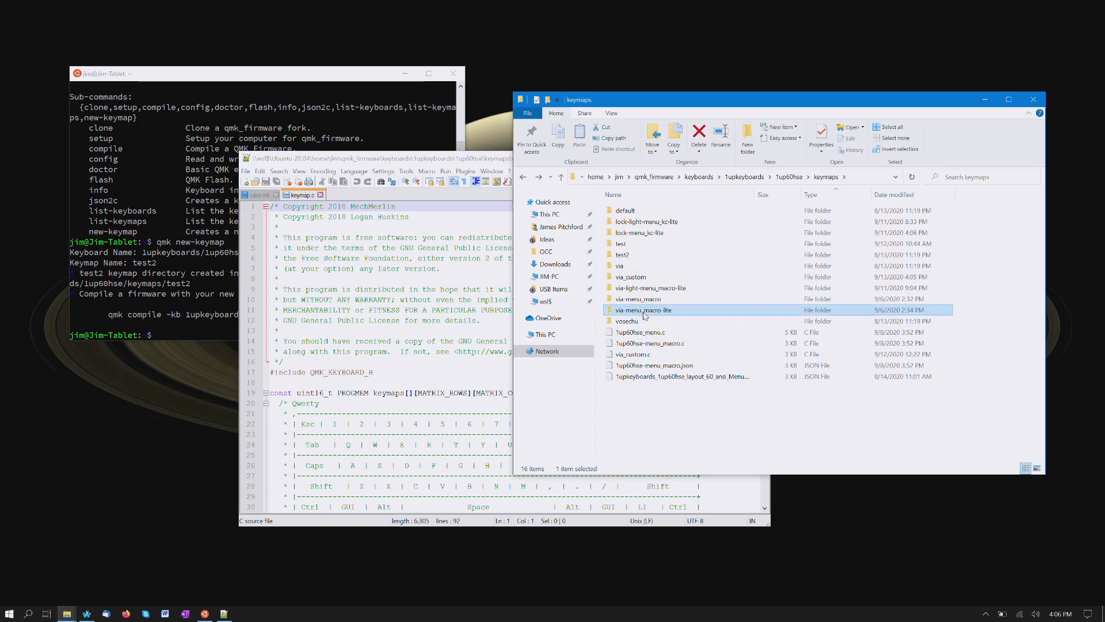
pyautogui.doubleClick(644, 310)
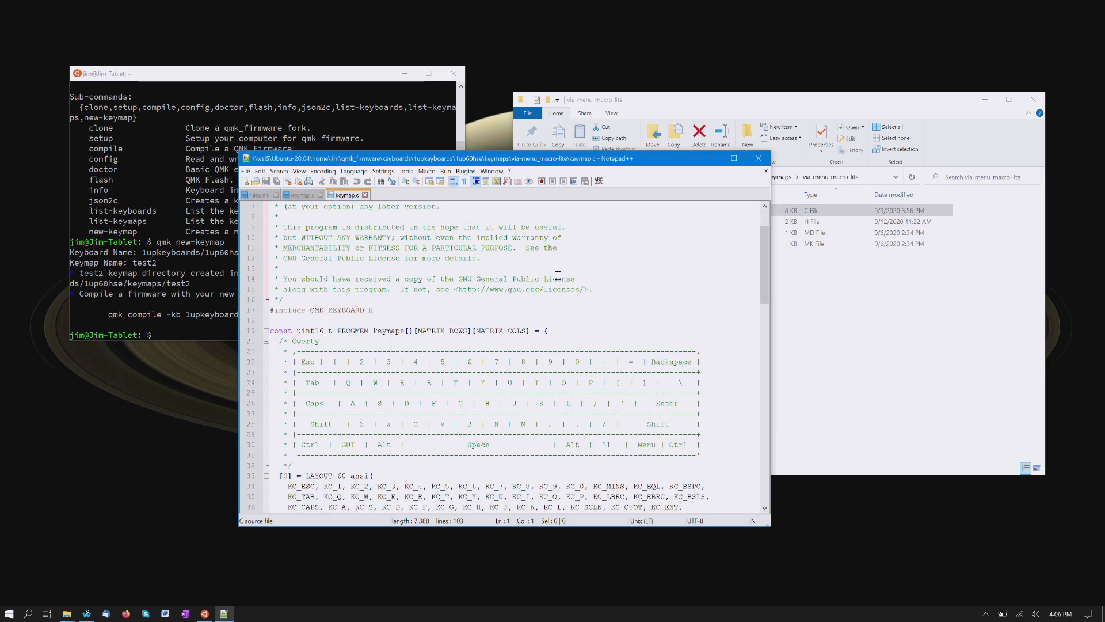
pyautogui.moveTo(624, 447)
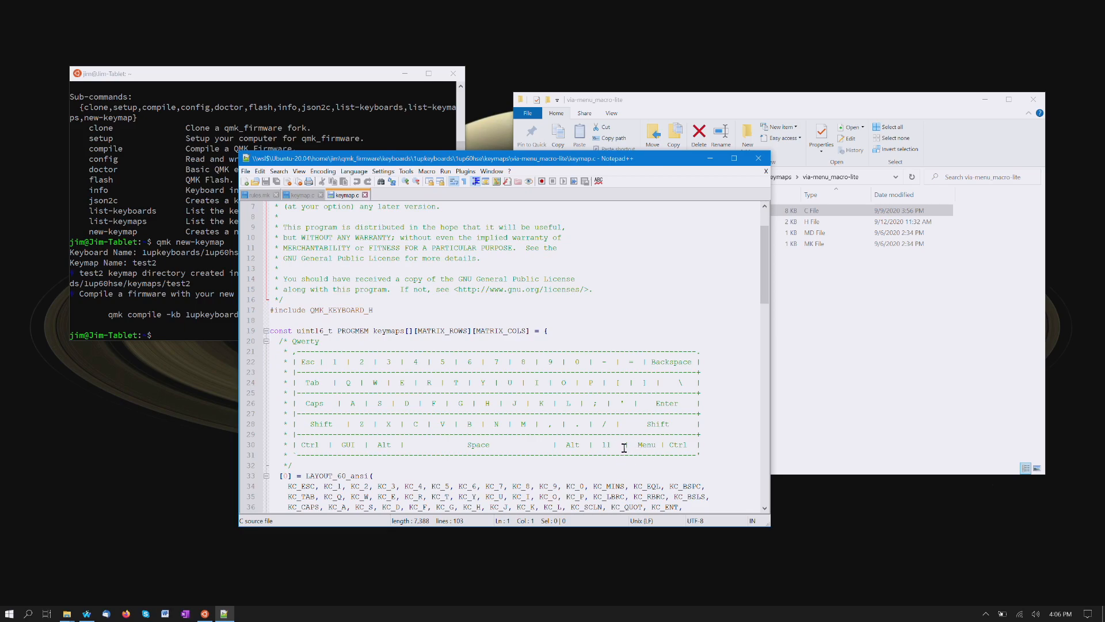
pyautogui.moveTo(668, 453)
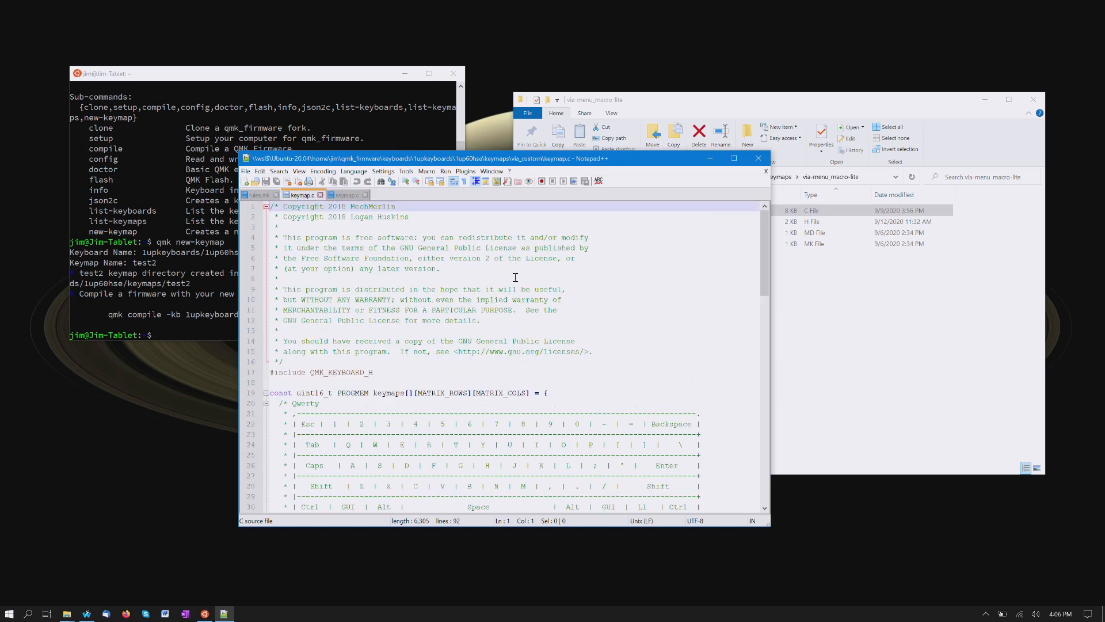
pyautogui.scroll(-3)
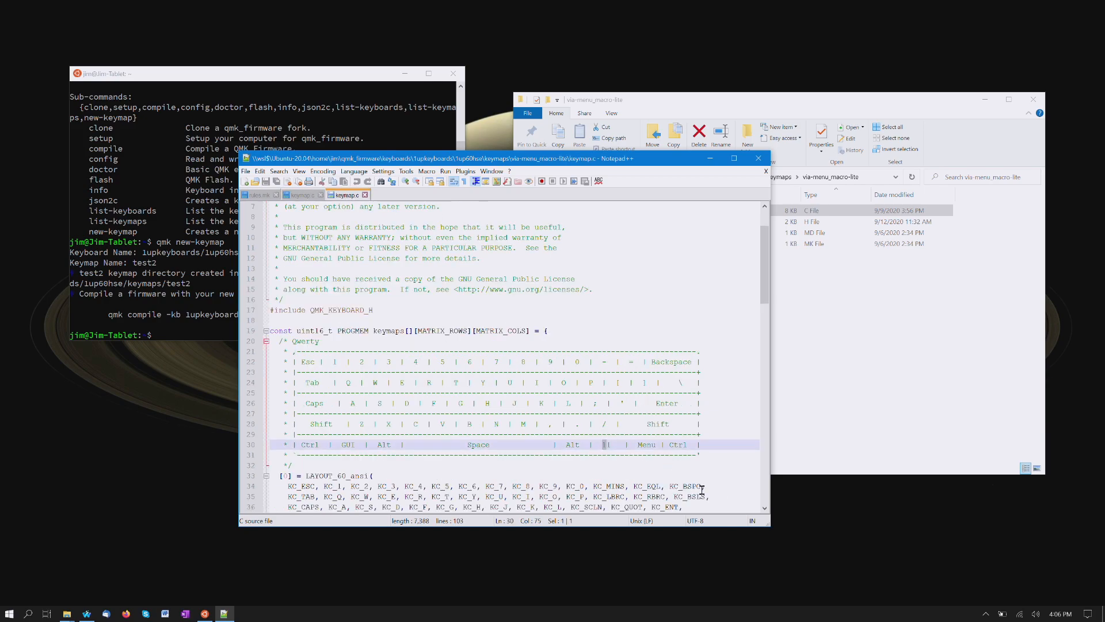
pyautogui.write('L')
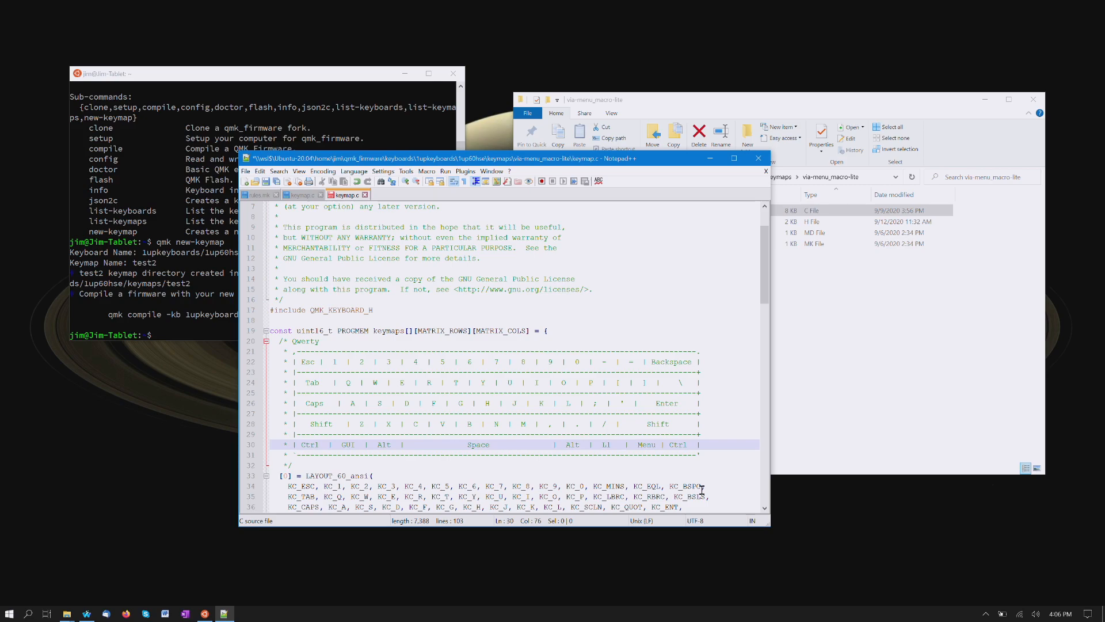
pyautogui.scroll(-3)
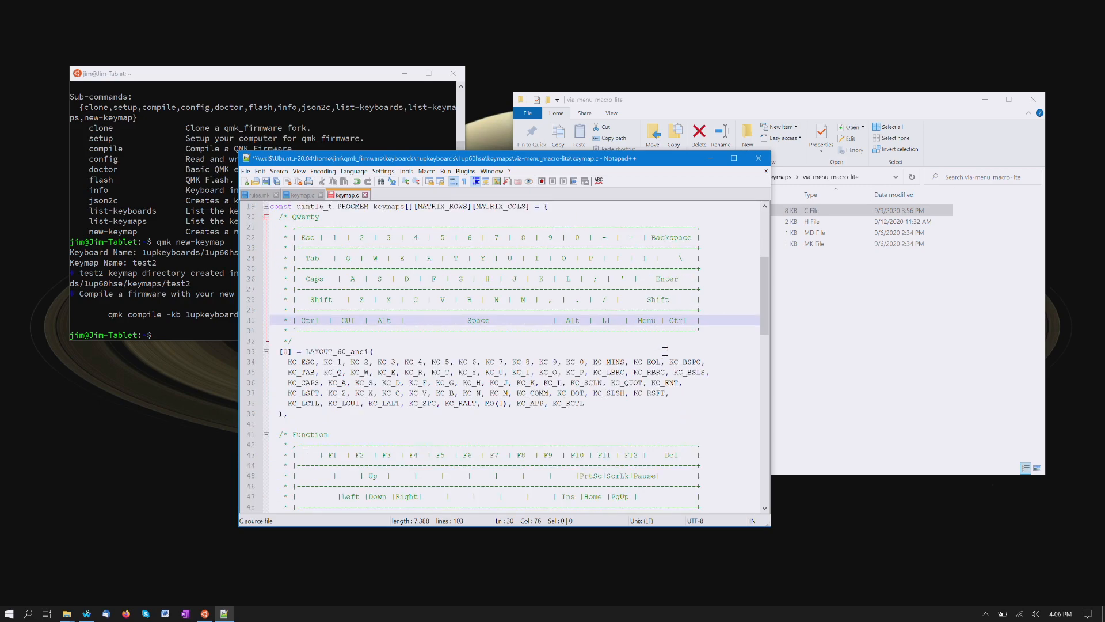
pyautogui.scroll(-3)
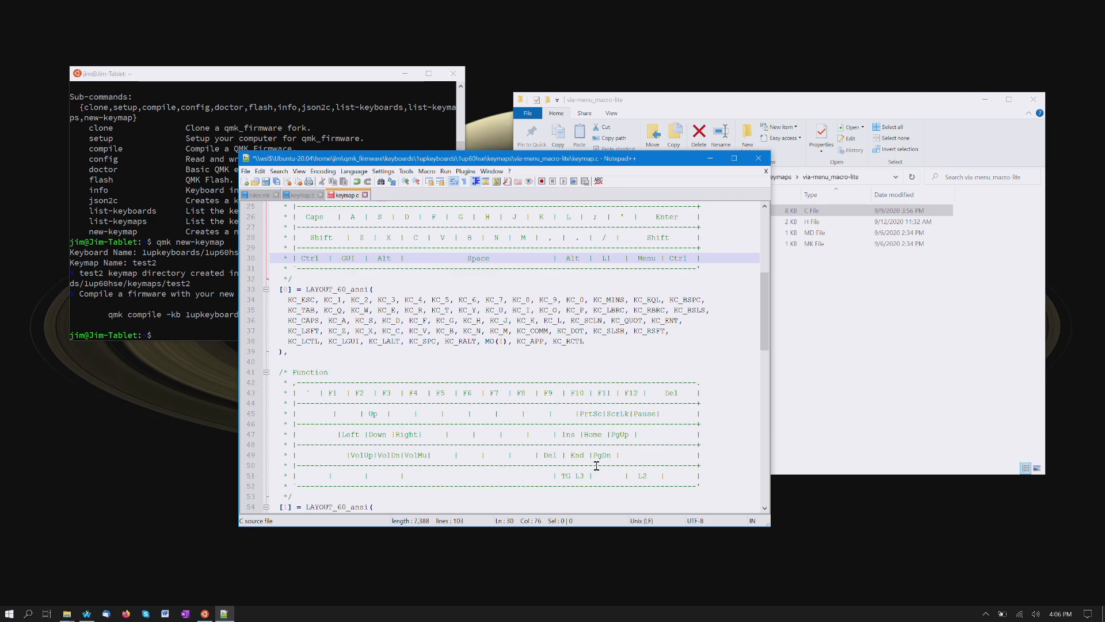
pyautogui.scroll(-3)
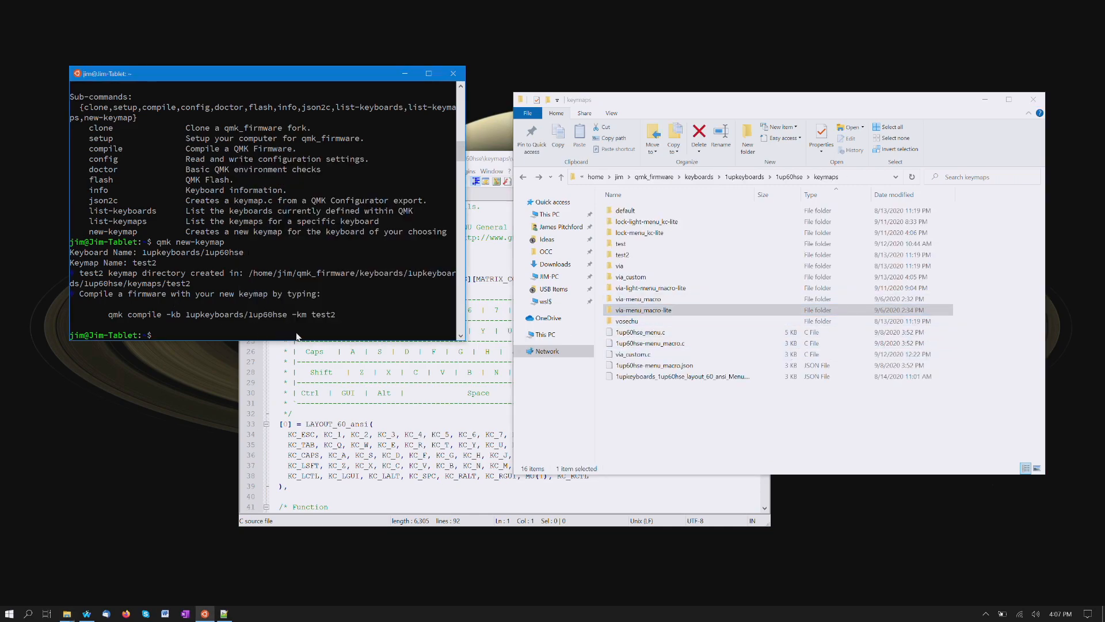
# Step: Enter 'qmk compile -kb 1upkeyboards/1up60hse -km test' at the terminal prompt
pyautogui.write('qmk')
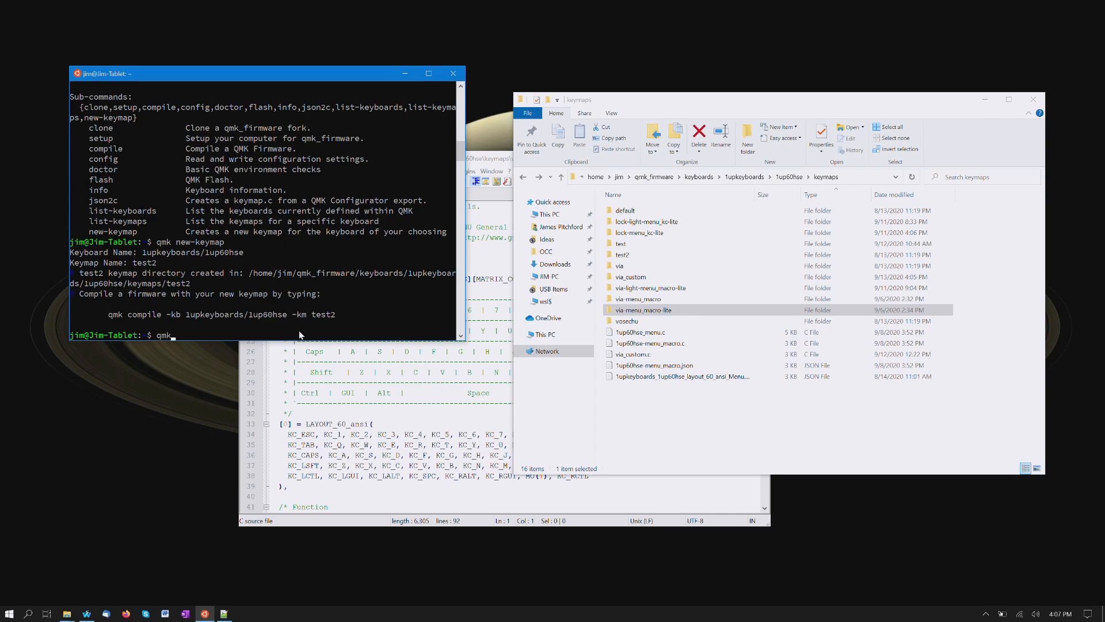
pyautogui.write('compile')
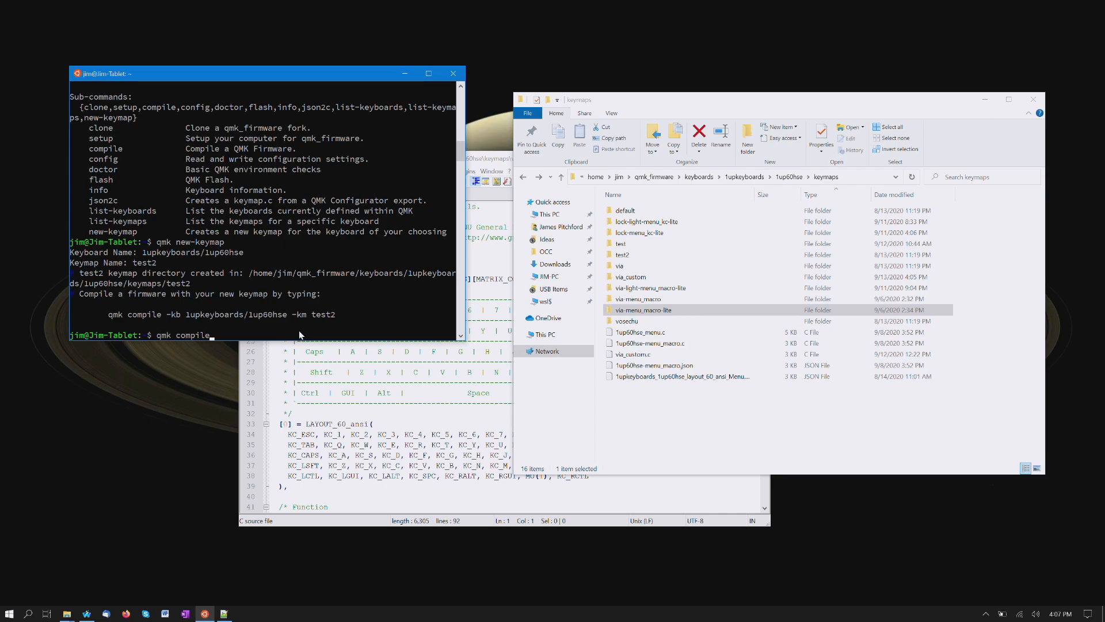
pyautogui.write('-kb 1up')
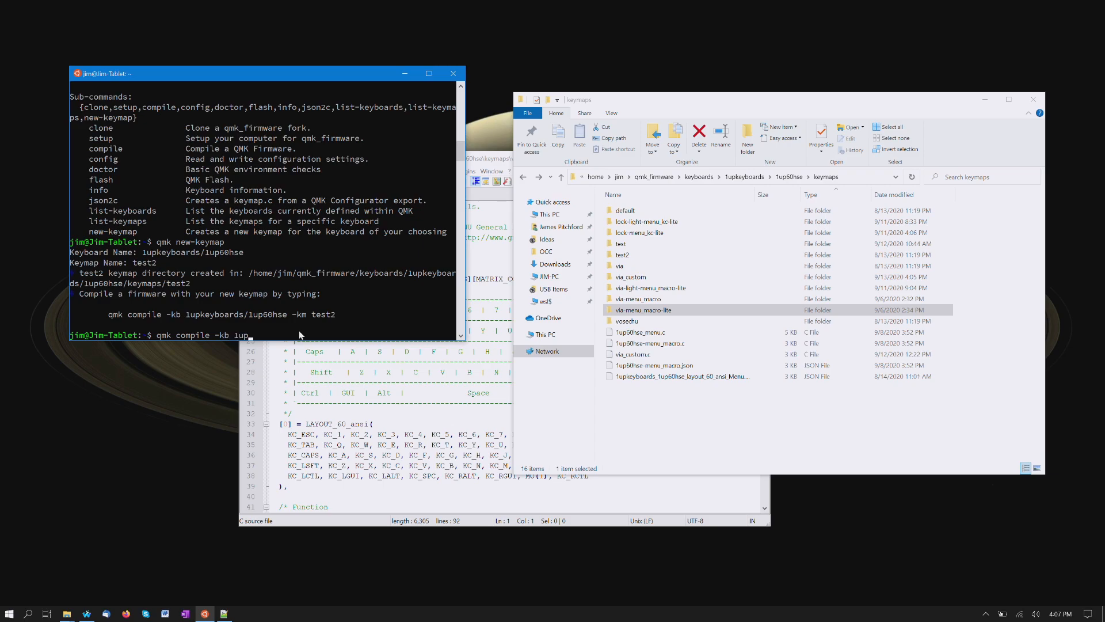
pyautogui.write('keyboards')
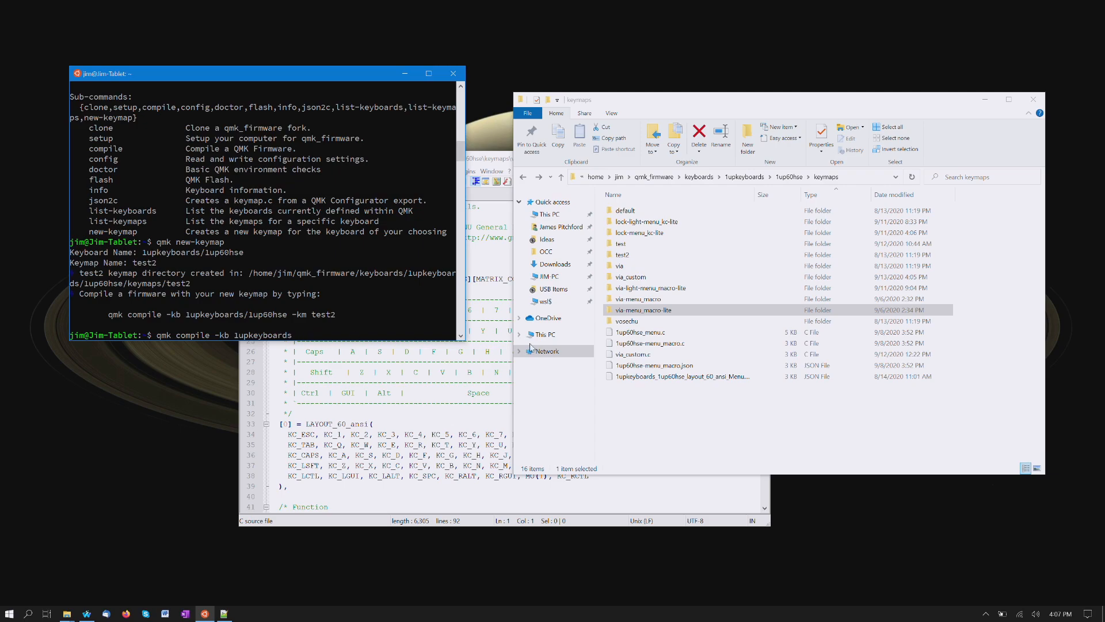
pyautogui.write('/1up')
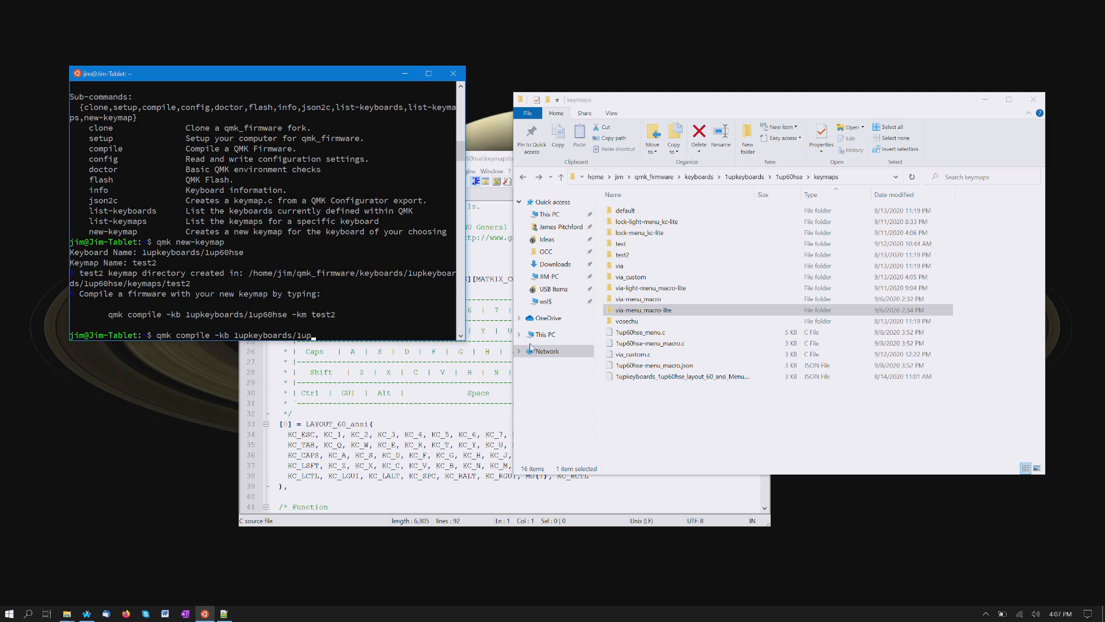
pyautogui.write('60hse')
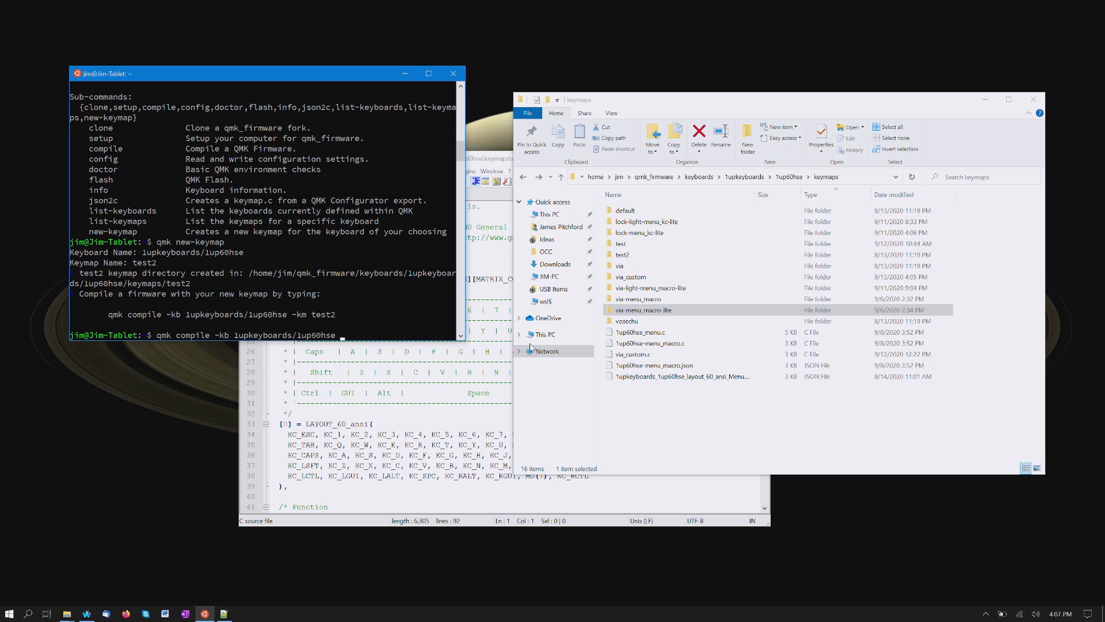
pyautogui.write('-km')
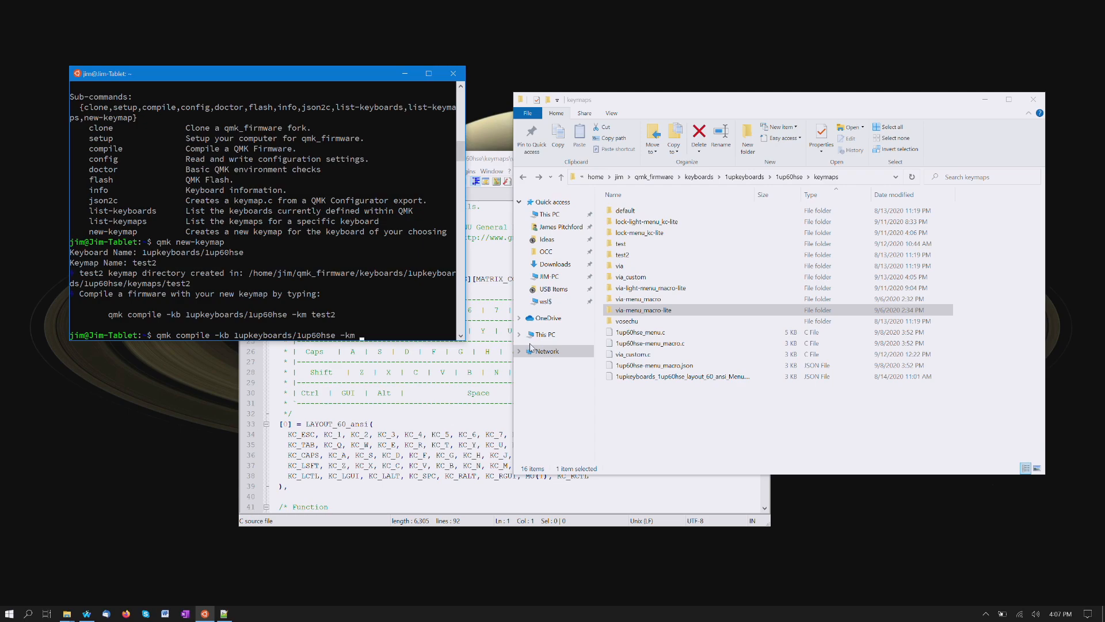
pyautogui.write('test')
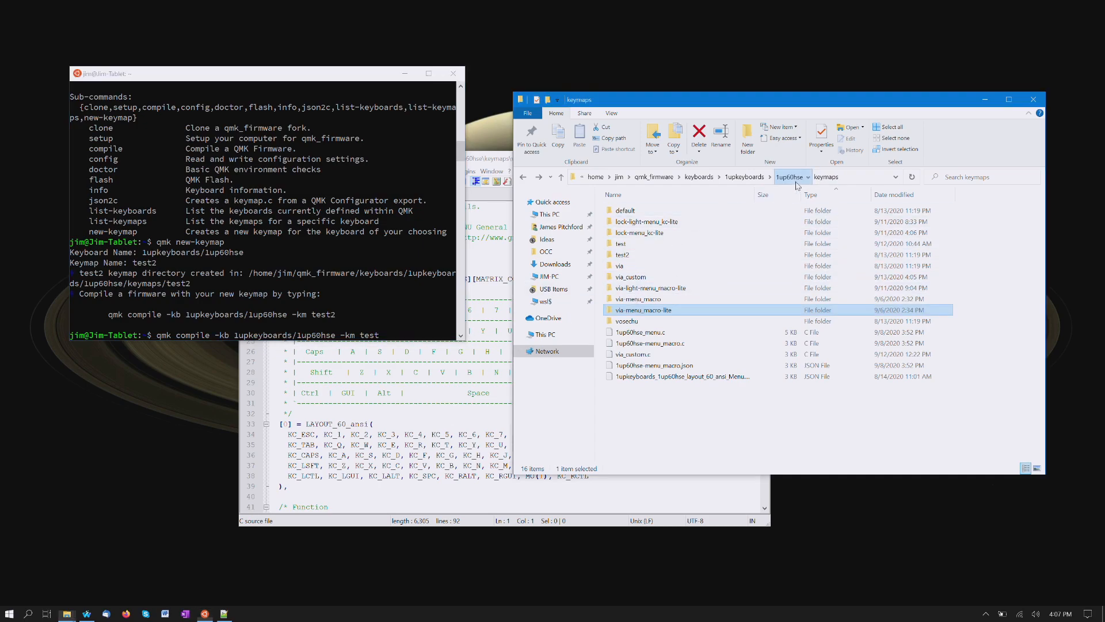
# Step: Return Explorer to the 1up60hse keymaps folder and run the compile command
pyautogui.click(791, 177)
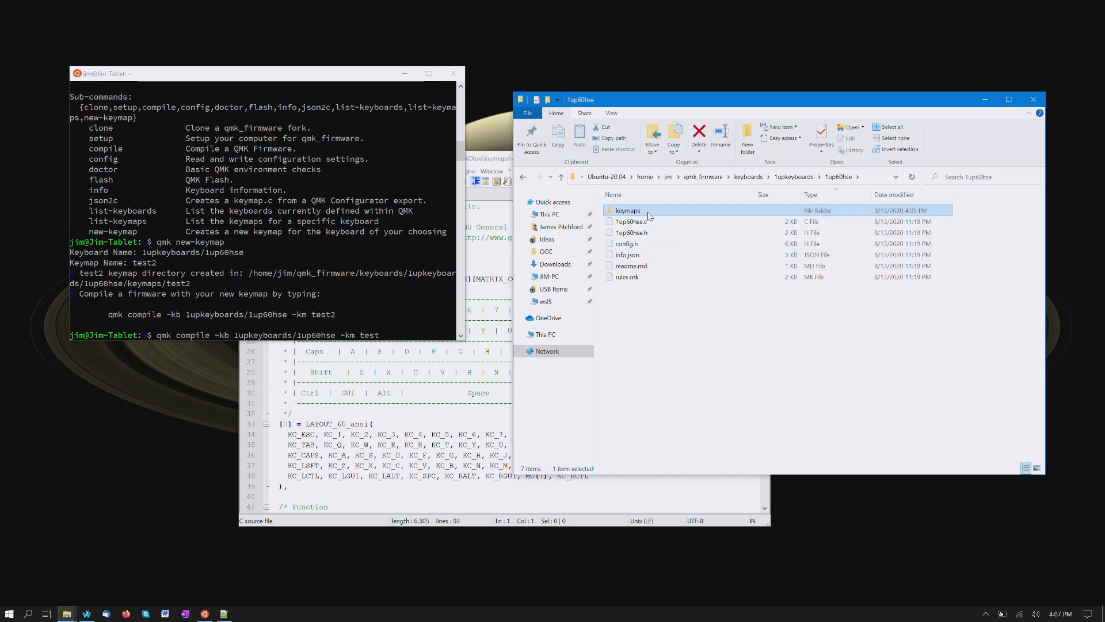
pyautogui.doubleClick(628, 211)
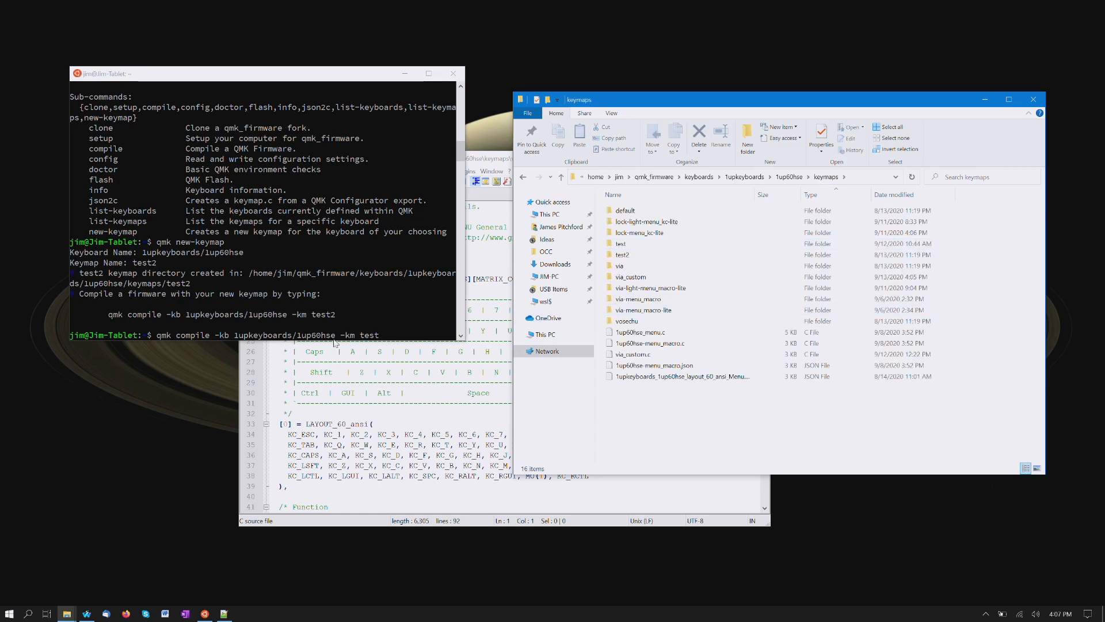
pyautogui.click(683, 375)
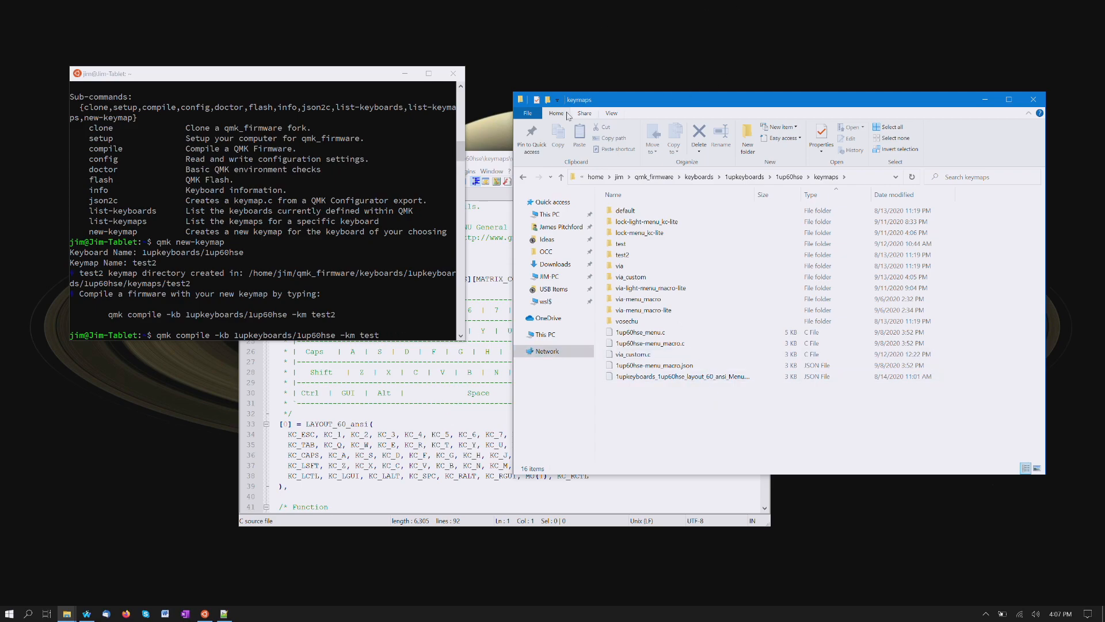
pyautogui.press('Return')
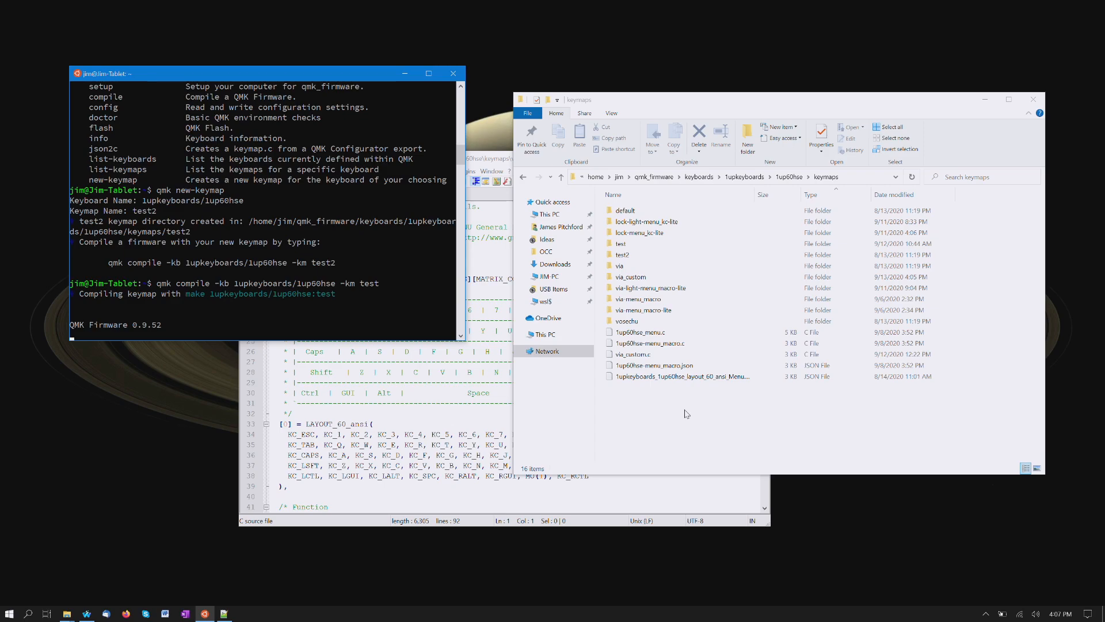
pyautogui.moveTo(697, 388)
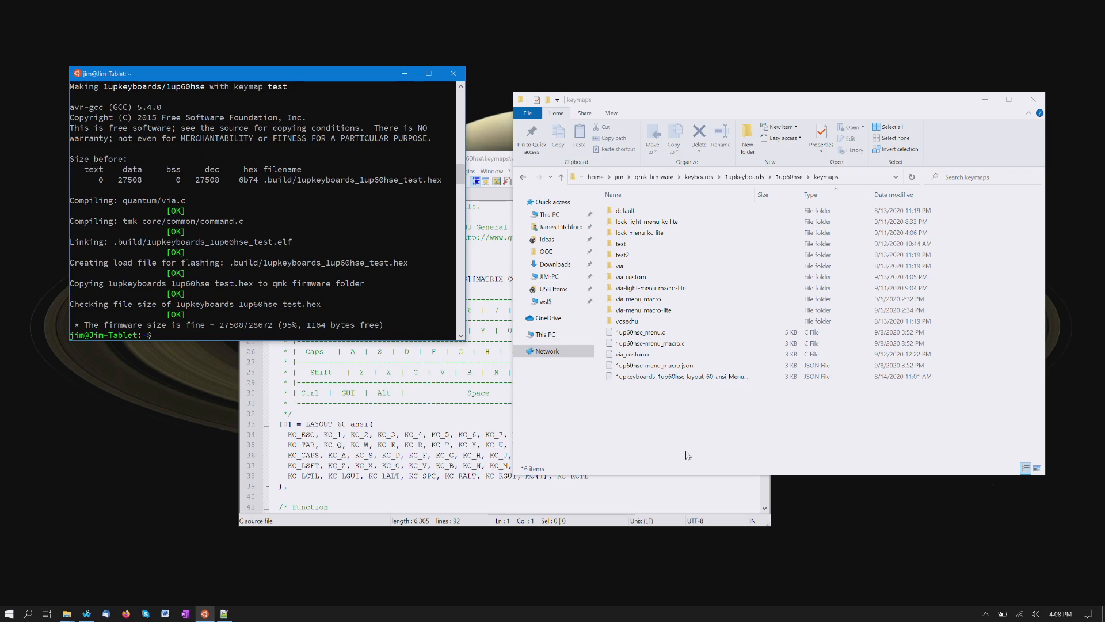
pyautogui.moveTo(707, 456)
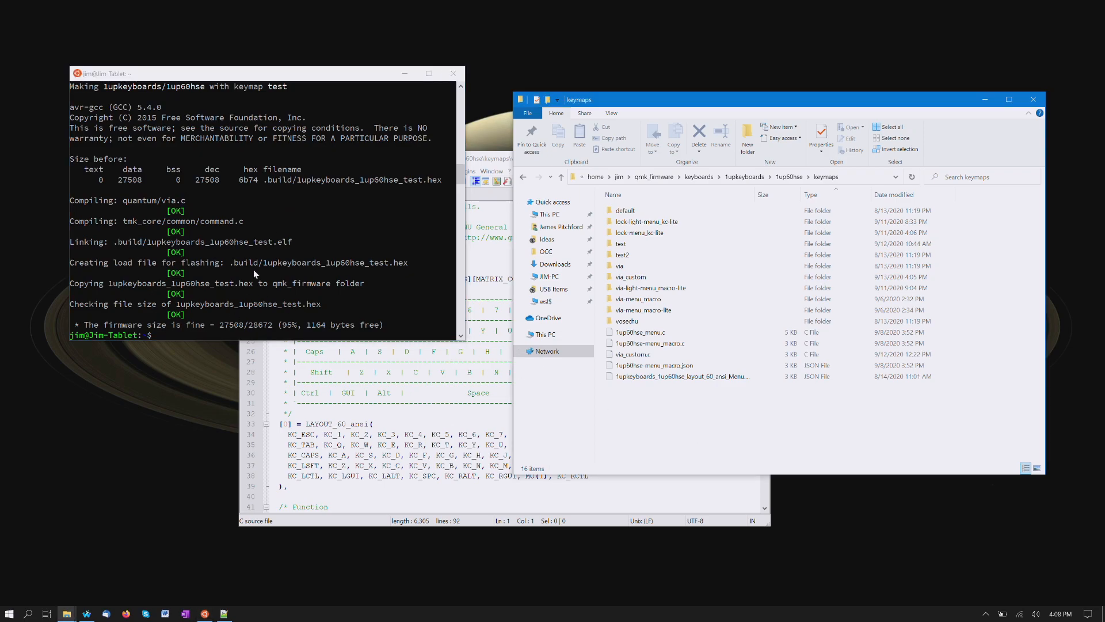
pyautogui.moveTo(370, 282)
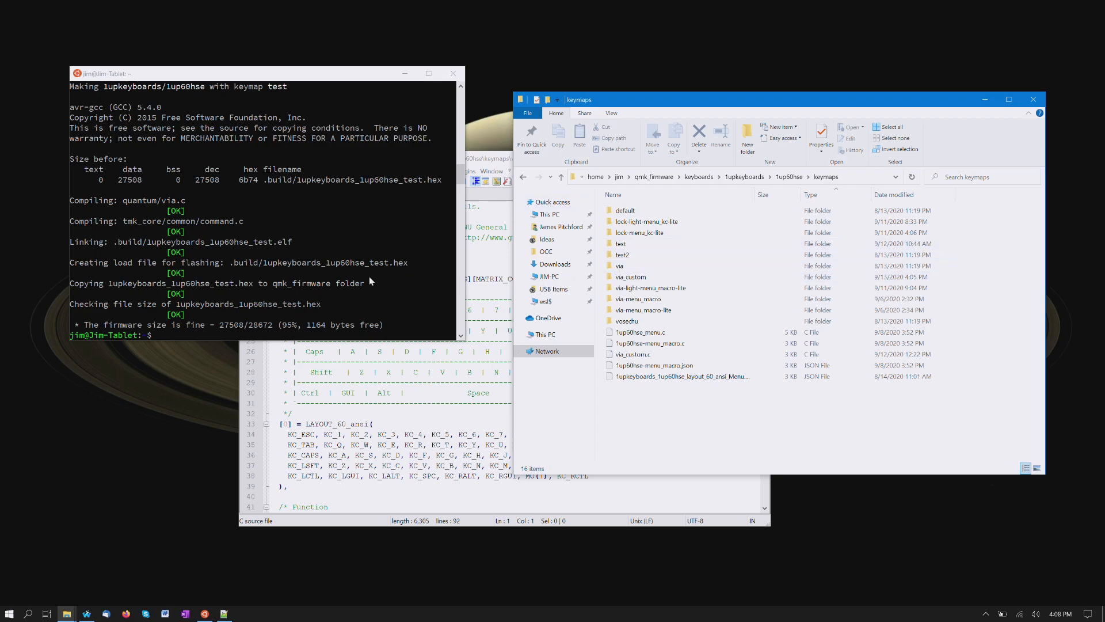
# Step: Open the test keymap's rules.mk and keymap.c in Notepad++, then view keymap.c
pyautogui.click(621, 244)
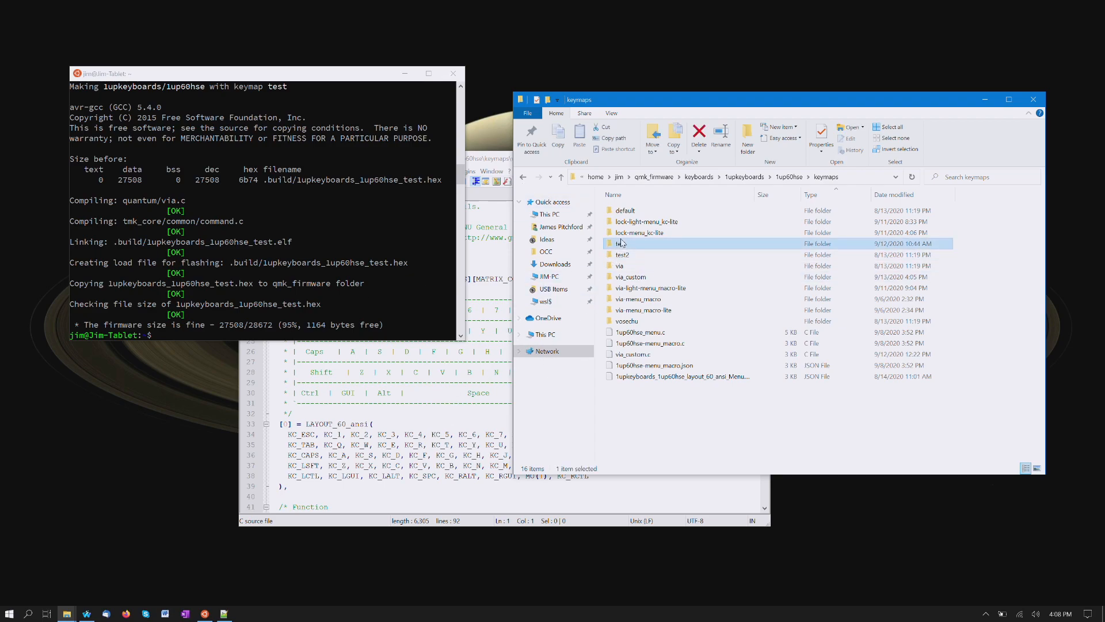
pyautogui.doubleClick(621, 244)
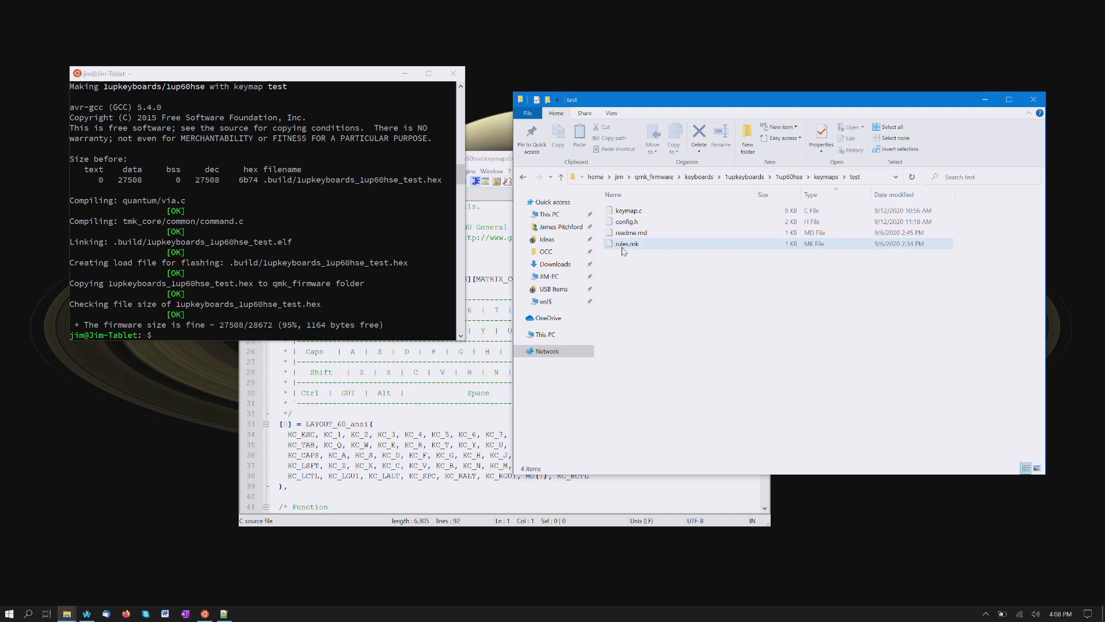
pyautogui.doubleClick(627, 243)
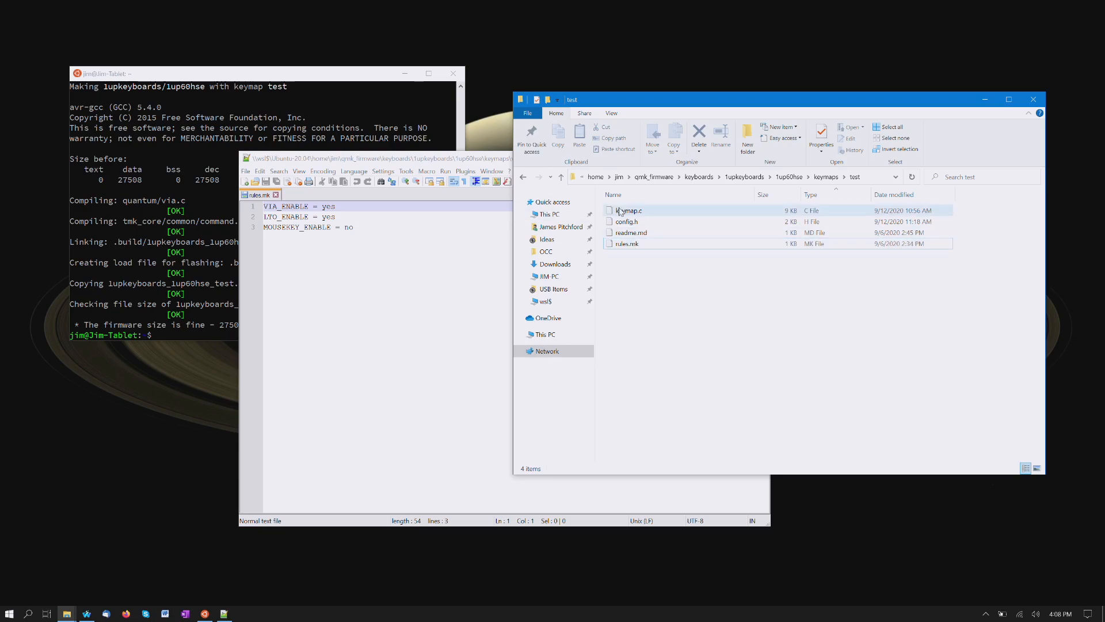
pyautogui.doubleClick(629, 210)
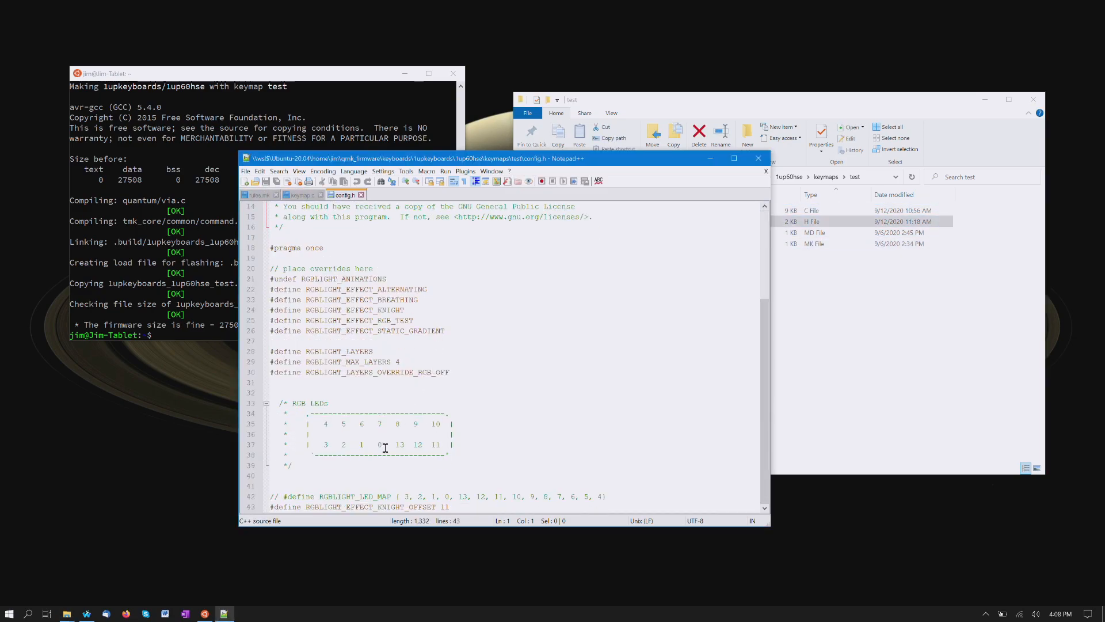
pyautogui.click(301, 194)
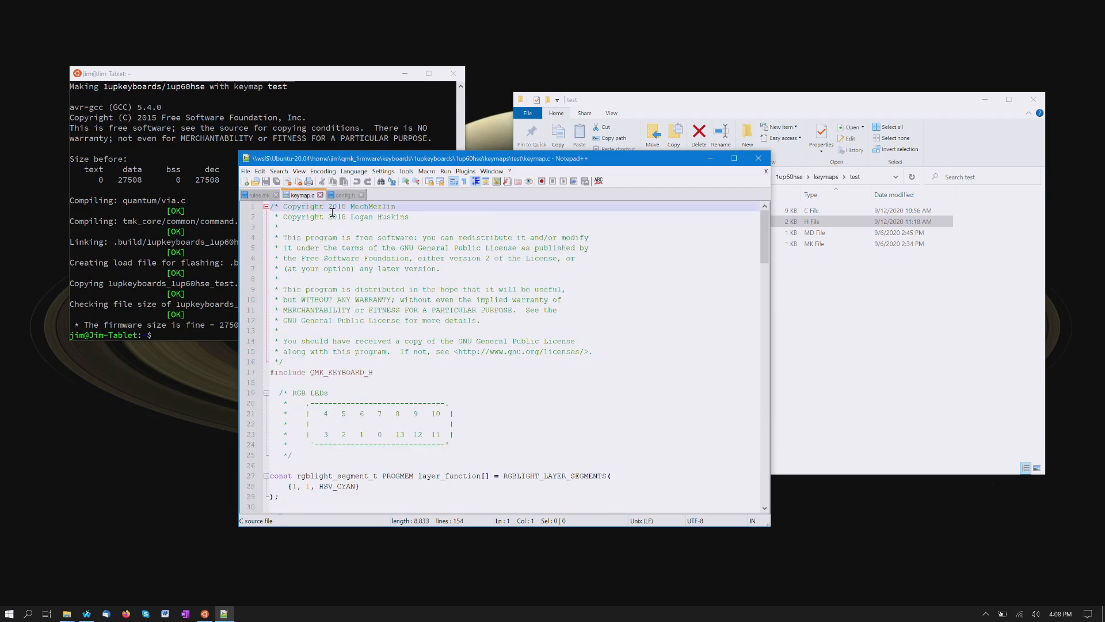
pyautogui.scroll(-3)
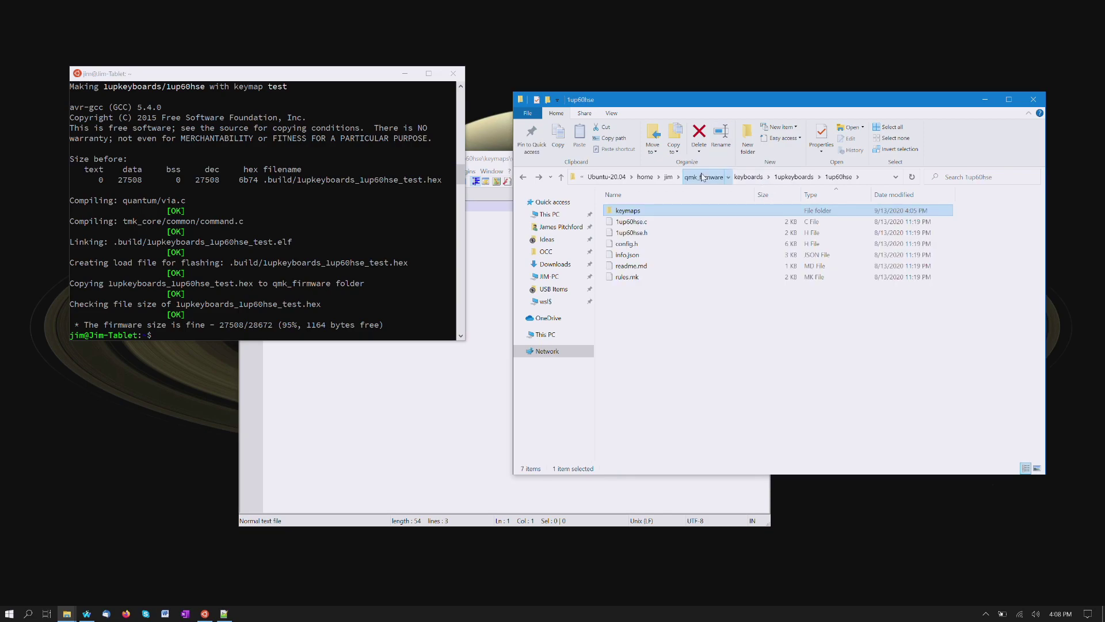
# Step: Go up to qmk_firmware and select the new 1upkeyboards_1up60hse_test.hex file
pyautogui.click(702, 176)
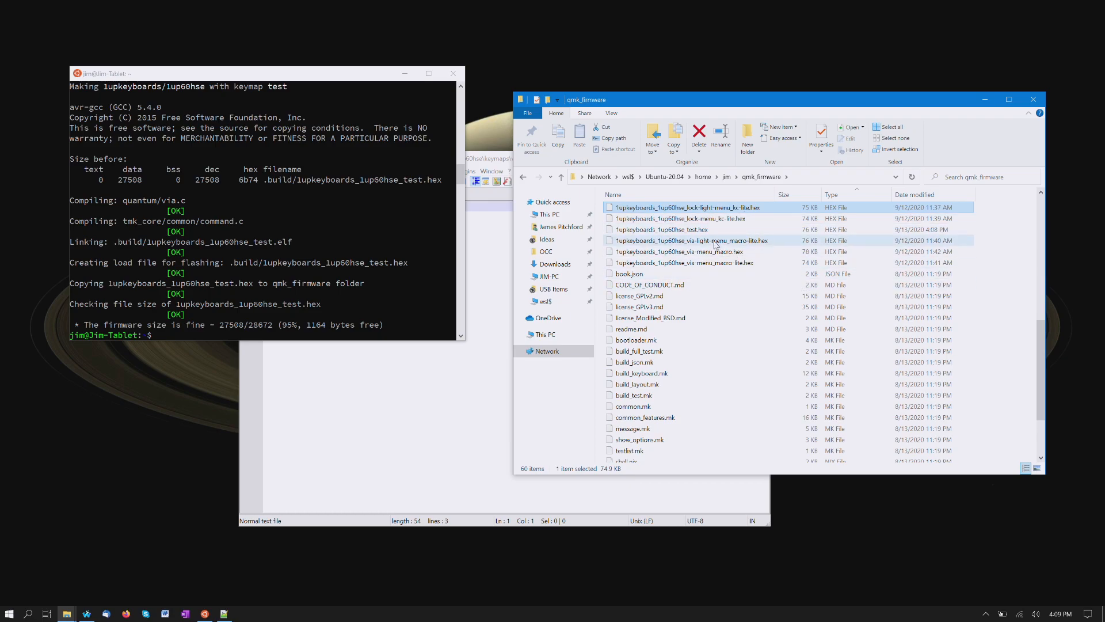
pyautogui.click(661, 229)
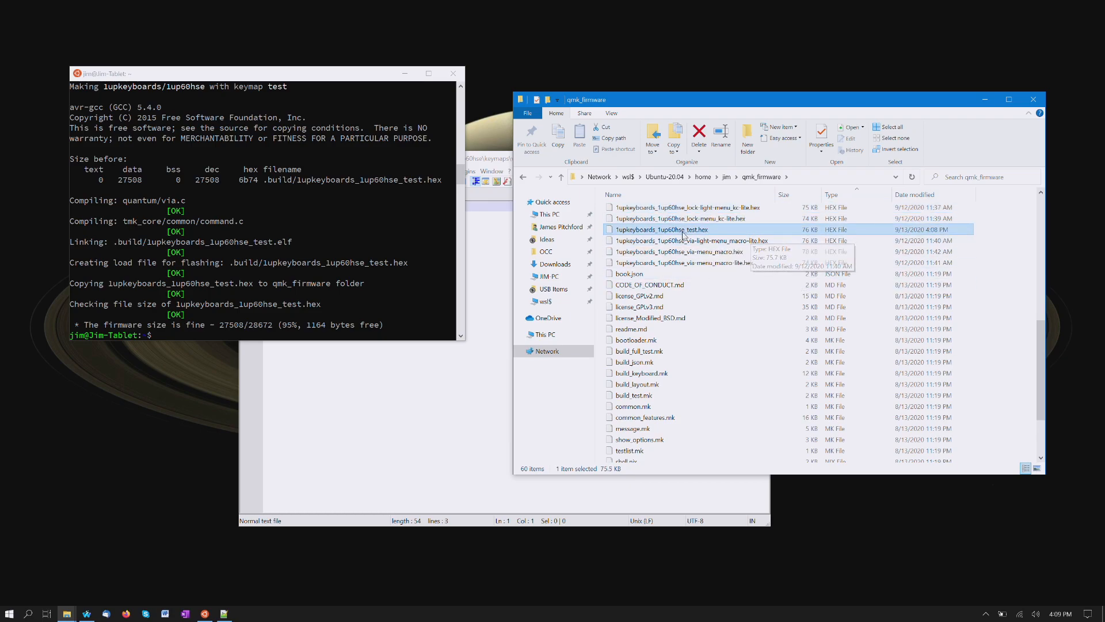
pyautogui.moveTo(690, 240)
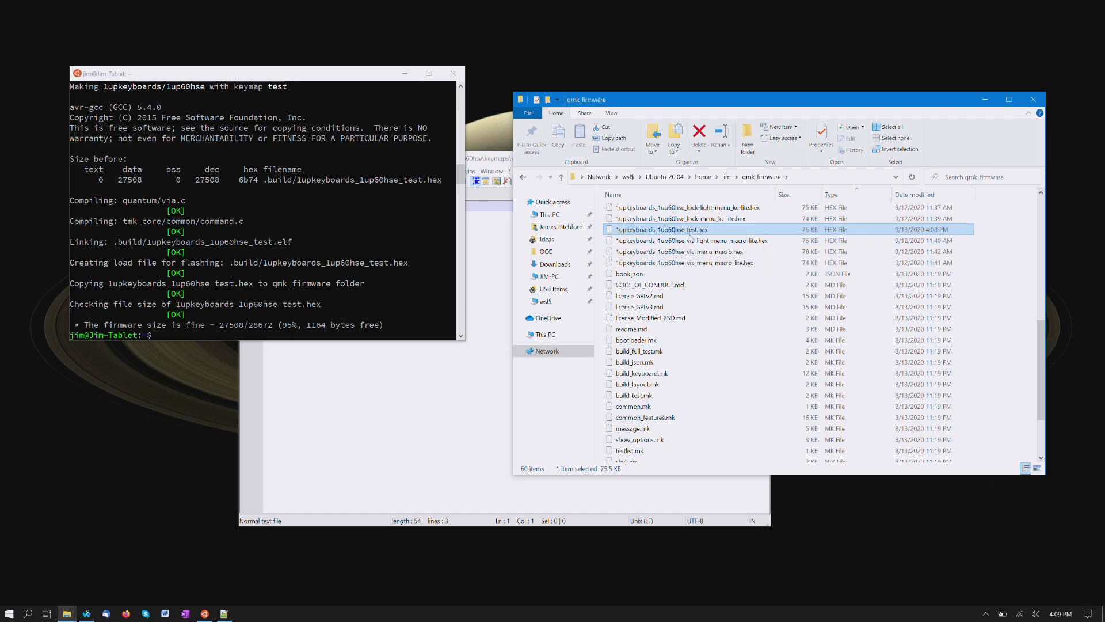
pyautogui.moveTo(702, 241)
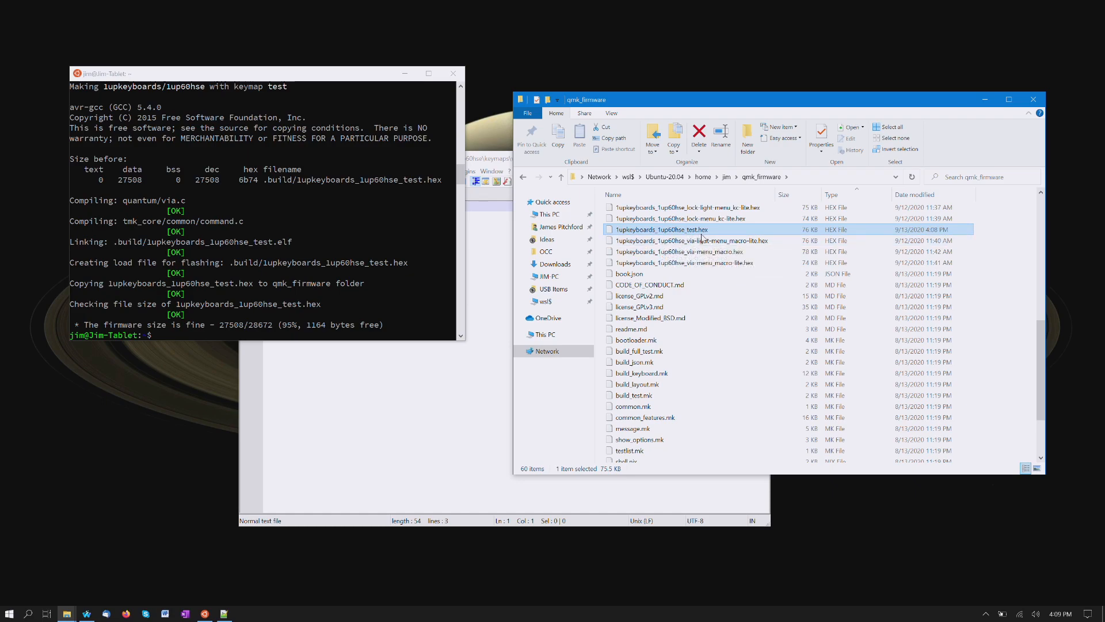
pyautogui.scroll(-3)
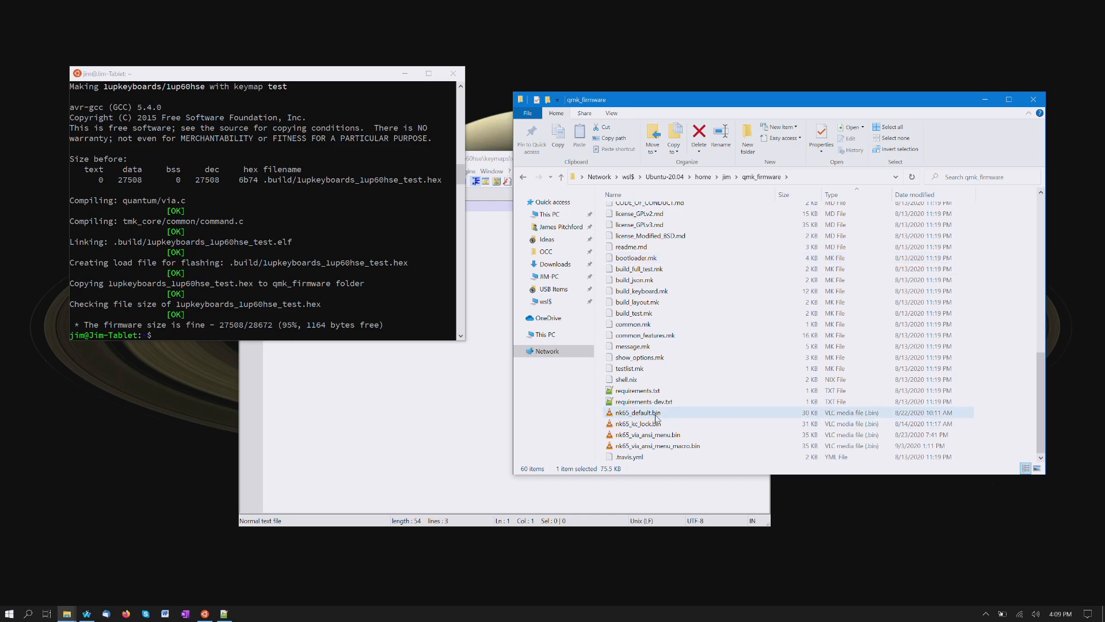
pyautogui.moveTo(665, 420)
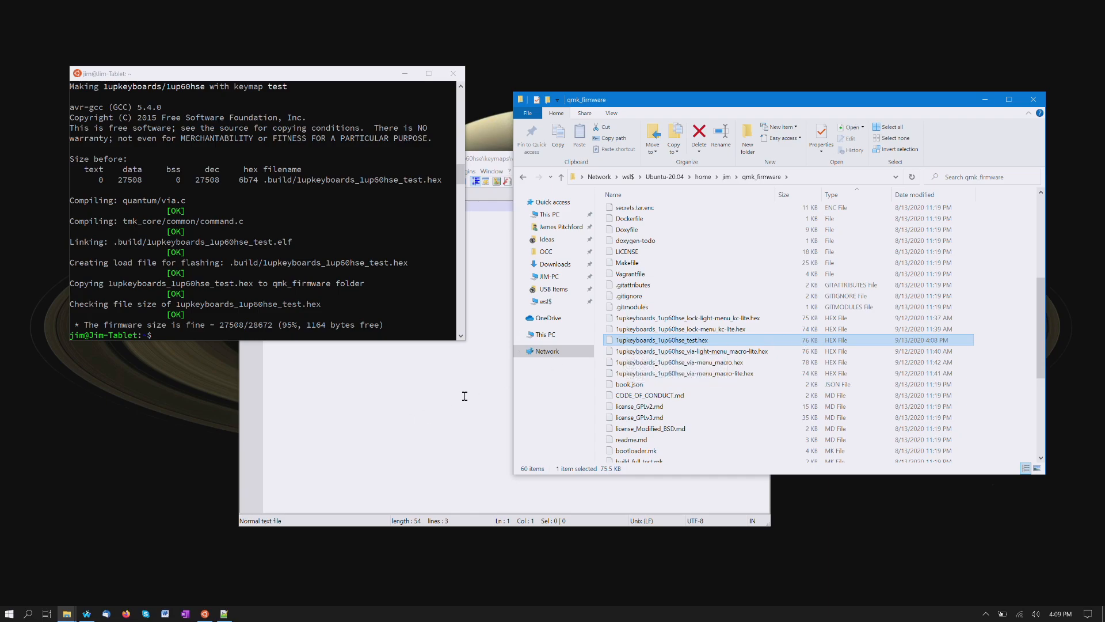
pyautogui.moveTo(194, 451)
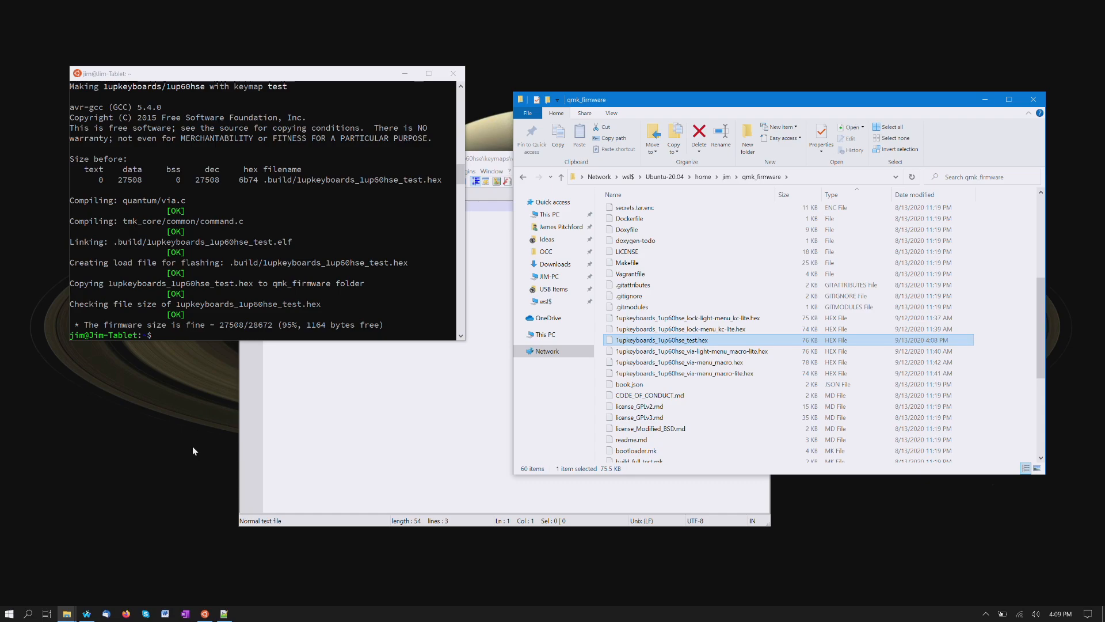
pyautogui.moveTo(272, 338)
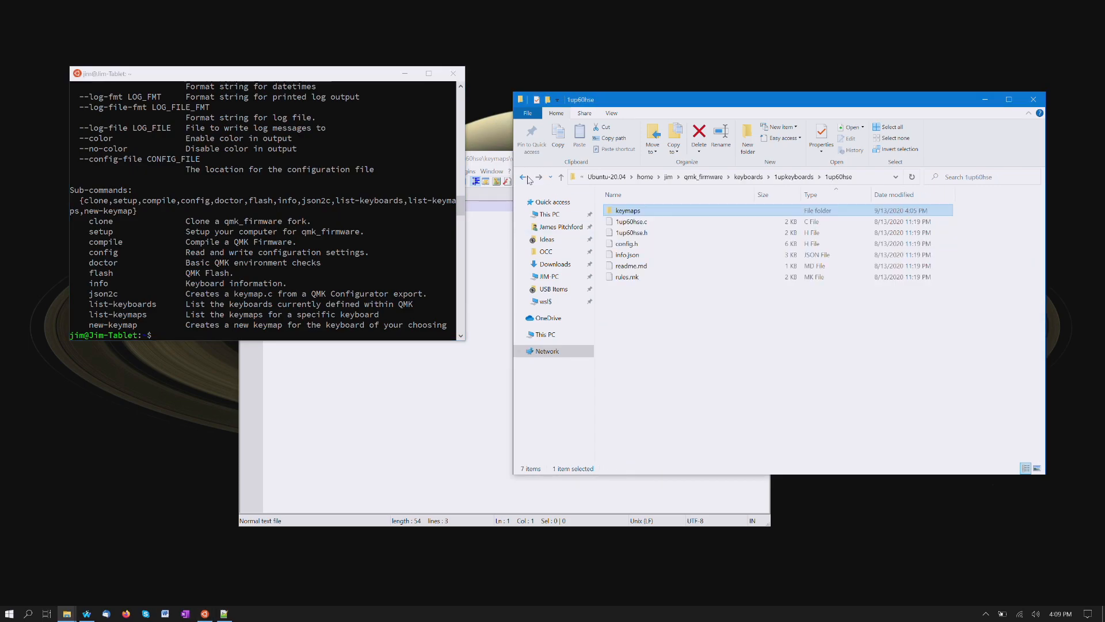
pyautogui.moveTo(561, 177)
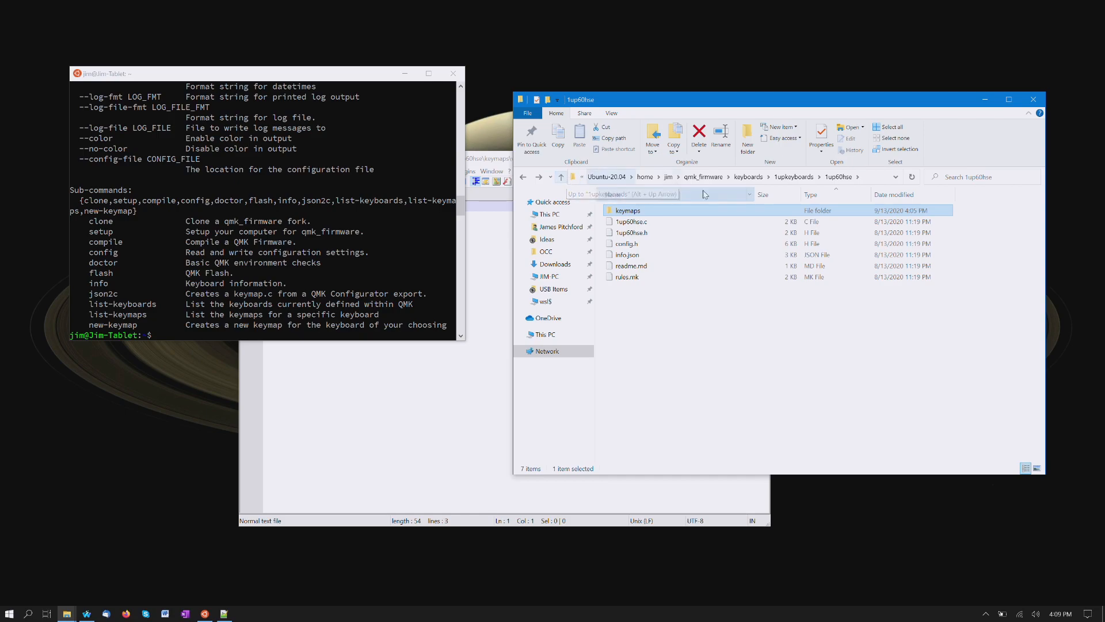
# Step: Navigate Explorer up to 1upkeyboards and back into the 1up60hse folder
pyautogui.click(560, 176)
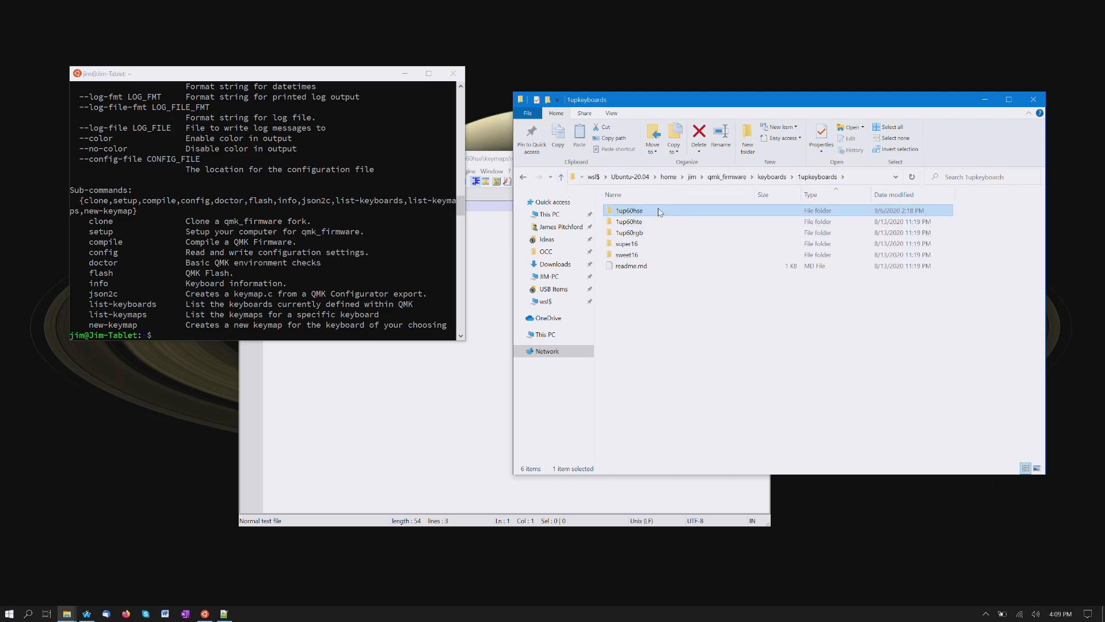
pyautogui.doubleClick(629, 210)
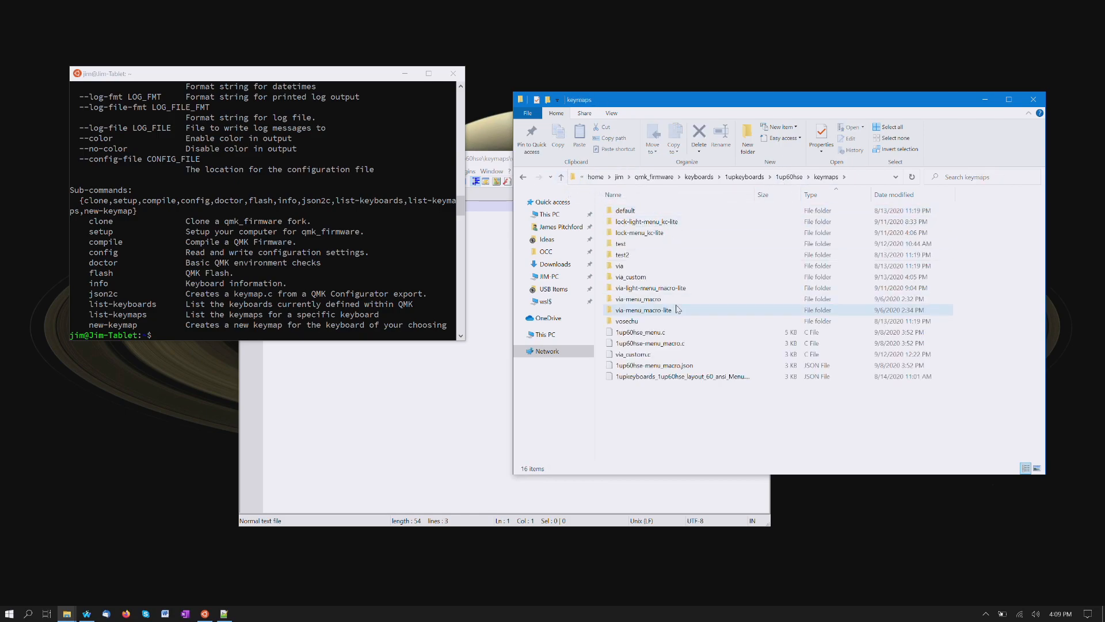
# Step: Open 1up60hse-menu_macro.json in Notepad++ and scroll through the export
pyautogui.click(654, 365)
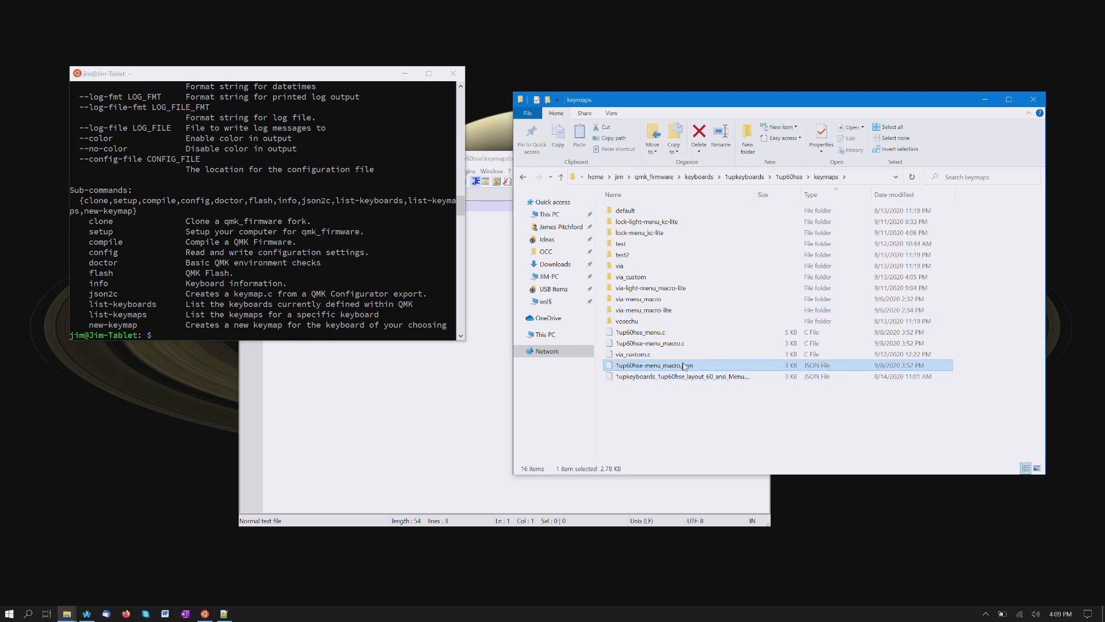
pyautogui.doubleClick(653, 365)
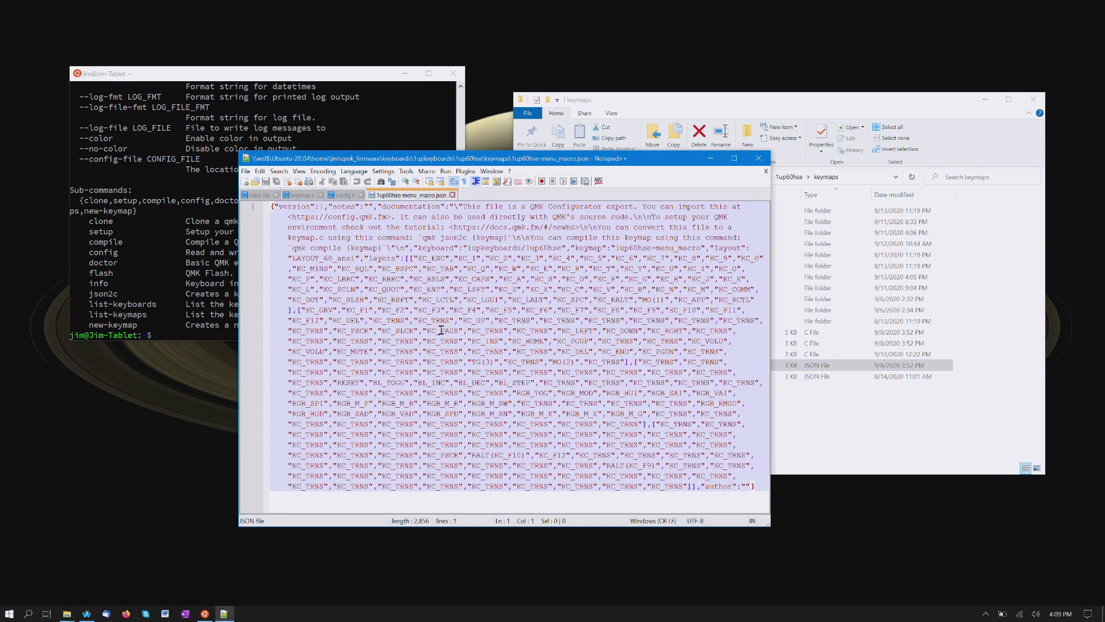
pyautogui.moveTo(549, 340)
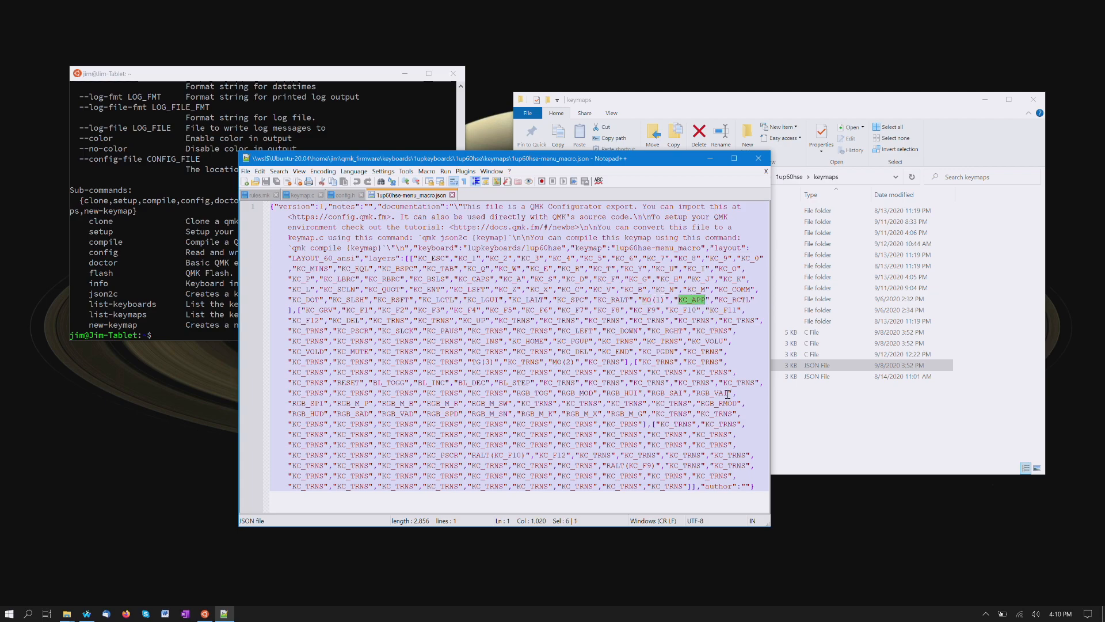
pyautogui.moveTo(621, 474)
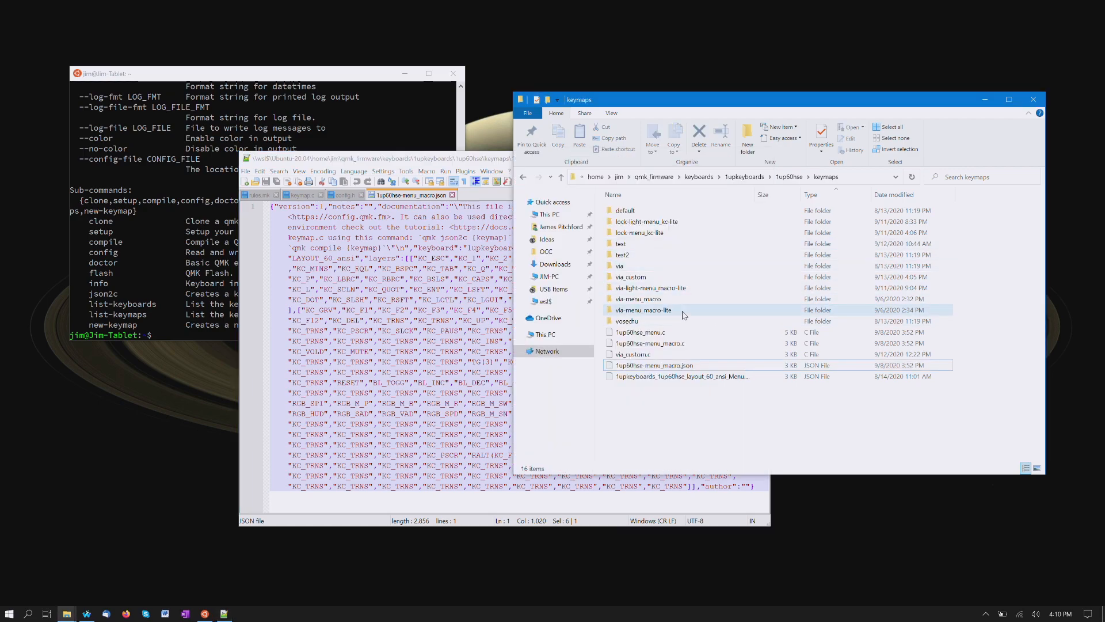
pyautogui.moveTo(639, 298)
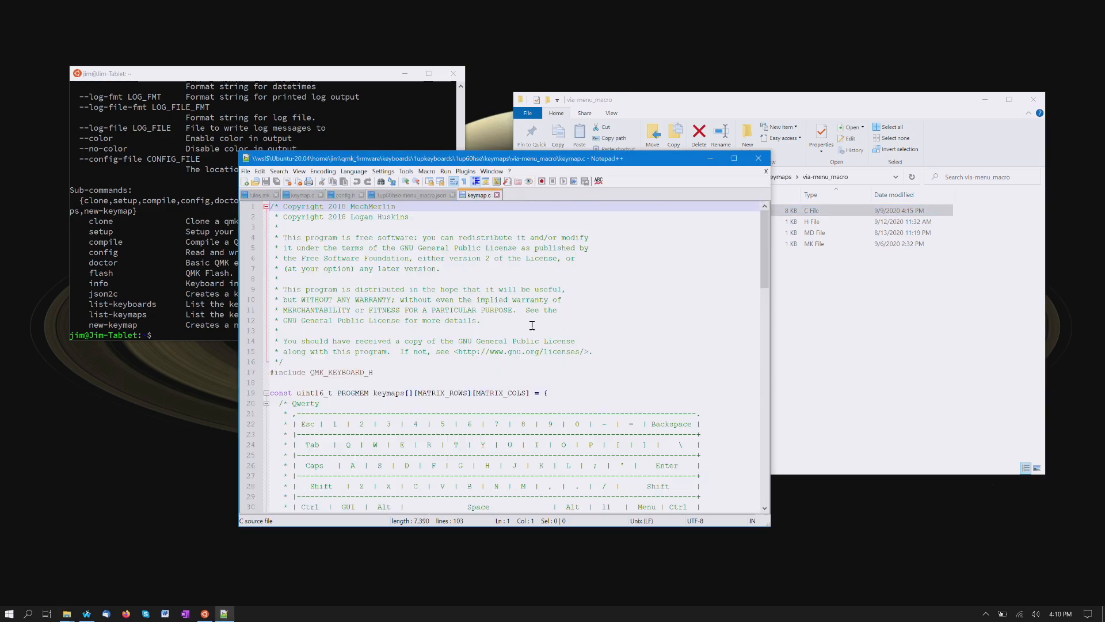
pyautogui.scroll(-3)
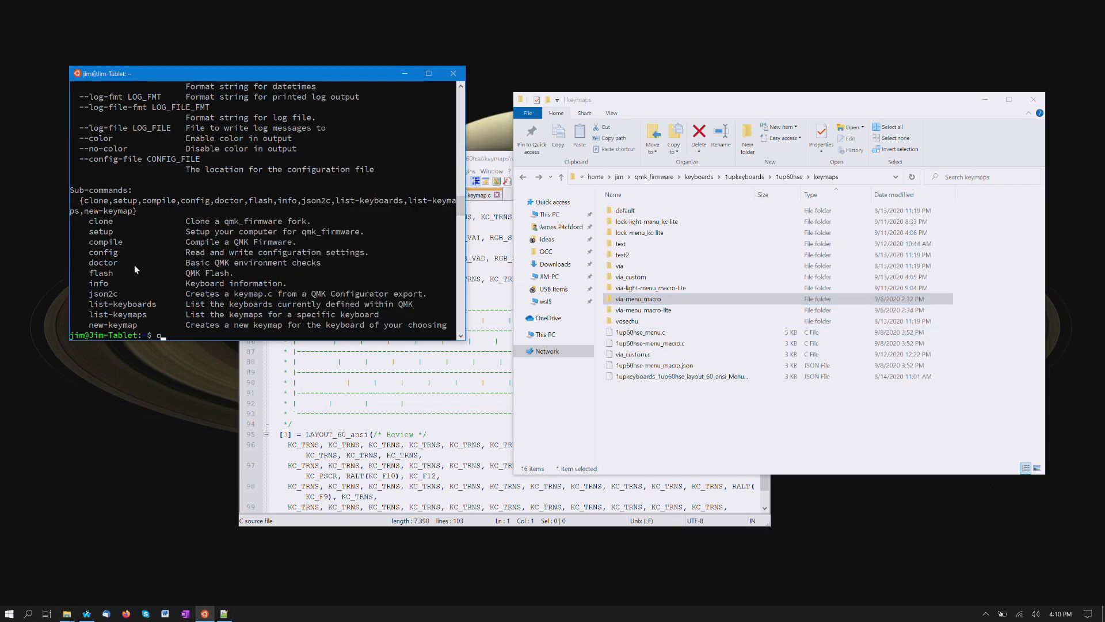
# Step: Change the terminal directory to qmk_firmware/keyboards/1upkeyboards/1up60hse/keymaps
pyautogui.write('qmk json2c')
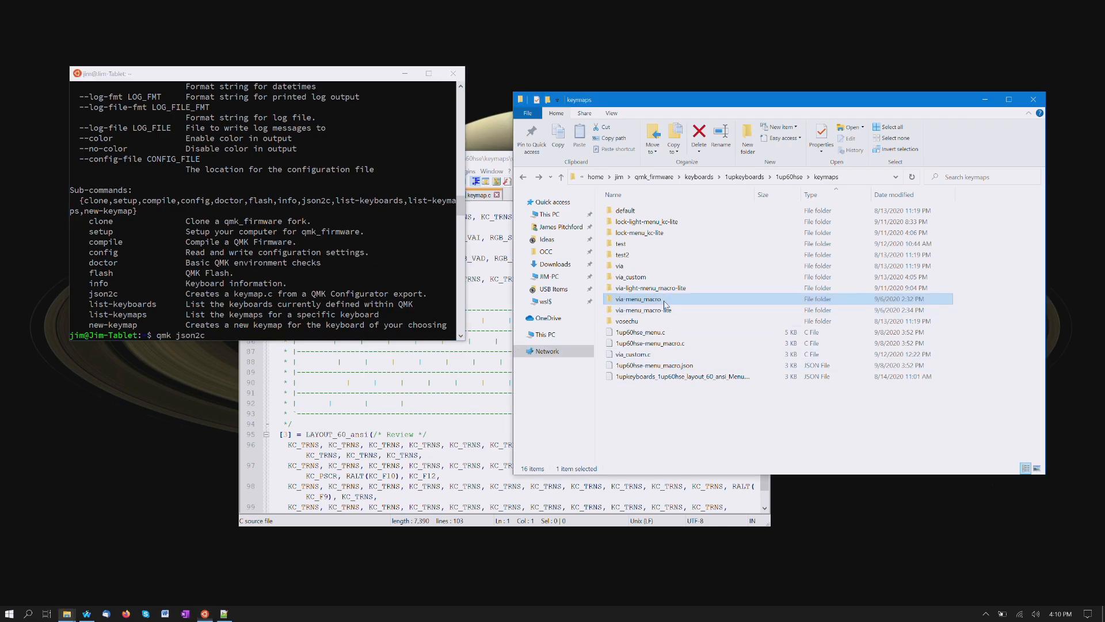
pyautogui.doubleClick(638, 299)
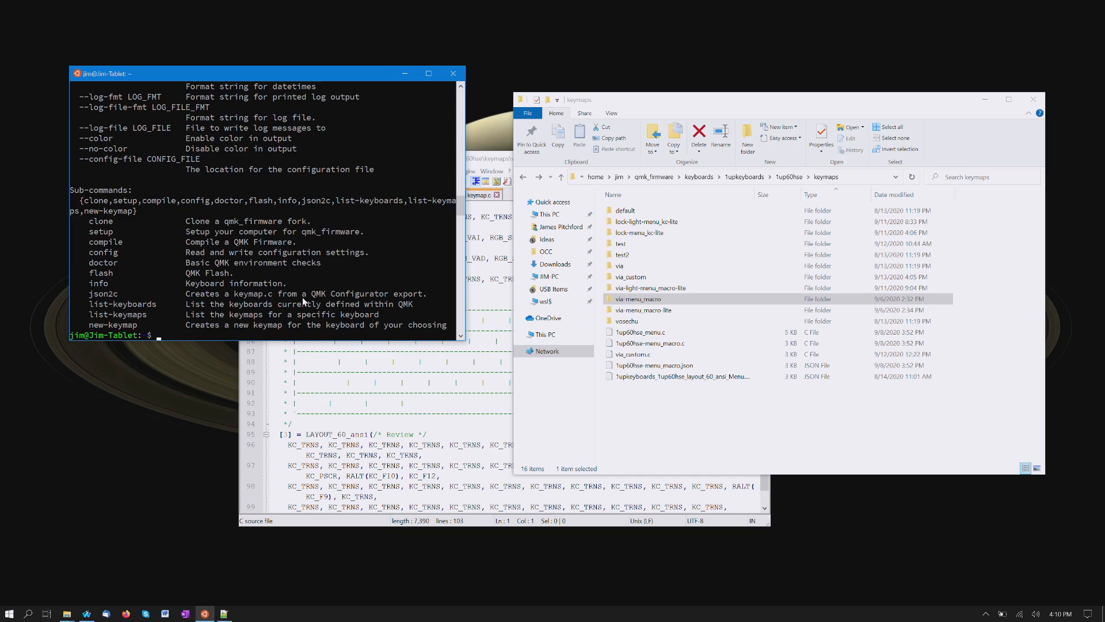
pyautogui.write('cd')
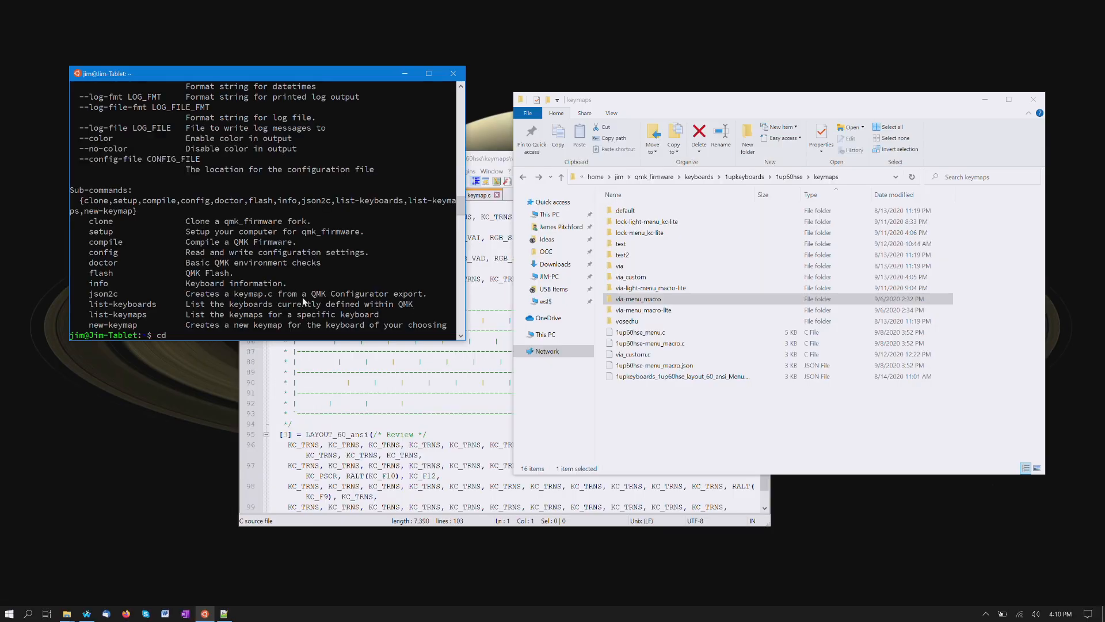
pyautogui.write('qmk_firmware')
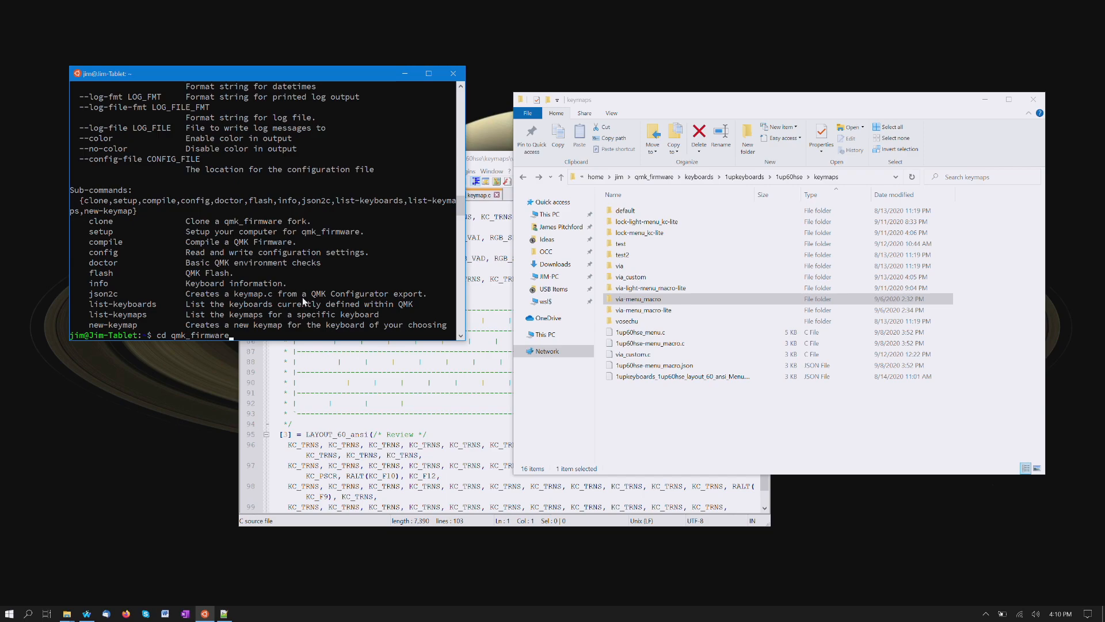
pyautogui.write('/keyboards')
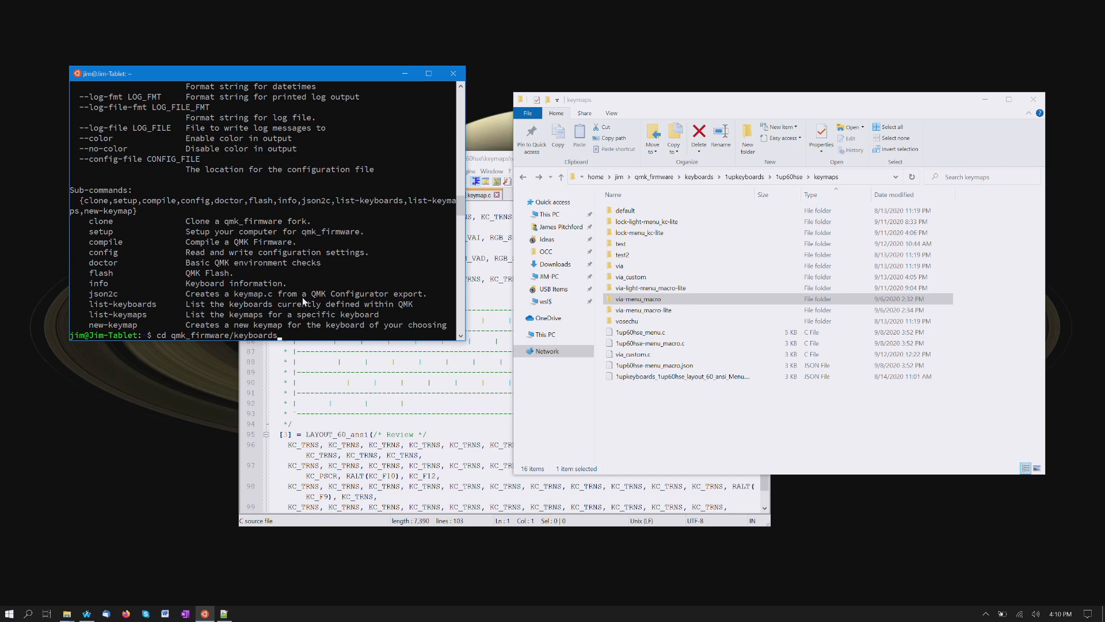
pyautogui.write('1')
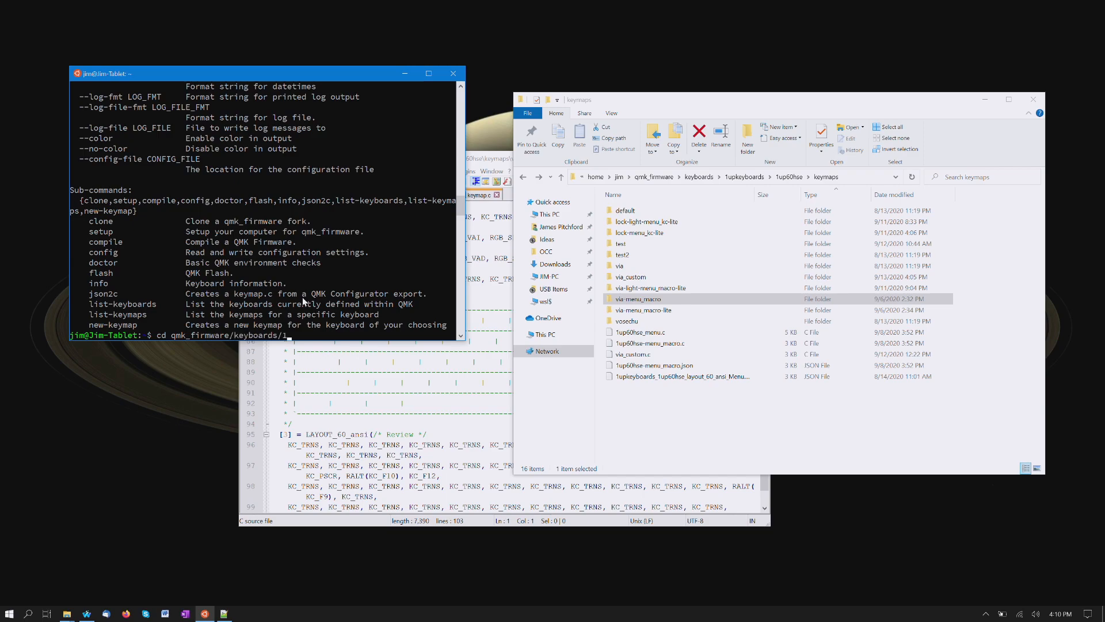
pyautogui.write('1upkeyboards')
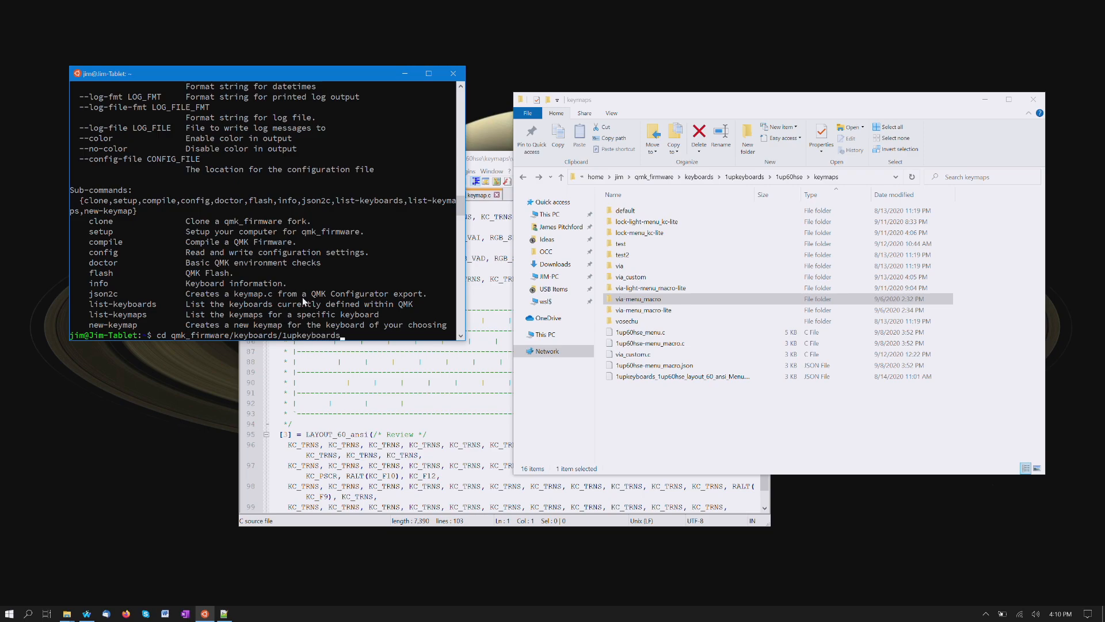
pyautogui.write('1up60hse')
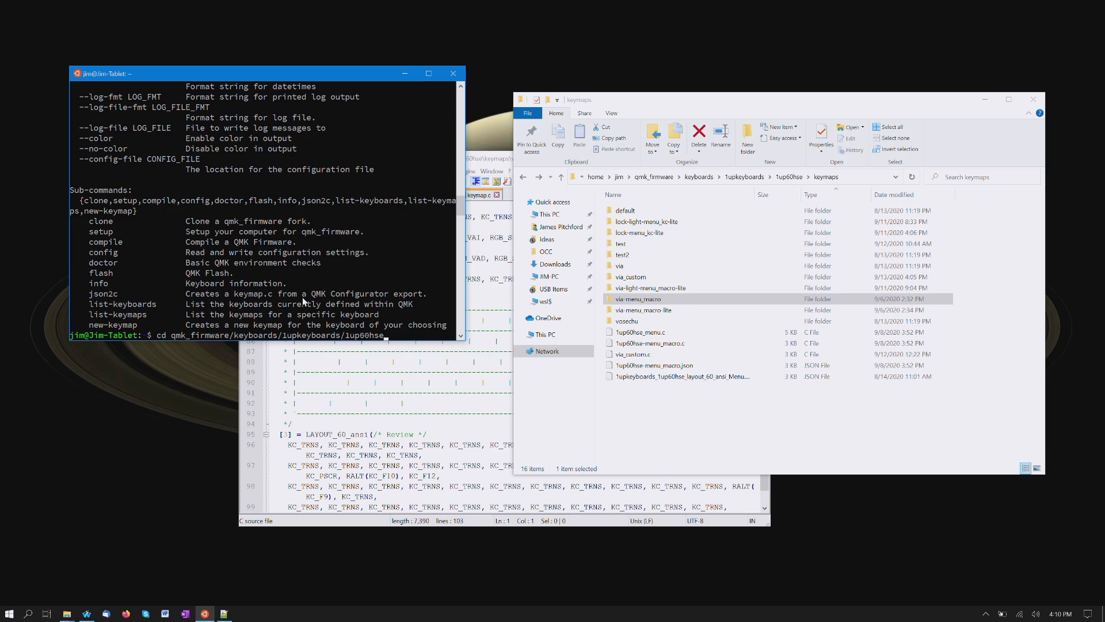
pyautogui.write('/keymaps')
pyautogui.write('ls')
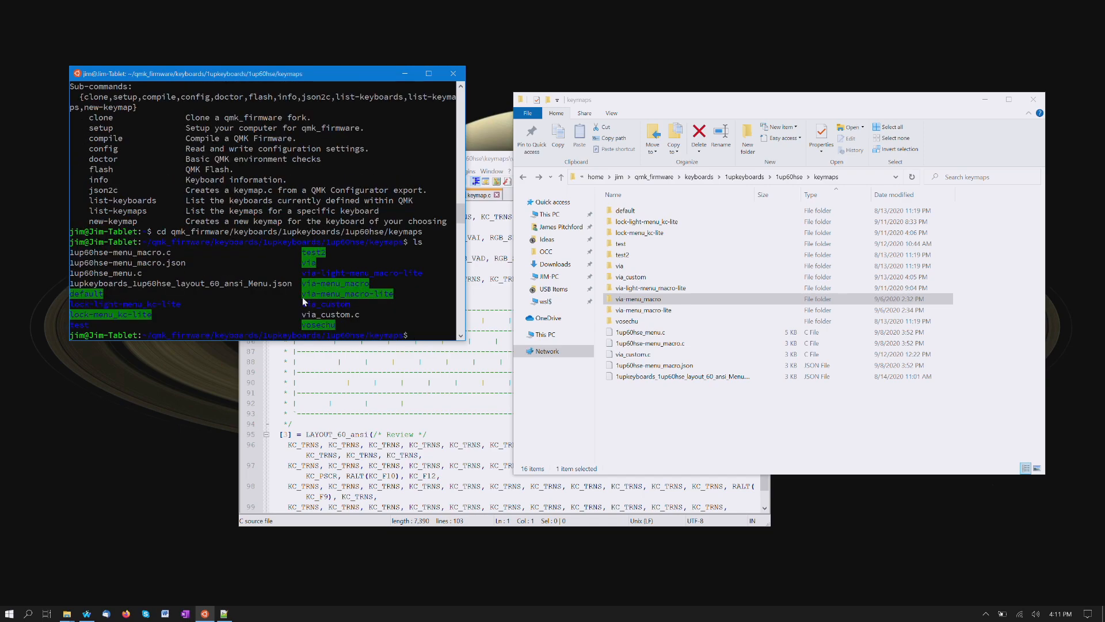
pyautogui.moveTo(155, 271)
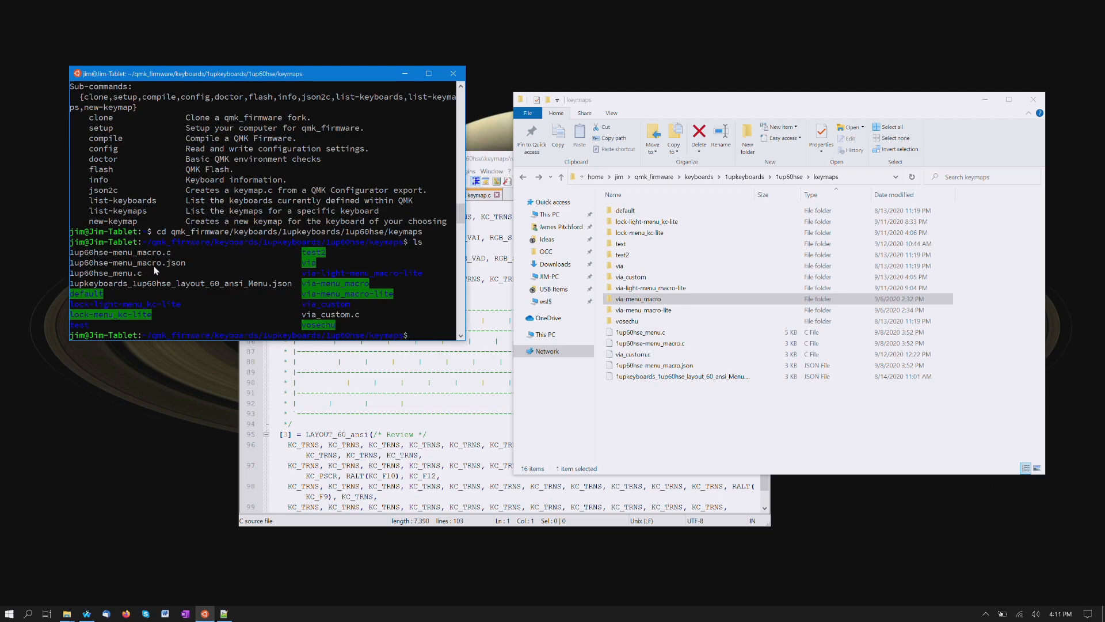
# Step: Run qmk json2c on 1up60hse-menu_macro.json with output file test2.c
pyautogui.write('qmk')
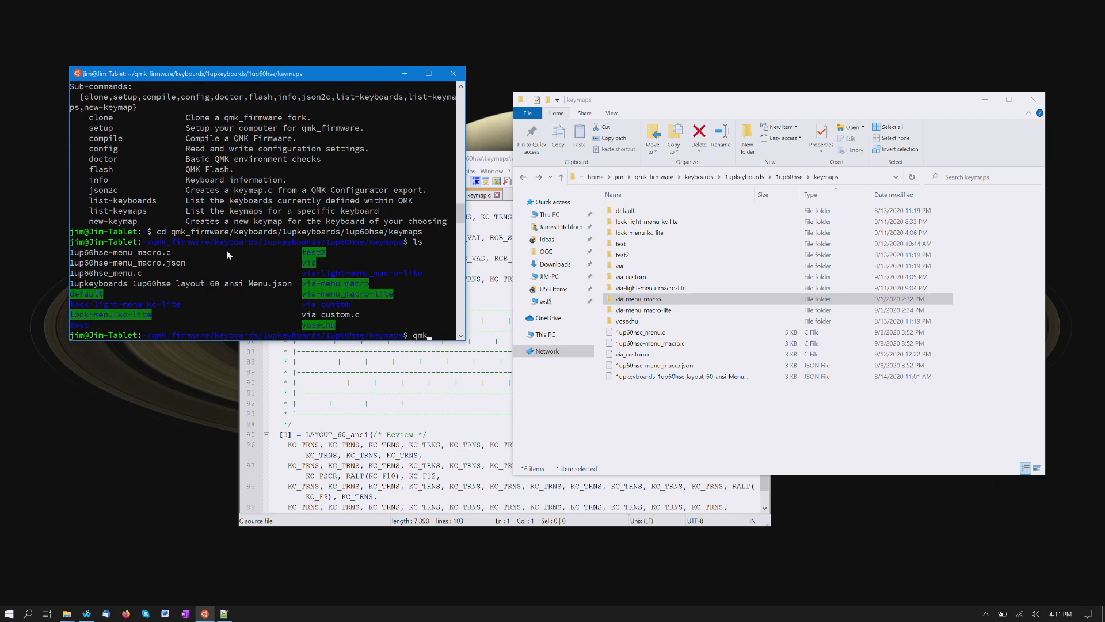
pyautogui.write('json2c 1')
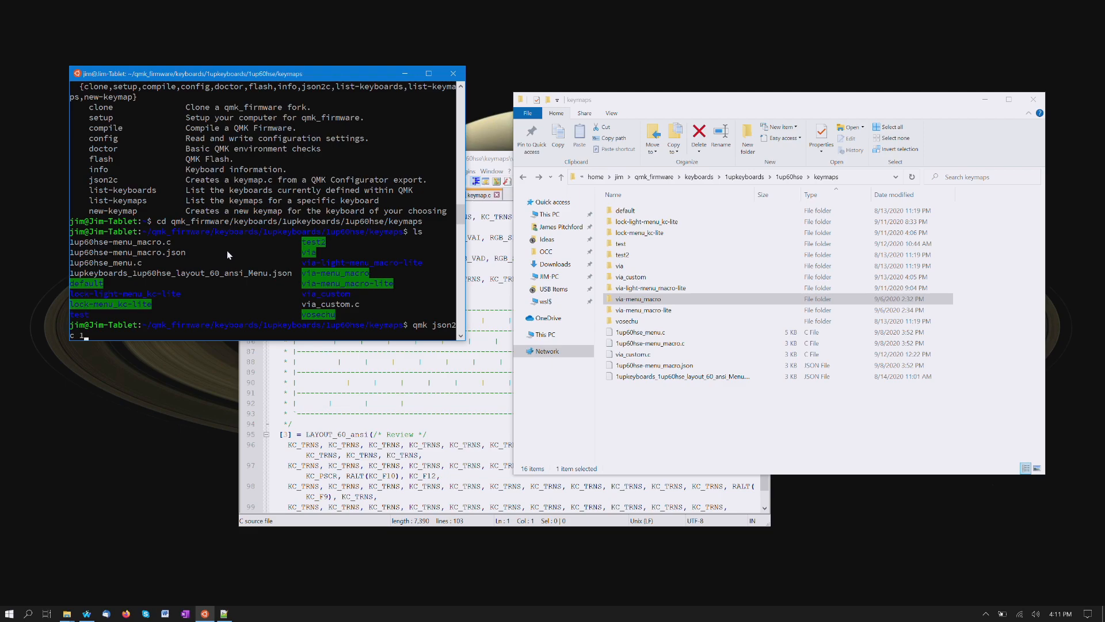
pyautogui.write('up60hse-menu_macro.json -o')
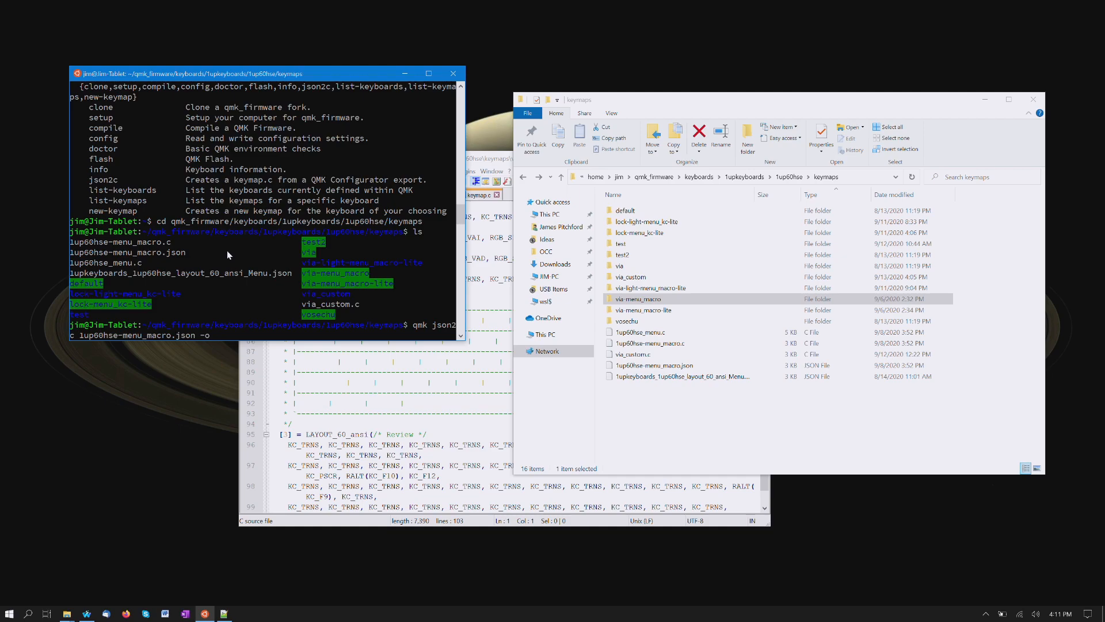
pyautogui.write('test2')
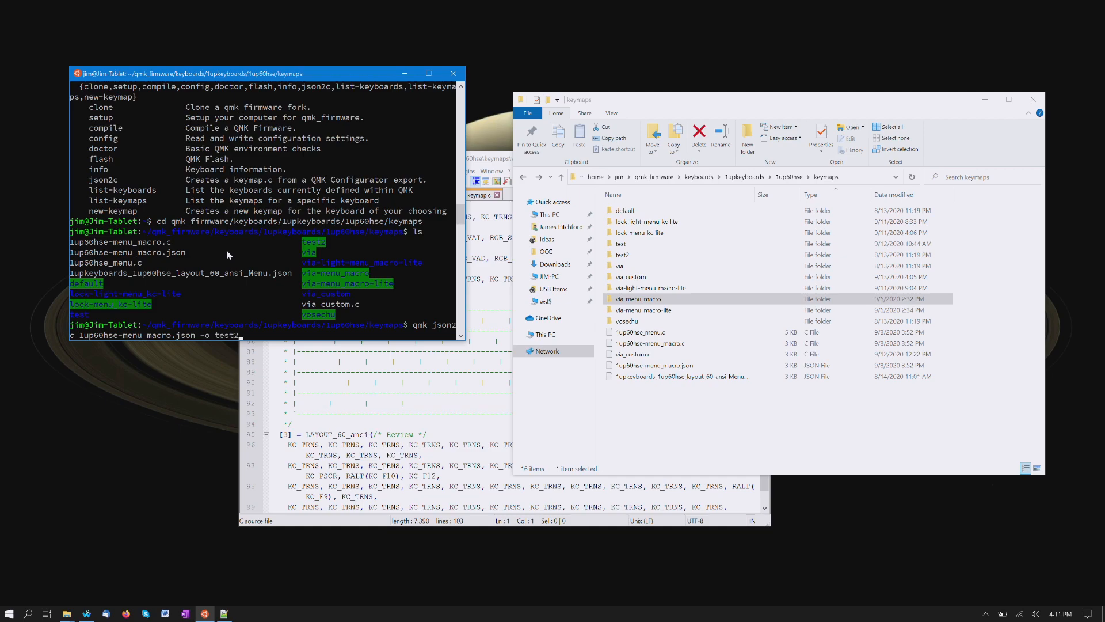
pyautogui.write('.c')
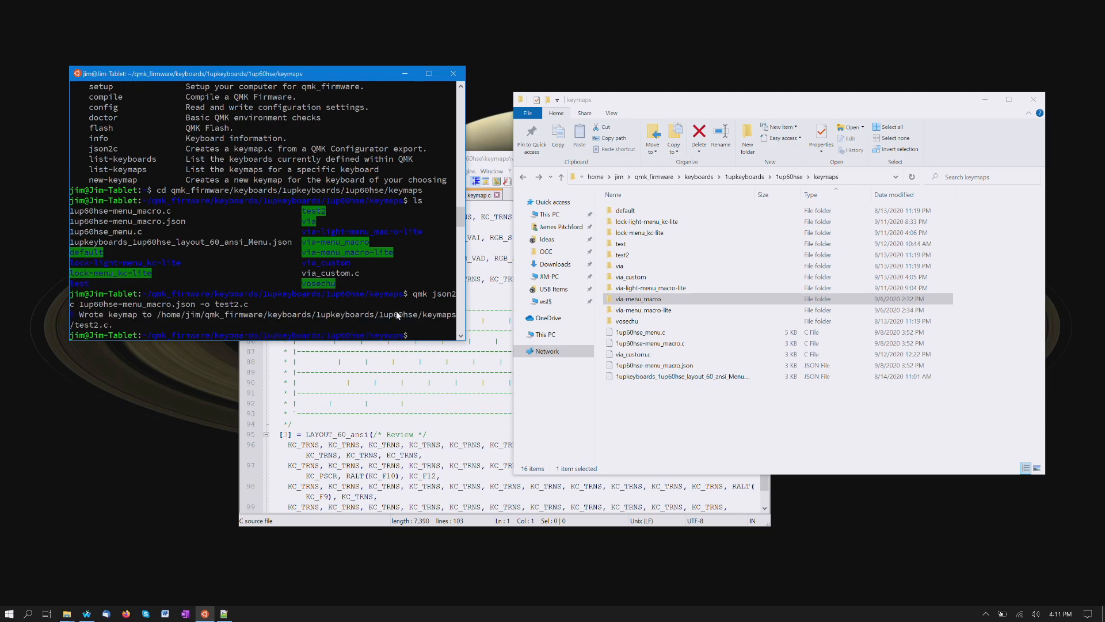
pyautogui.click(660, 417)
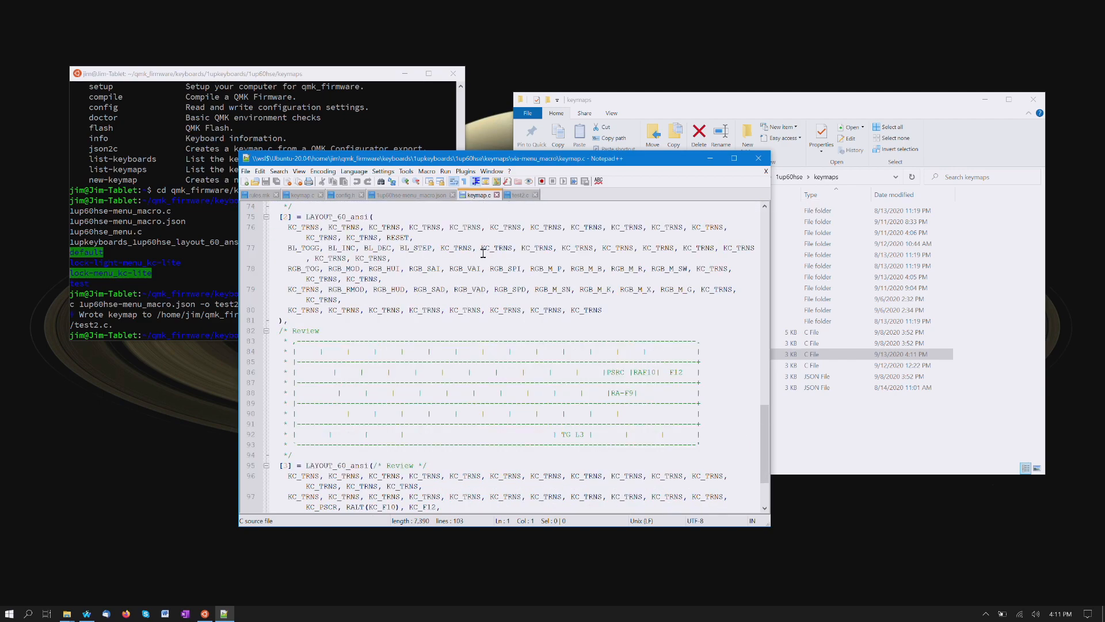
pyautogui.moveTo(456, 333)
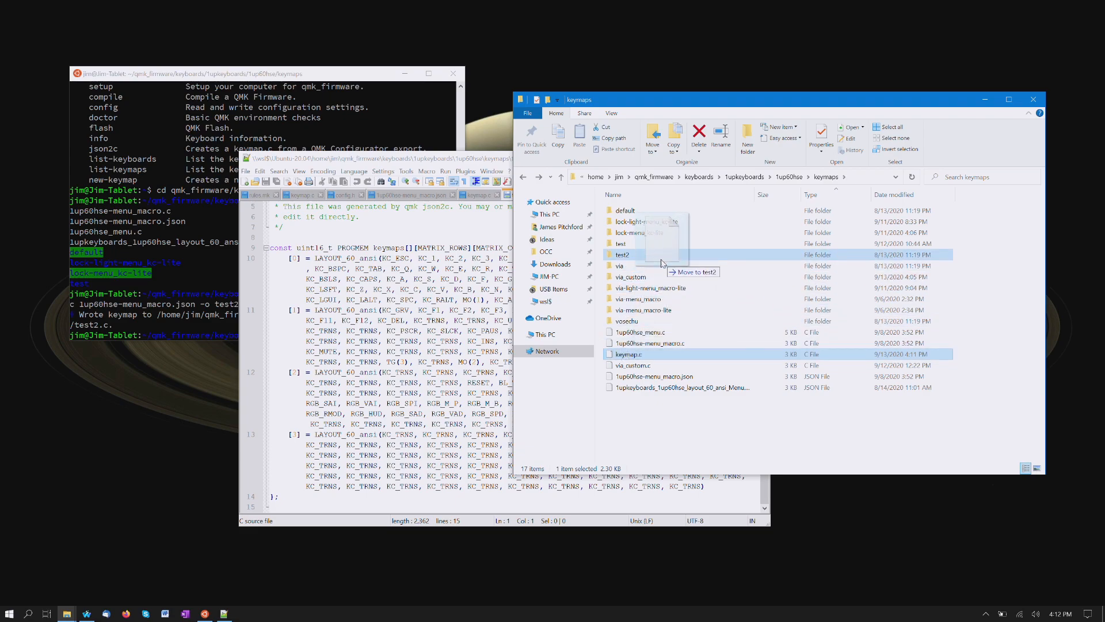
# Step: Drag the generated keymap.c into the test2 folder and return to keymaps
pyautogui.moveTo(625, 353); pyautogui.dragTo(622, 255)
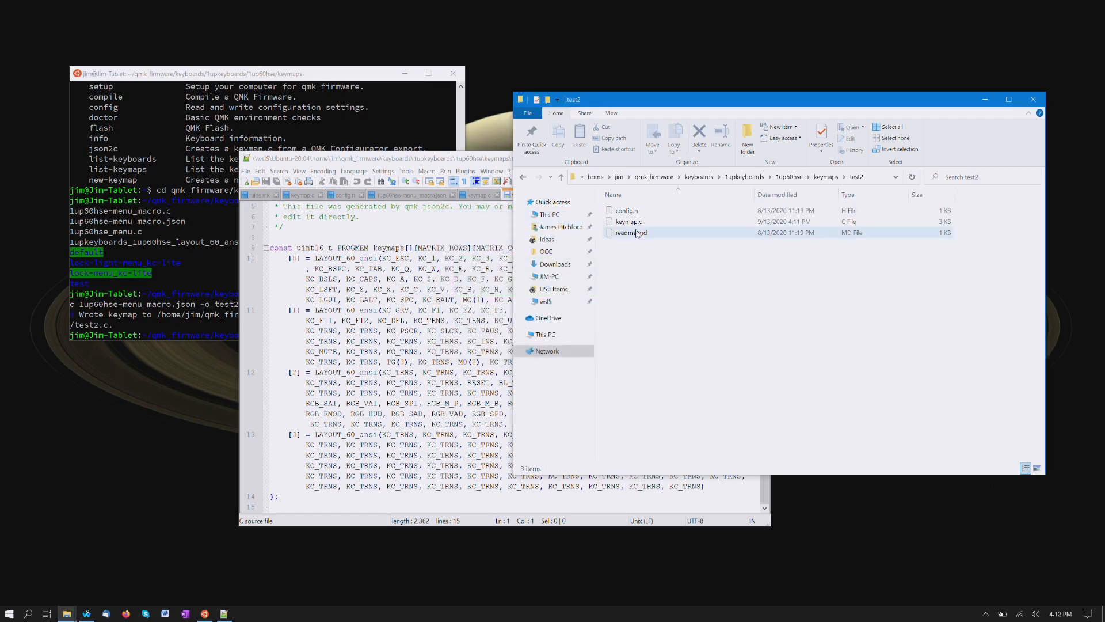
pyautogui.click(671, 246)
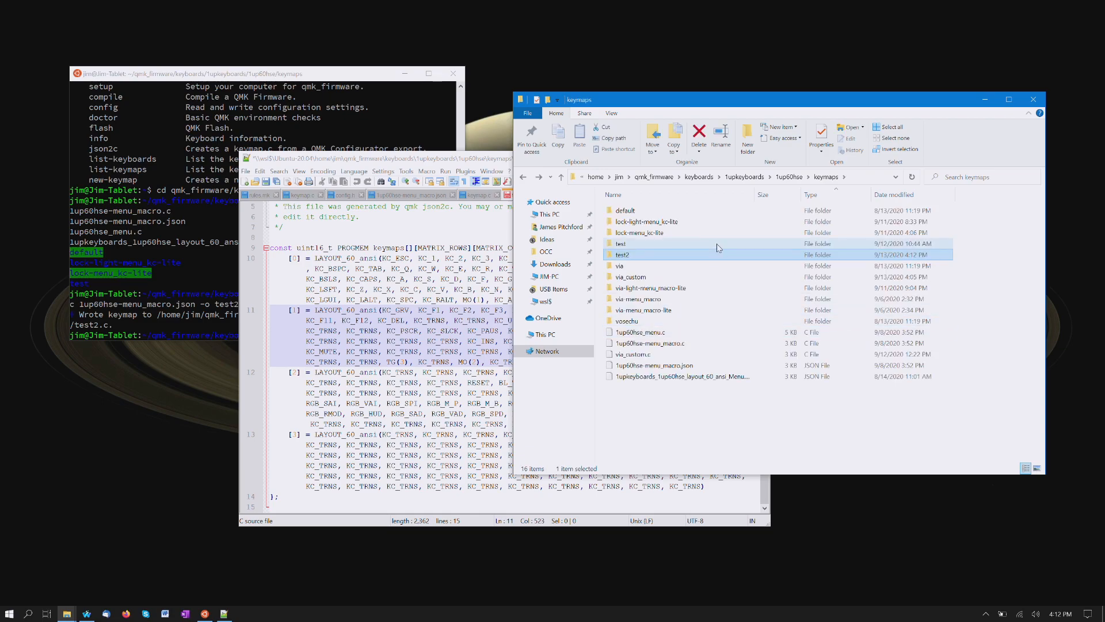
# Step: Check the test2 folder, then bring Notepad++ forward showing via-menu_macro's keymap.c
pyautogui.doubleClick(646, 221)
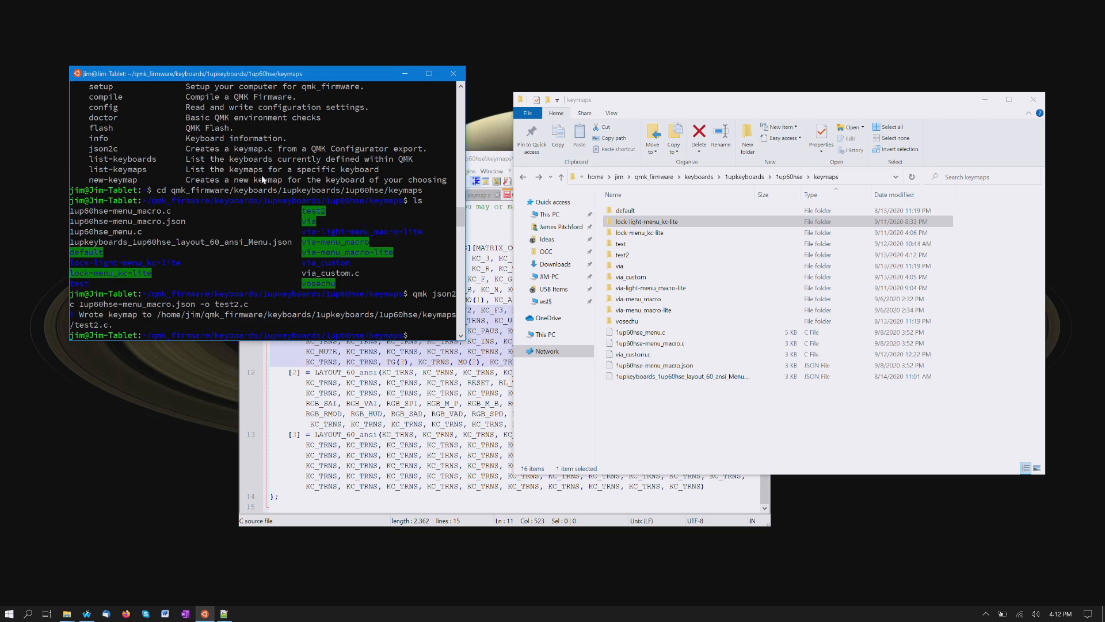
pyautogui.click(654, 365)
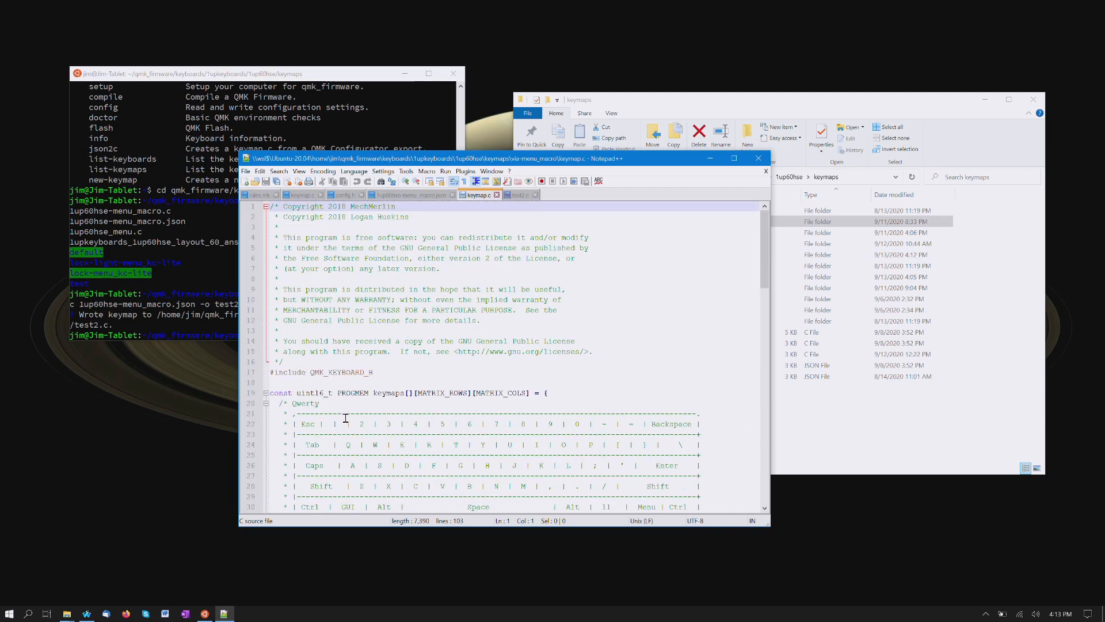
# Step: Flip between generated test2.c and via-menu_macro keymap.c to compare their layer arrays
pyautogui.scroll(-3)
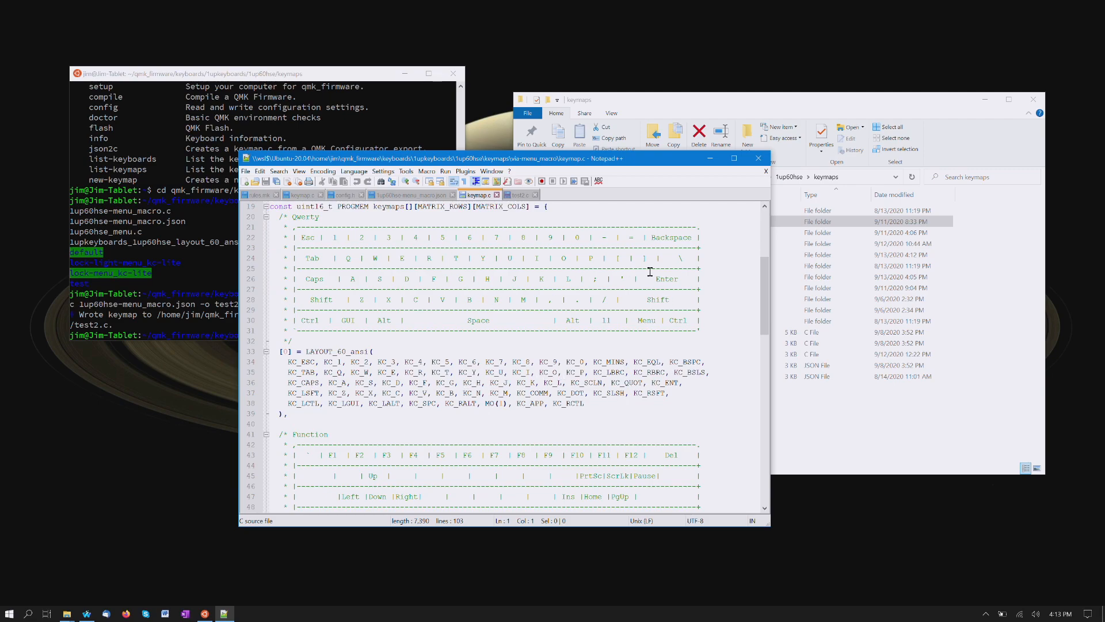
pyautogui.moveTo(456, 252)
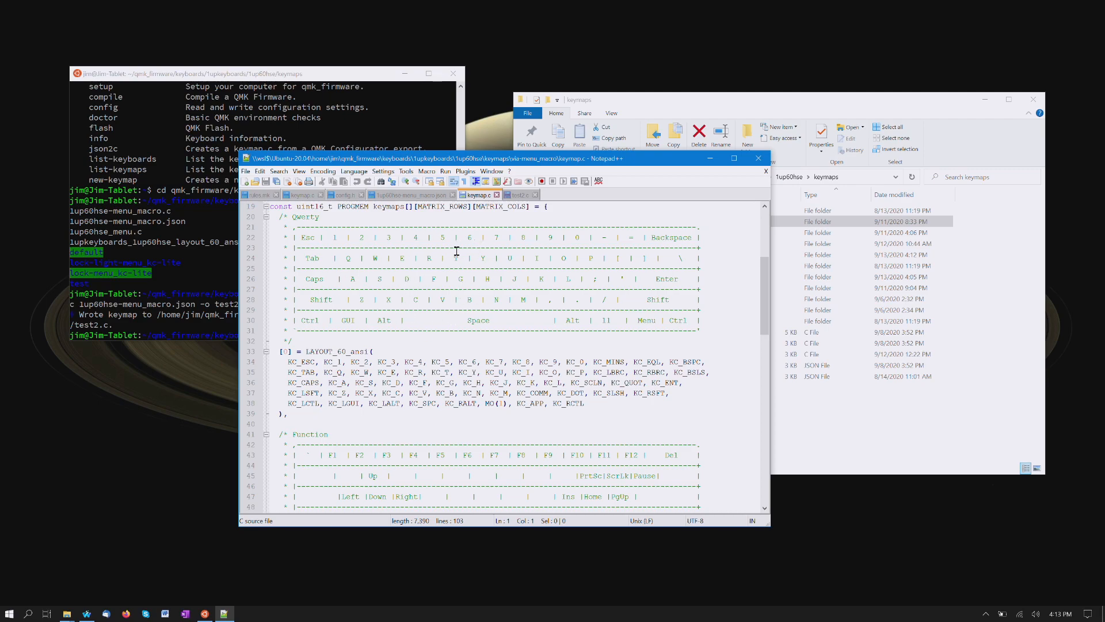
pyautogui.click(518, 194)
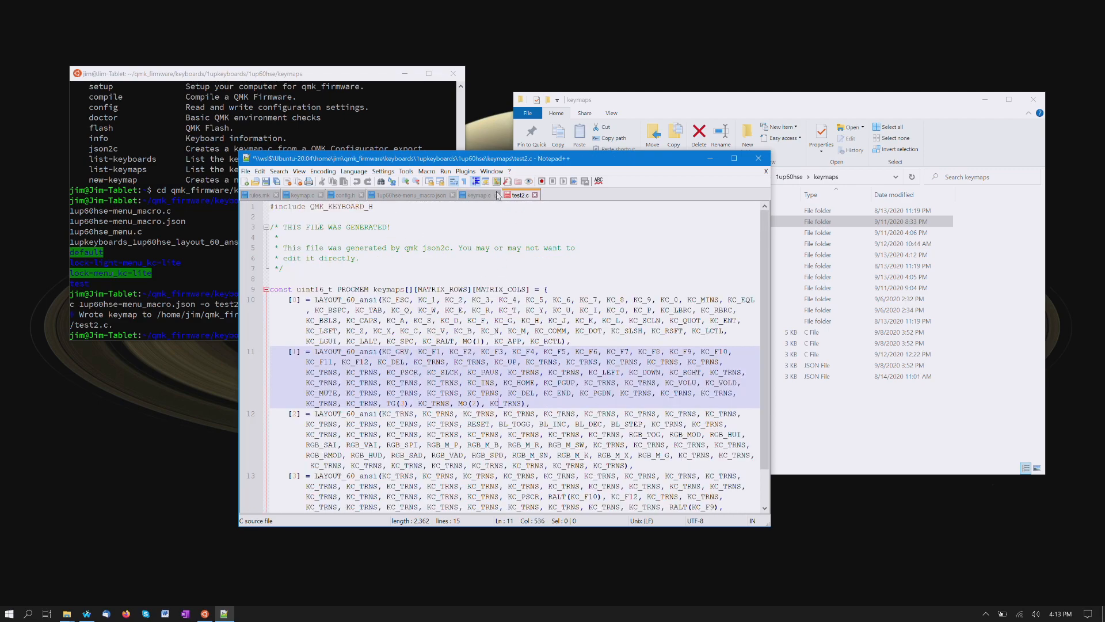
pyautogui.click(478, 194)
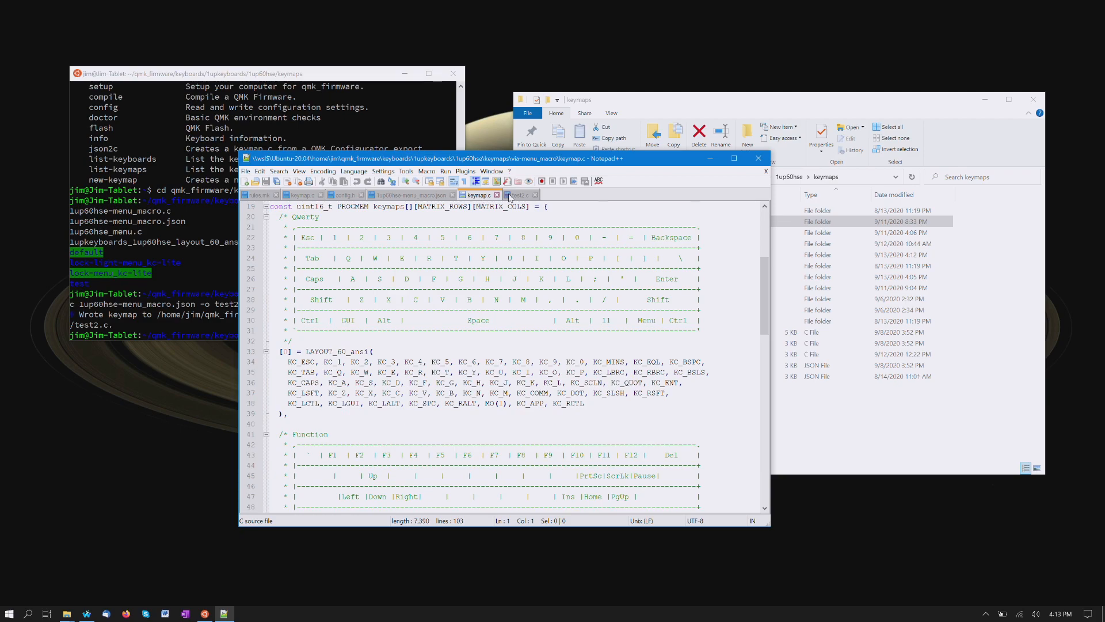
pyautogui.moveTo(514, 195)
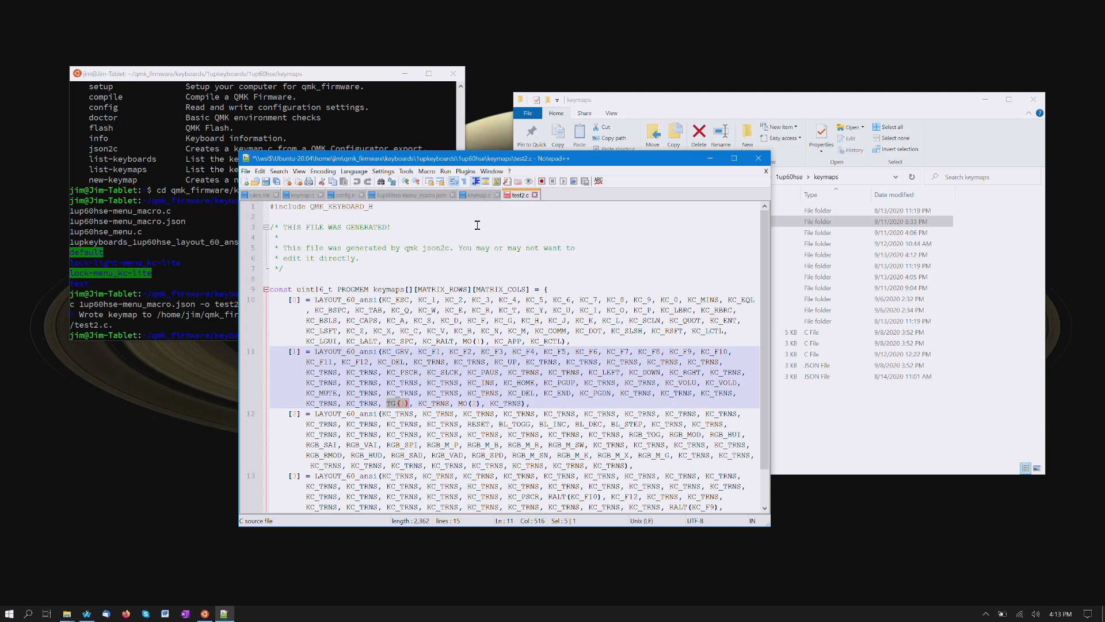
pyautogui.click(477, 195)
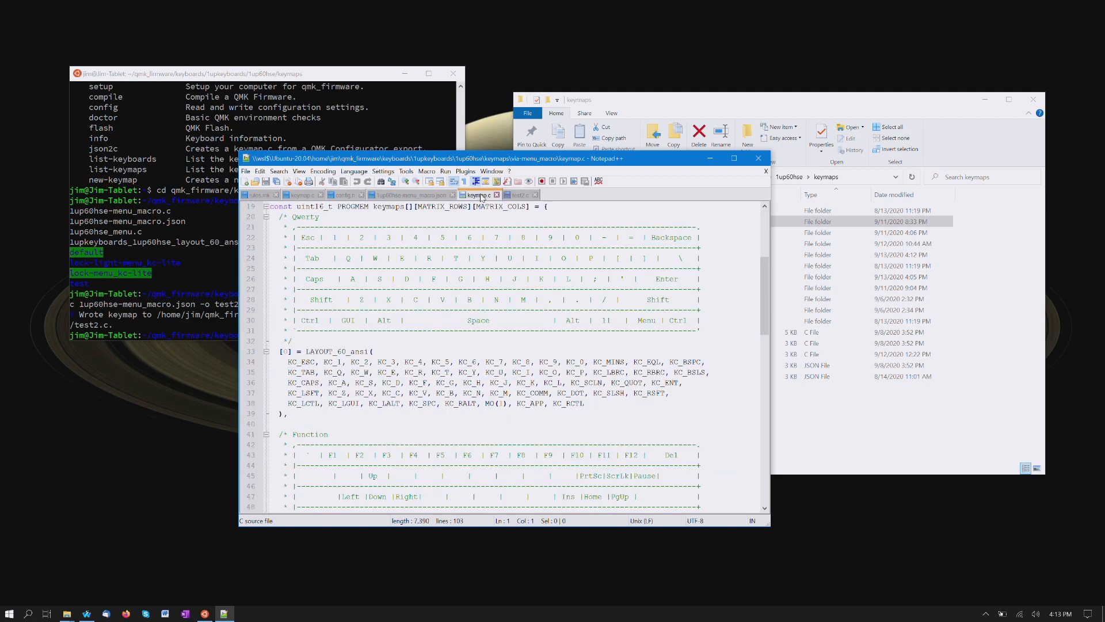
pyautogui.moveTo(536, 297)
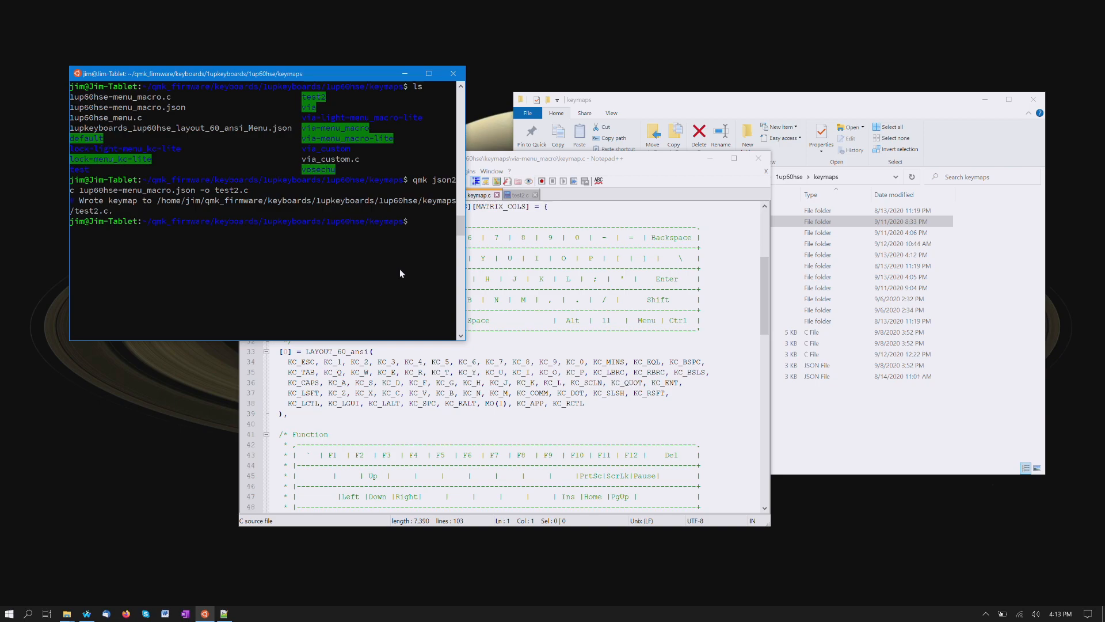
# Step: Start the cd command to enter the test2 folder in the WSL terminal
pyautogui.write('cd')
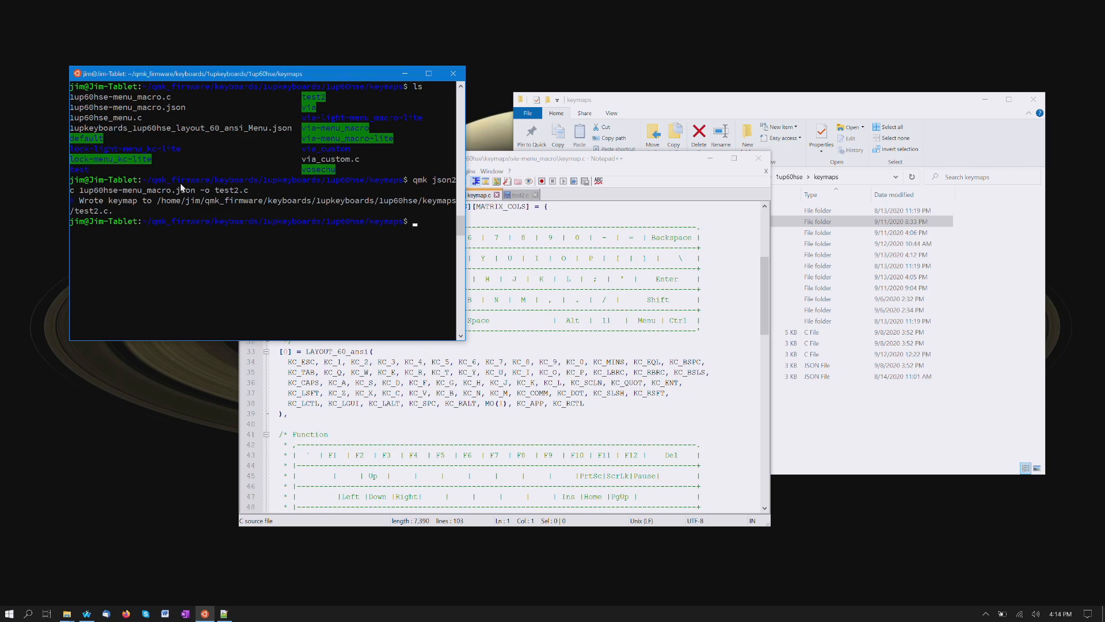
pyautogui.moveTo(169, 203)
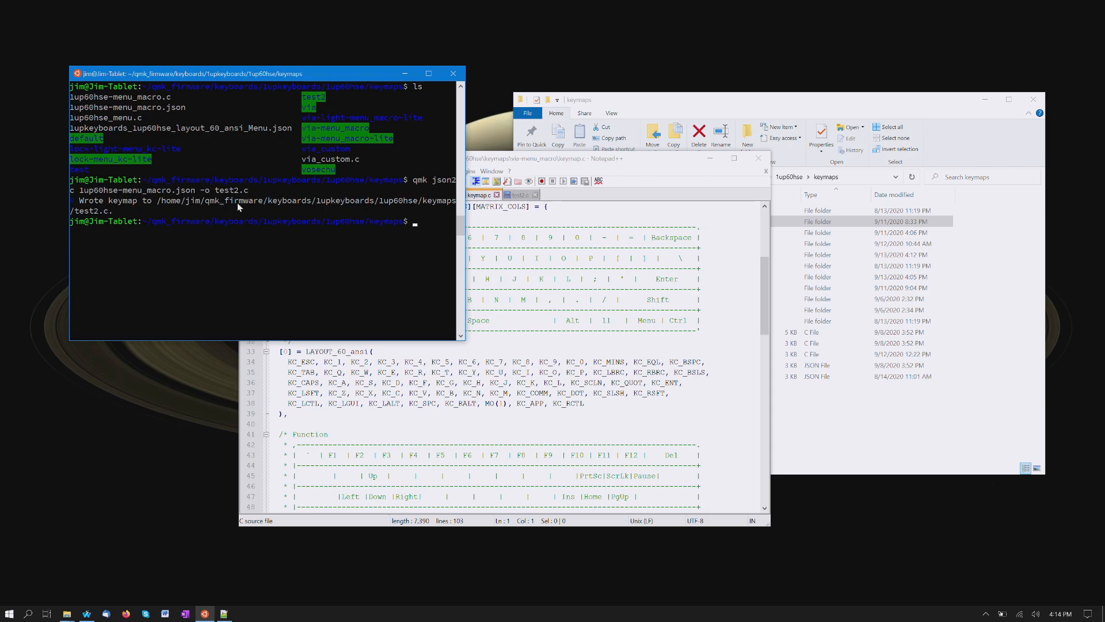
pyautogui.moveTo(407, 208)
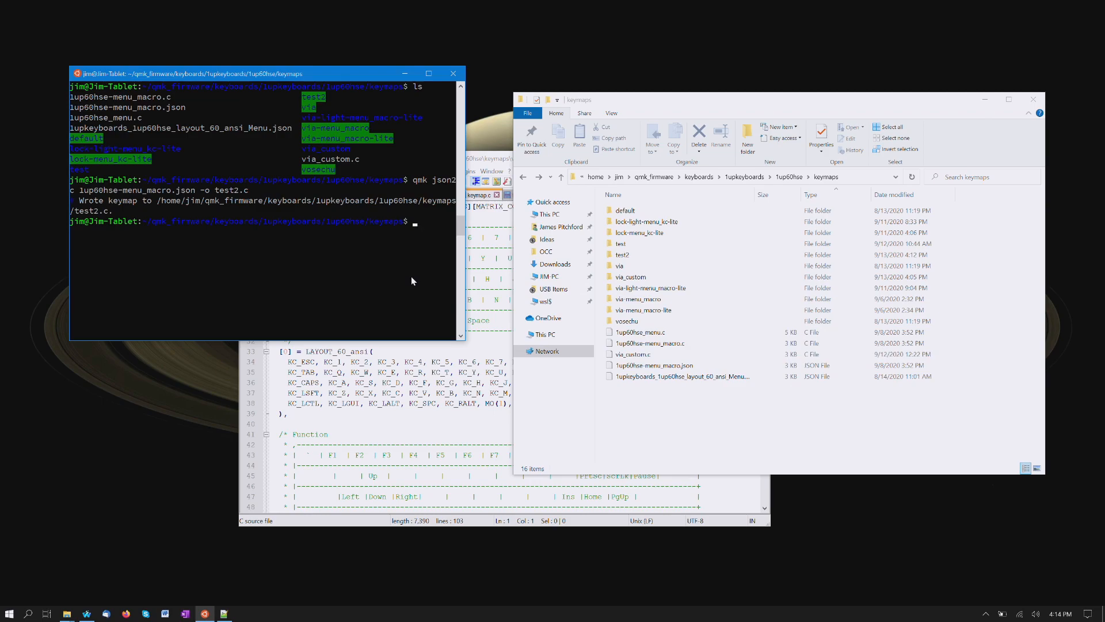
pyautogui.moveTo(418, 277)
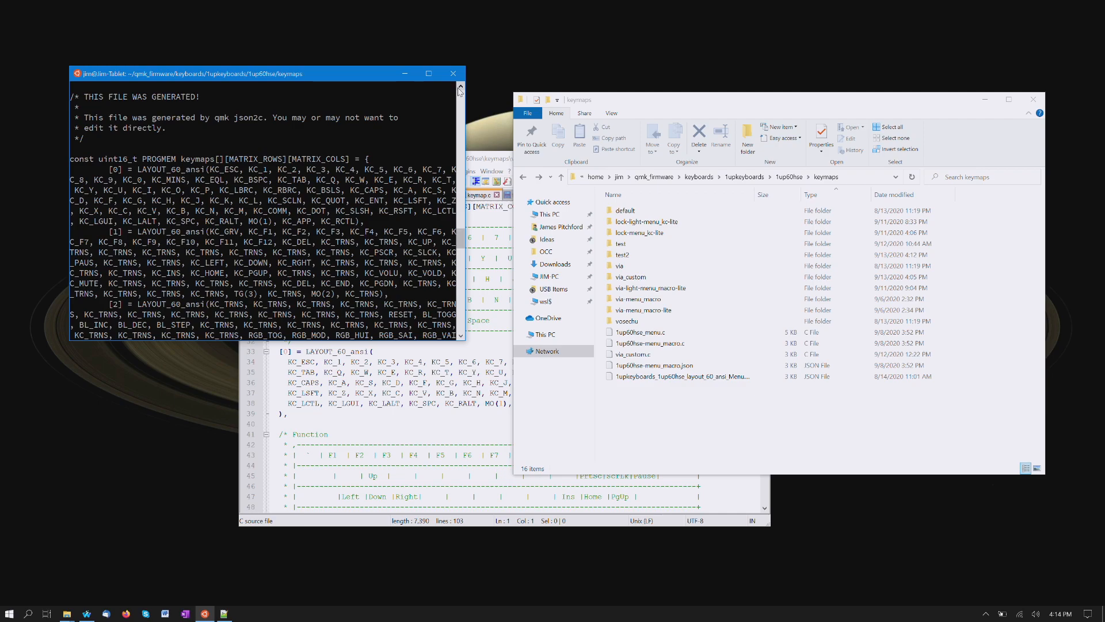
pyautogui.moveTo(422, 129)
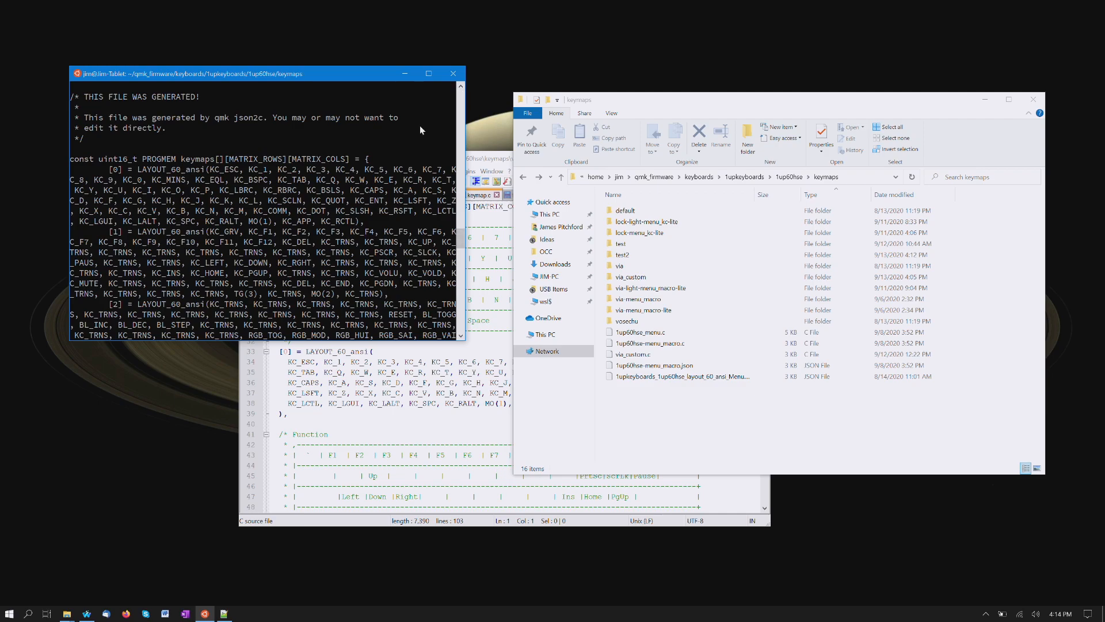